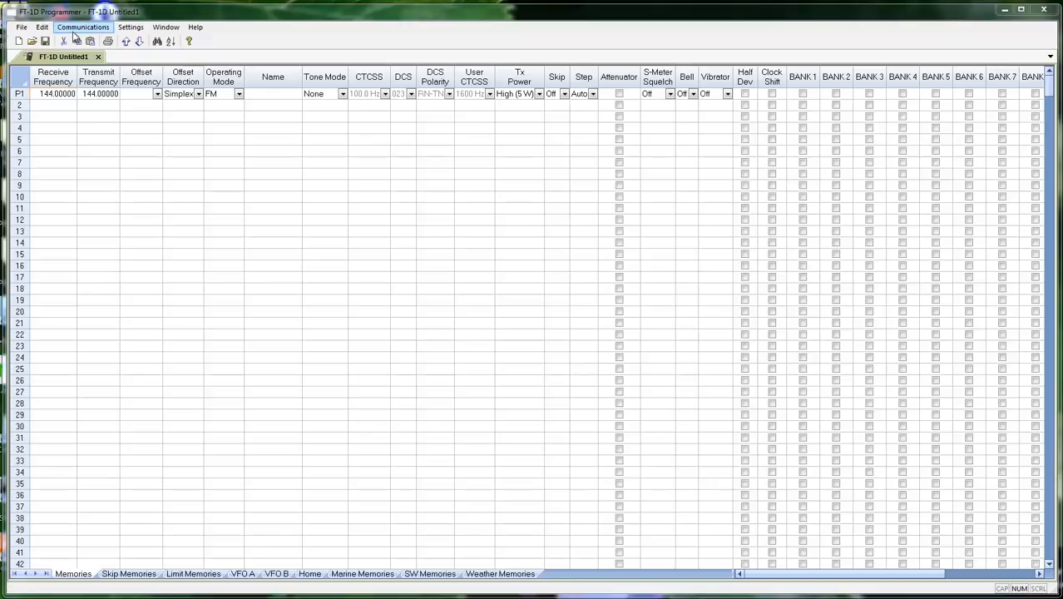
Step: Bring up Preferences and browse Memory Defaults and Other, ending on Grid Display
left_click(130, 27)
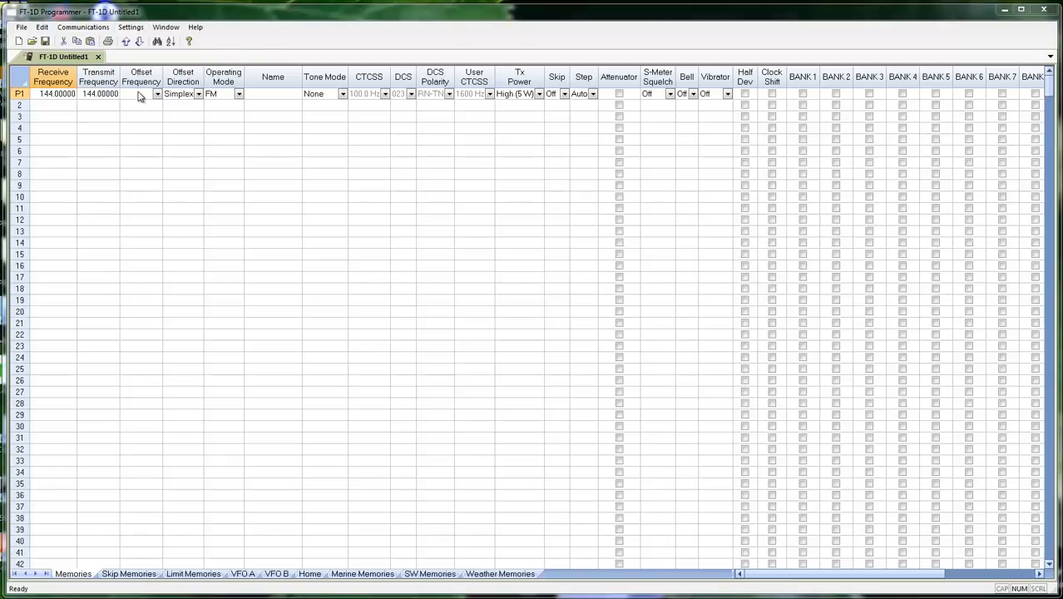
left_click(130, 27)
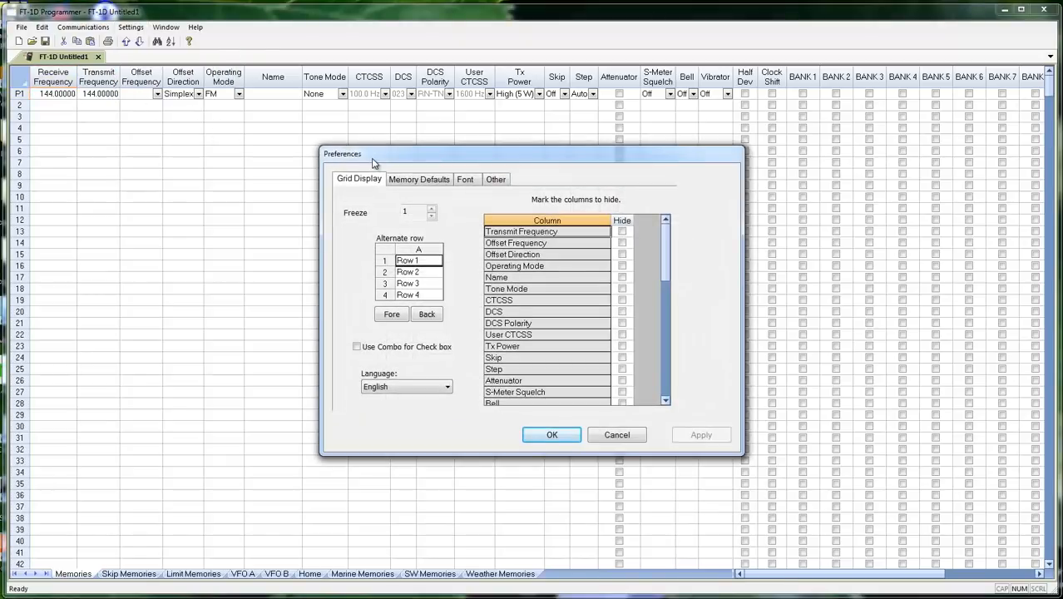
left_click(419, 180)
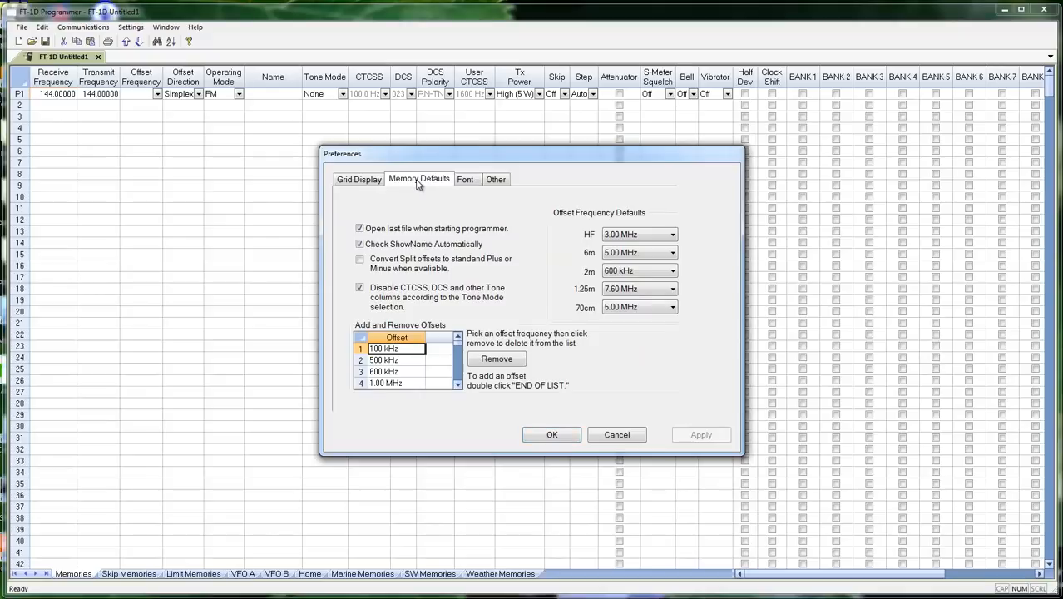
left_click(495, 180)
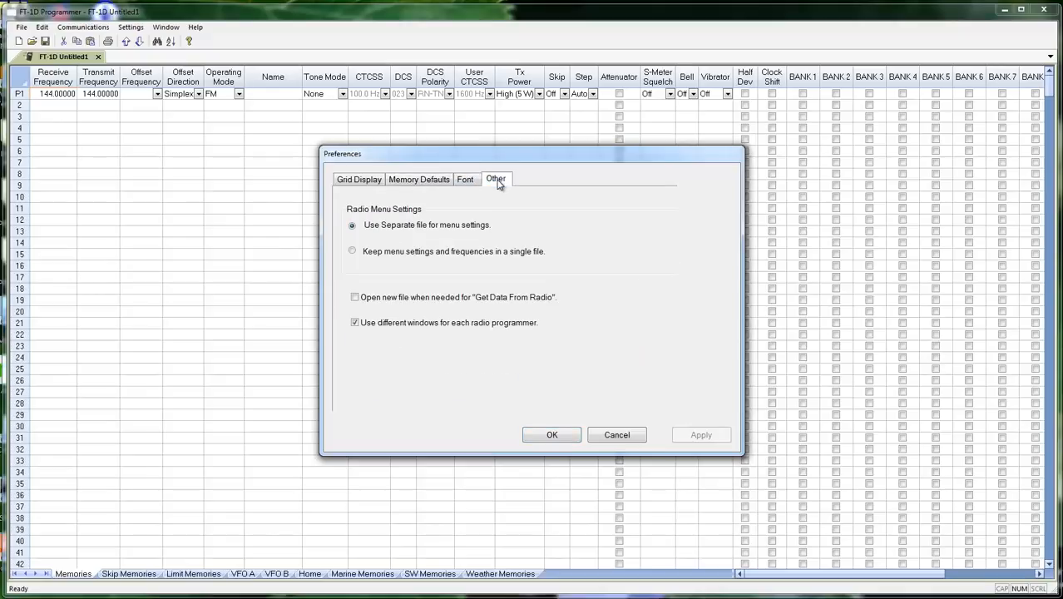
left_click(360, 180)
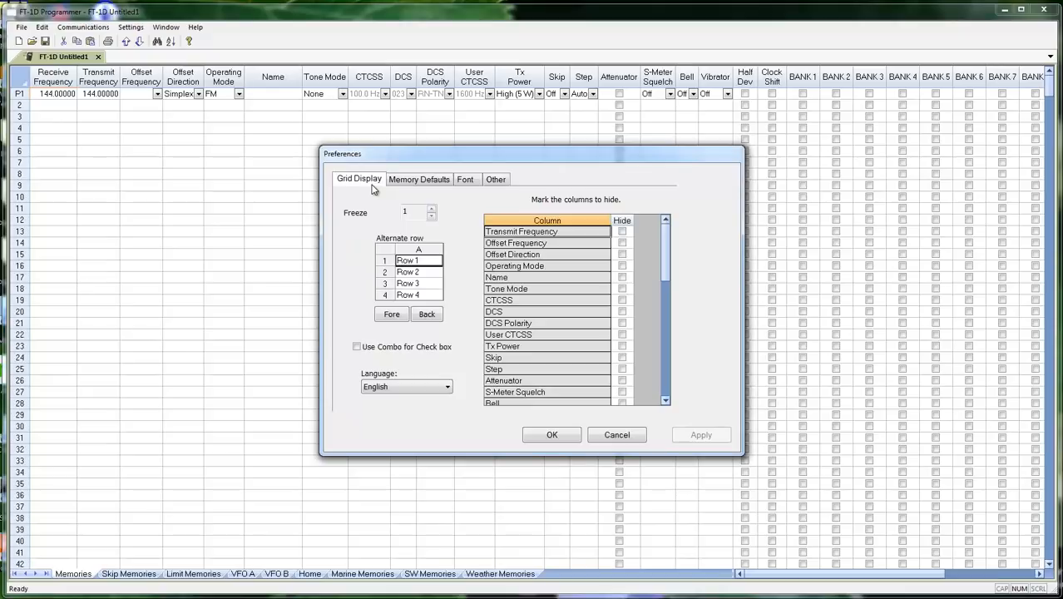
mouse_move(363, 223)
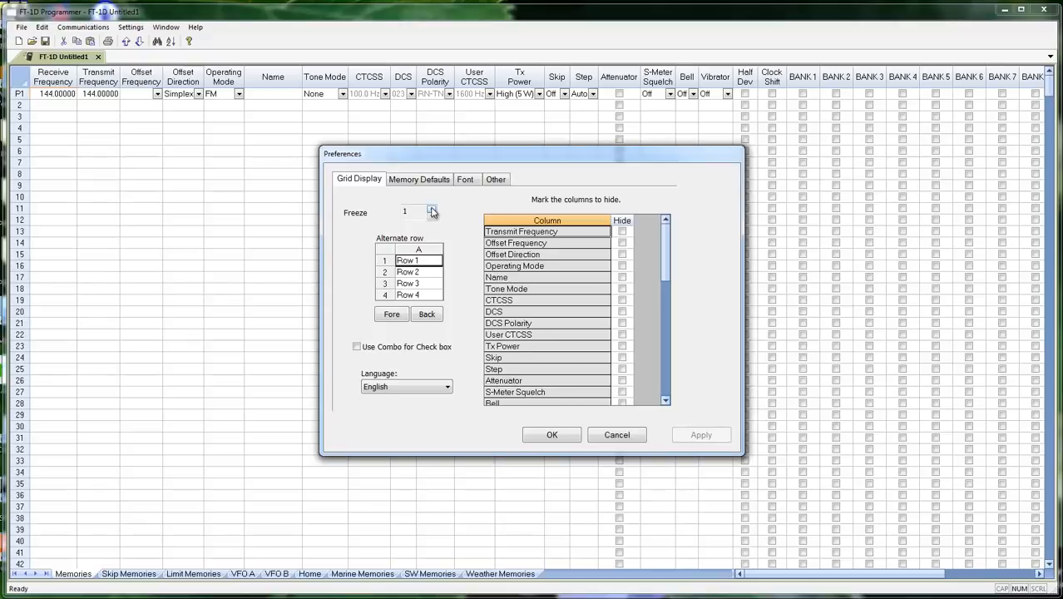
left_click(433, 211)
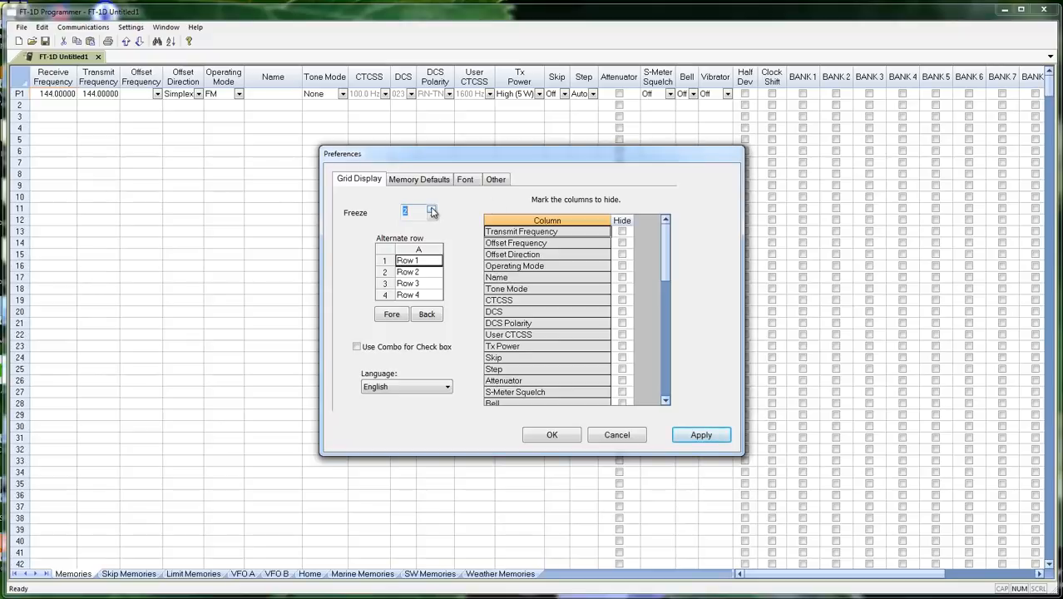
left_click(431, 208)
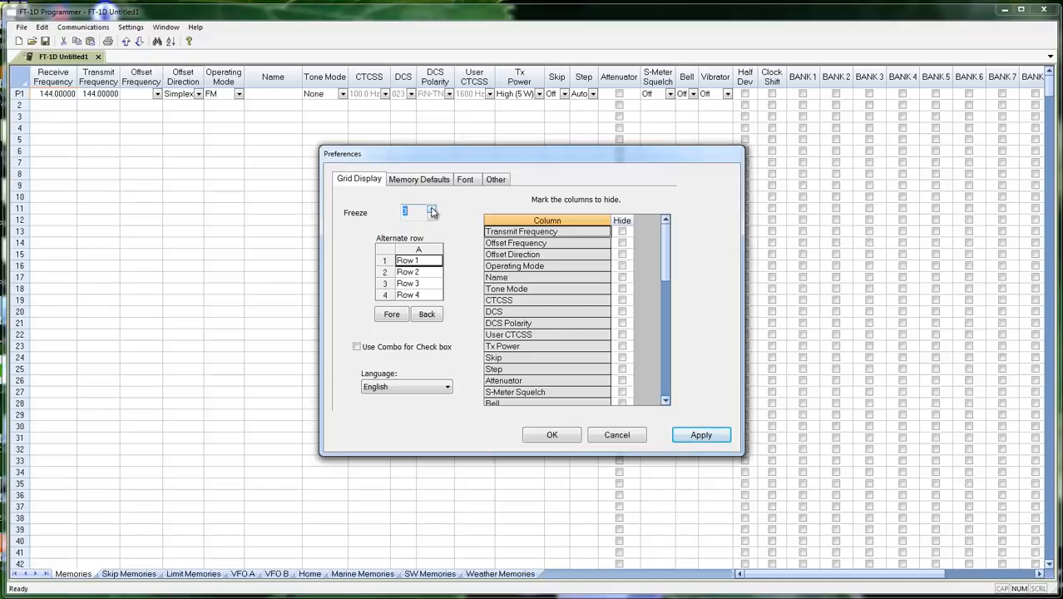
left_click(432, 214)
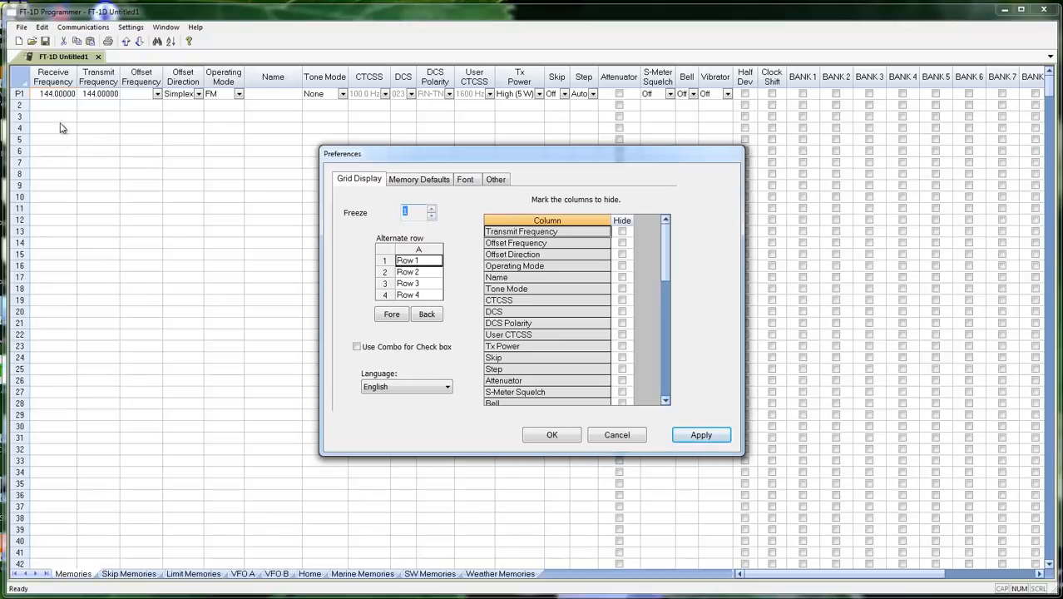
mouse_move(66, 415)
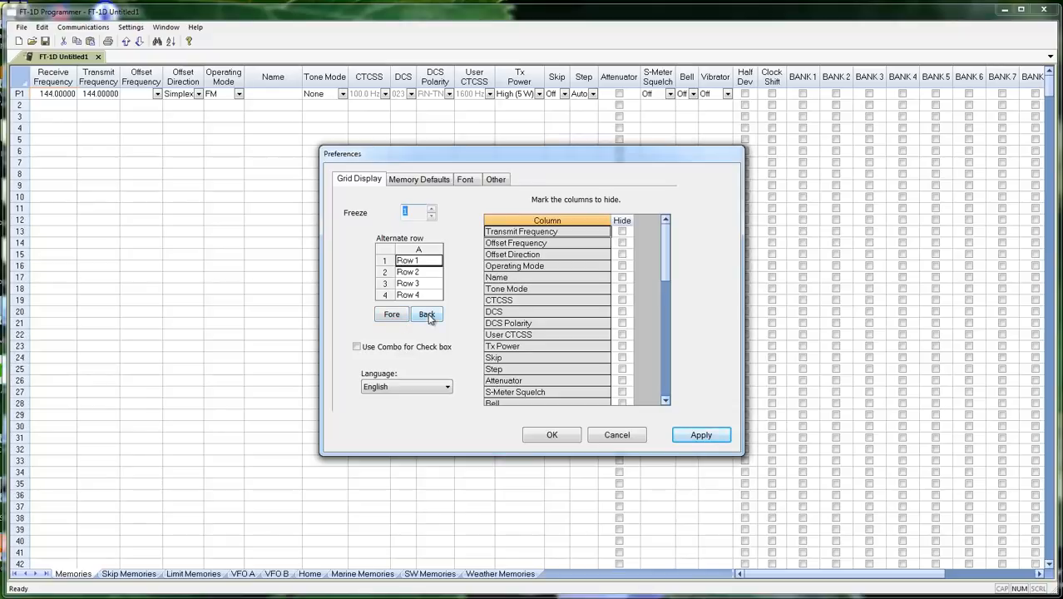
Step: Set the alternate-row background to a pale, lightened yellow and apply it to the grid
left_click(426, 313)
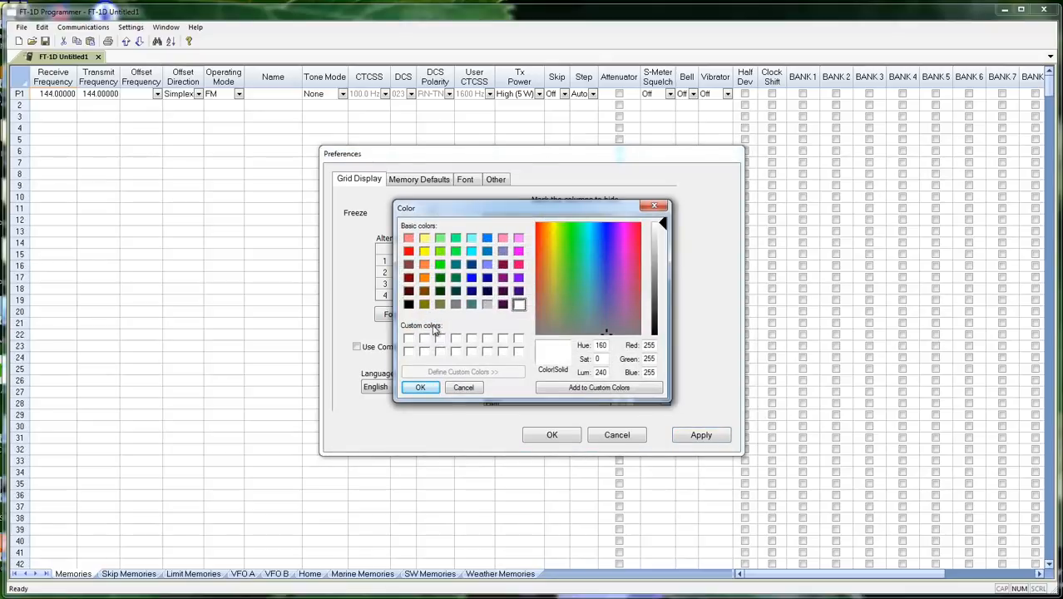
left_click(424, 239)
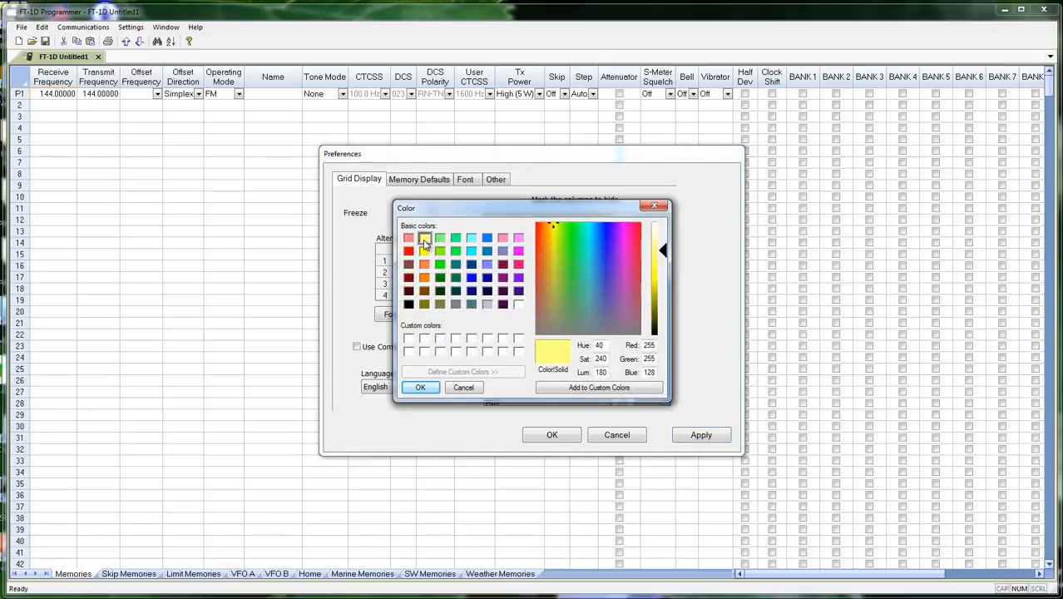
left_click(424, 240)
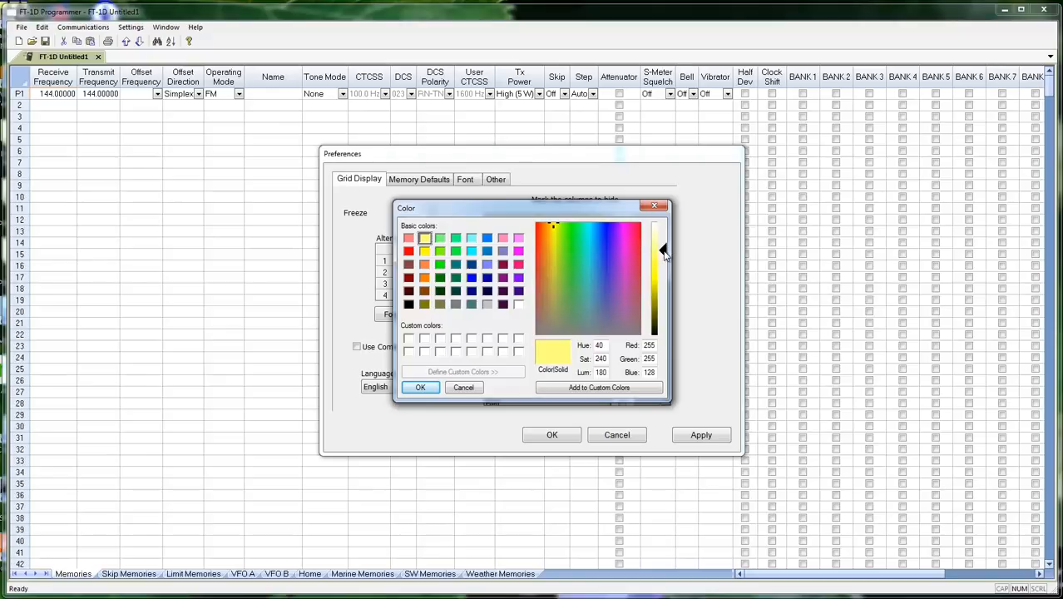
left_click_drag(664, 253, 664, 242)
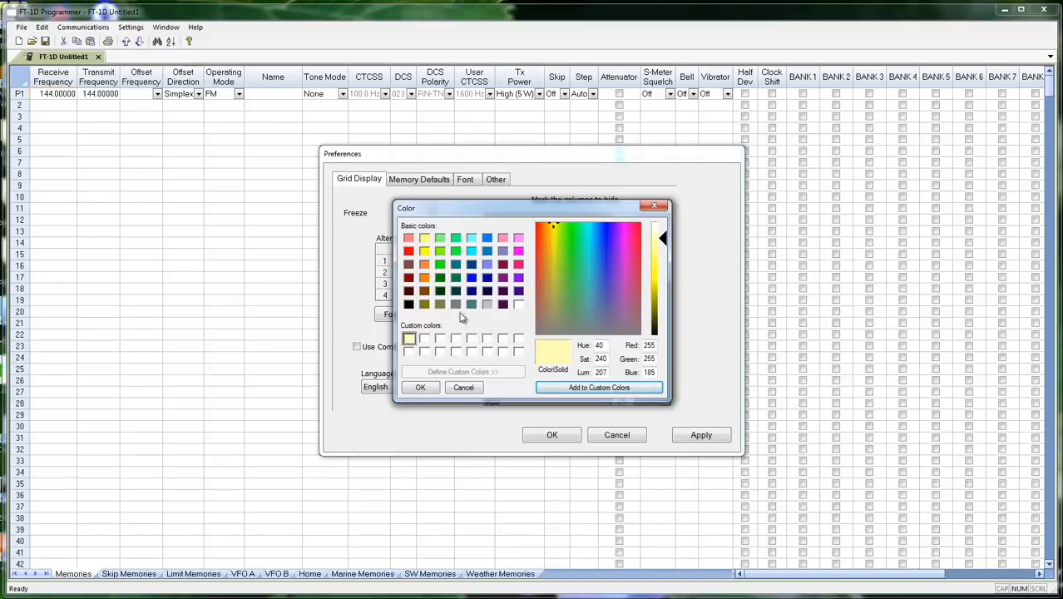
left_click(462, 386)
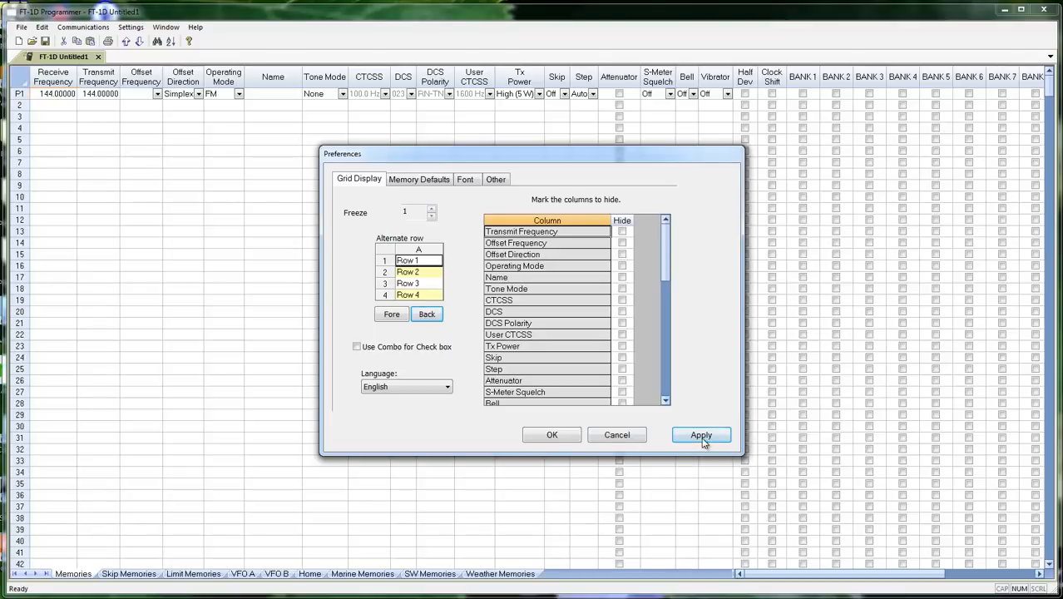
left_click(700, 434)
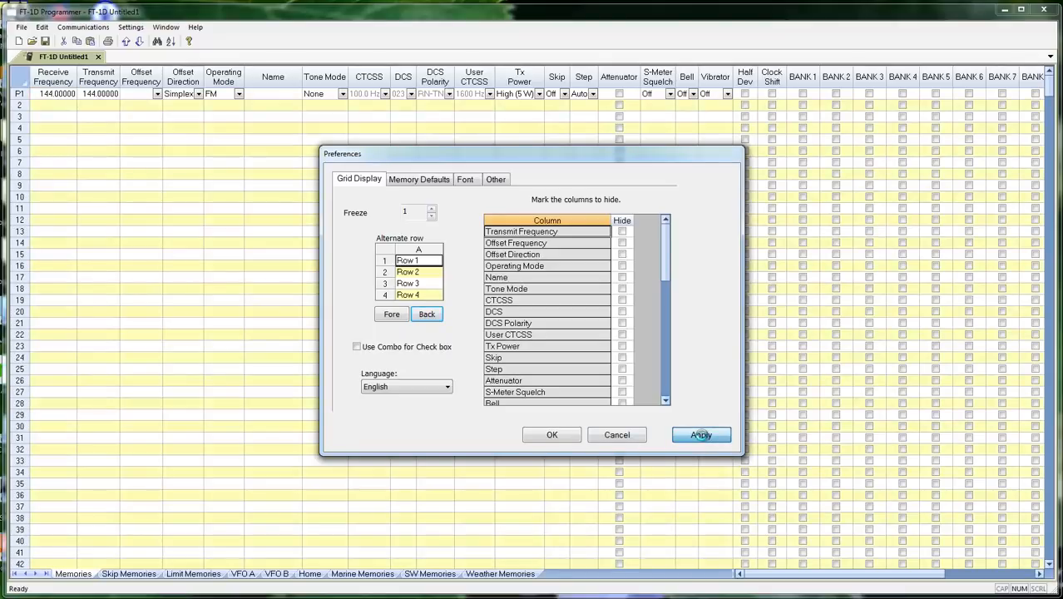
left_click(699, 435)
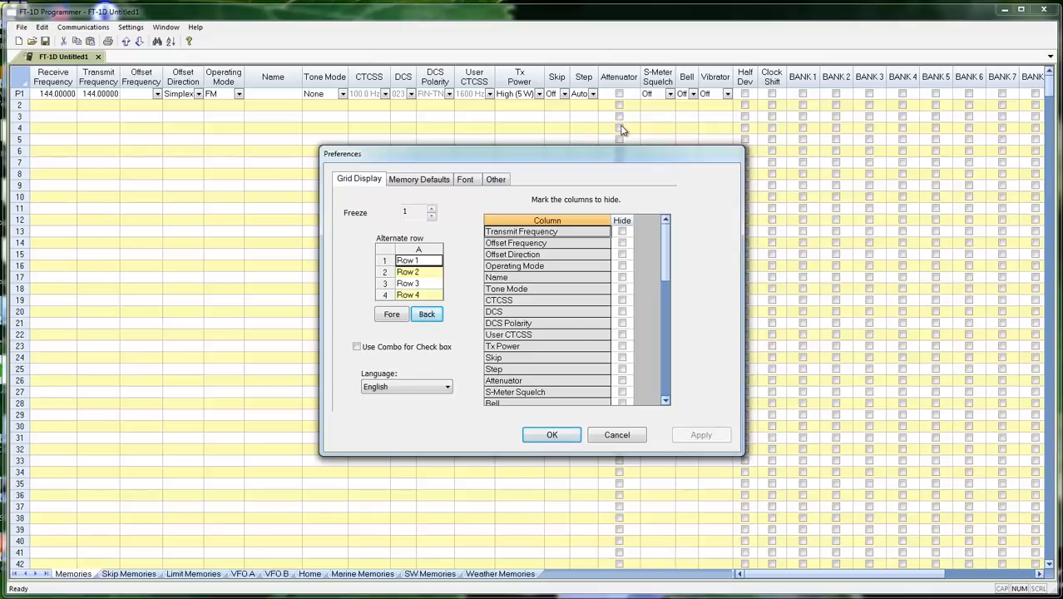
mouse_move(942, 100)
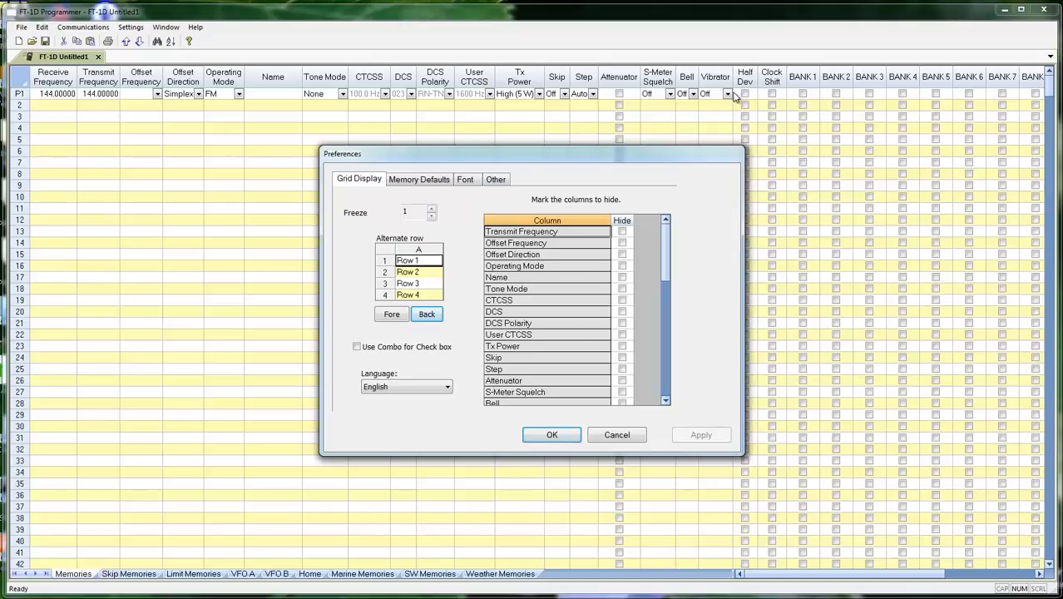
mouse_move(778, 103)
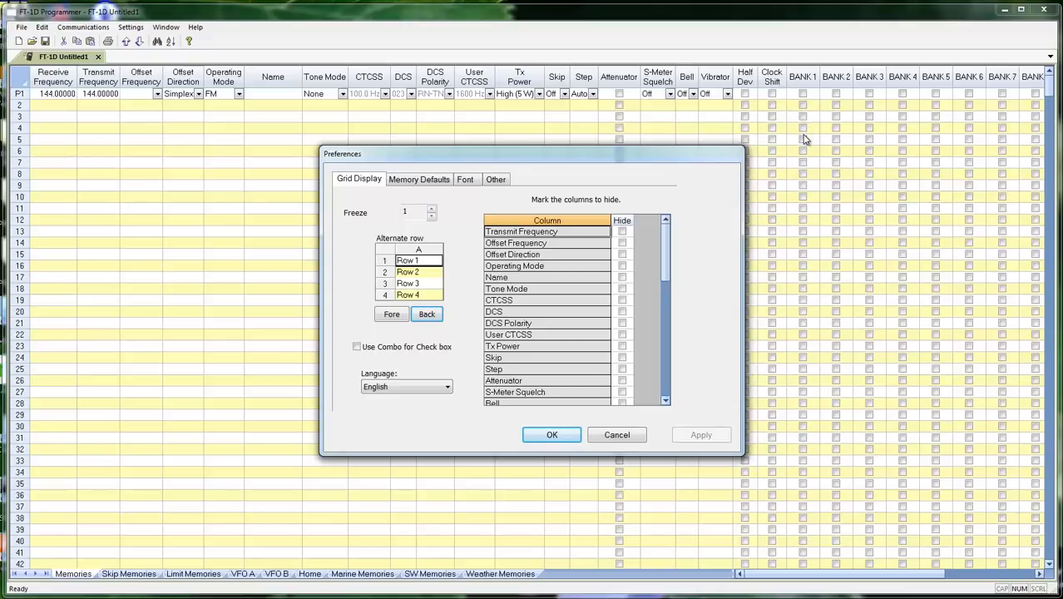
mouse_move(809, 100)
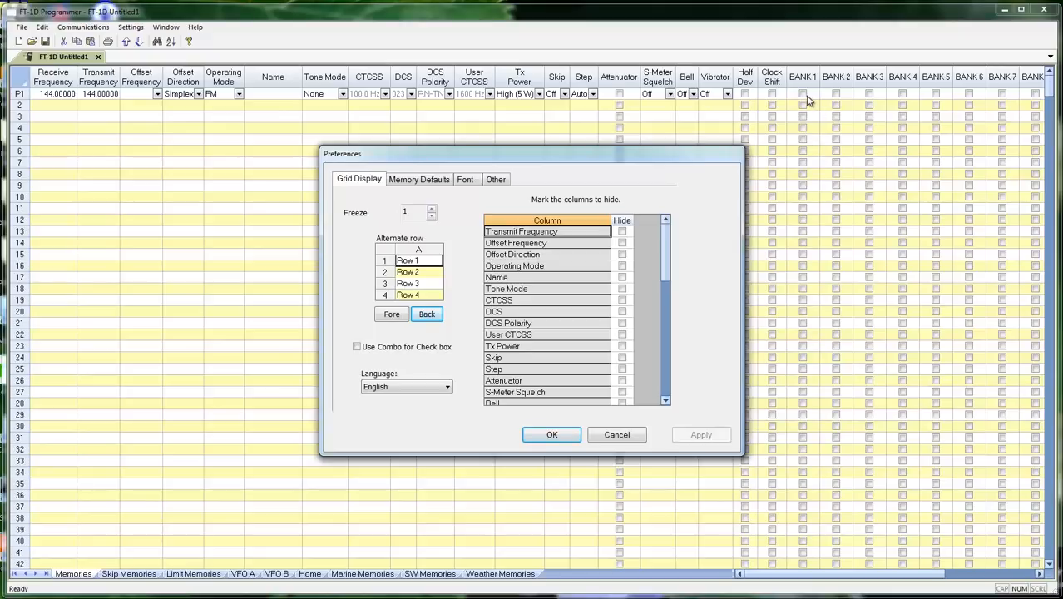
mouse_move(811, 149)
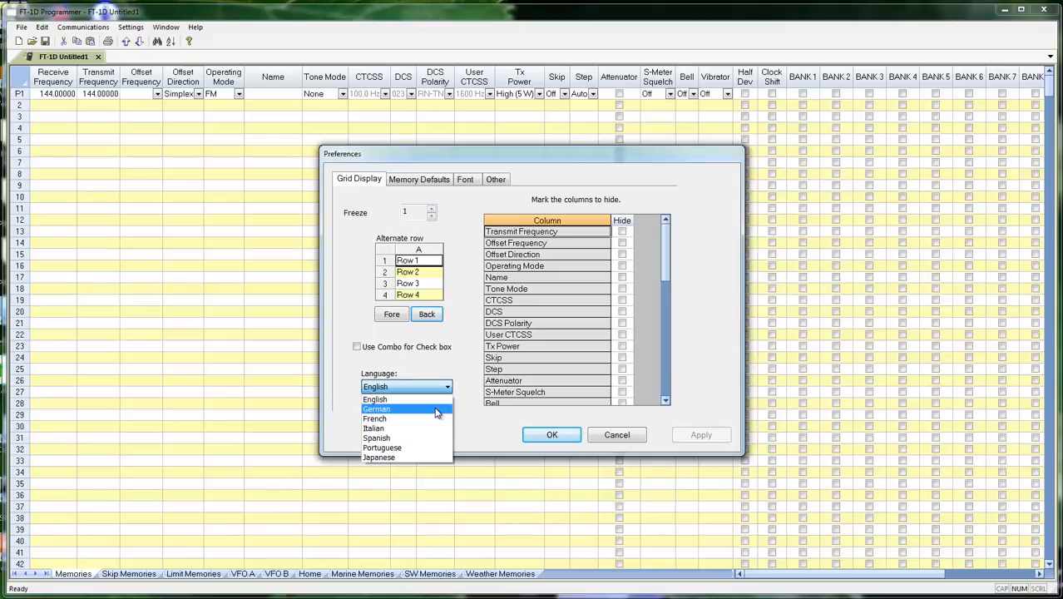
mouse_move(408, 428)
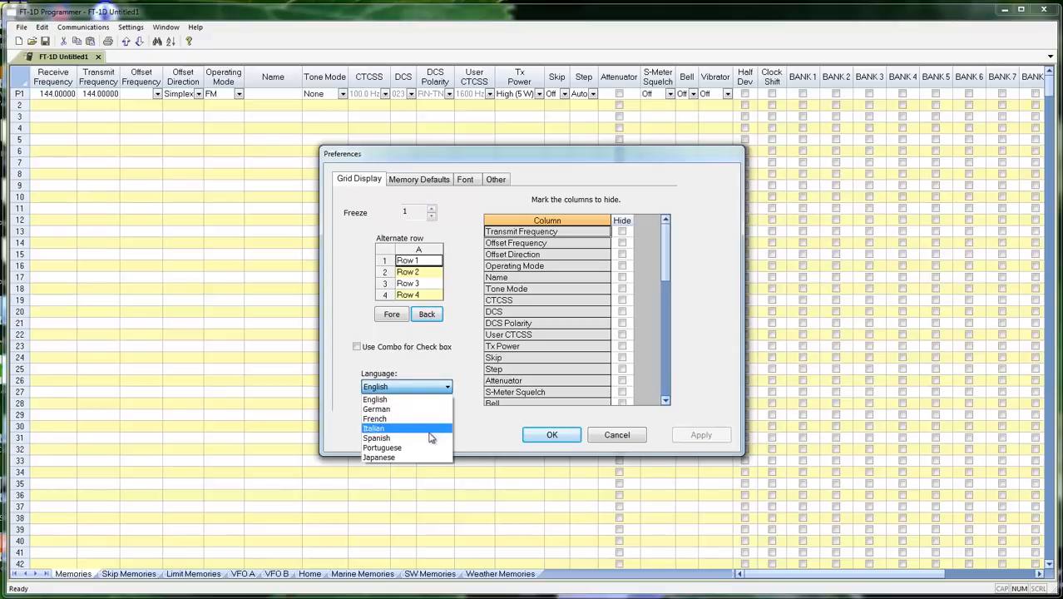
mouse_move(429, 457)
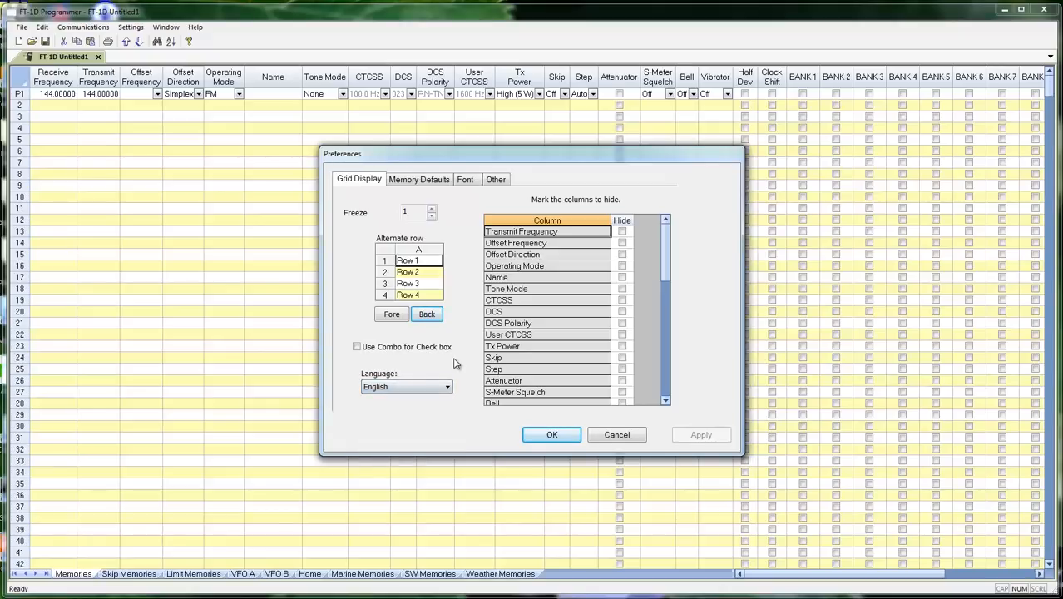
mouse_move(125, 86)
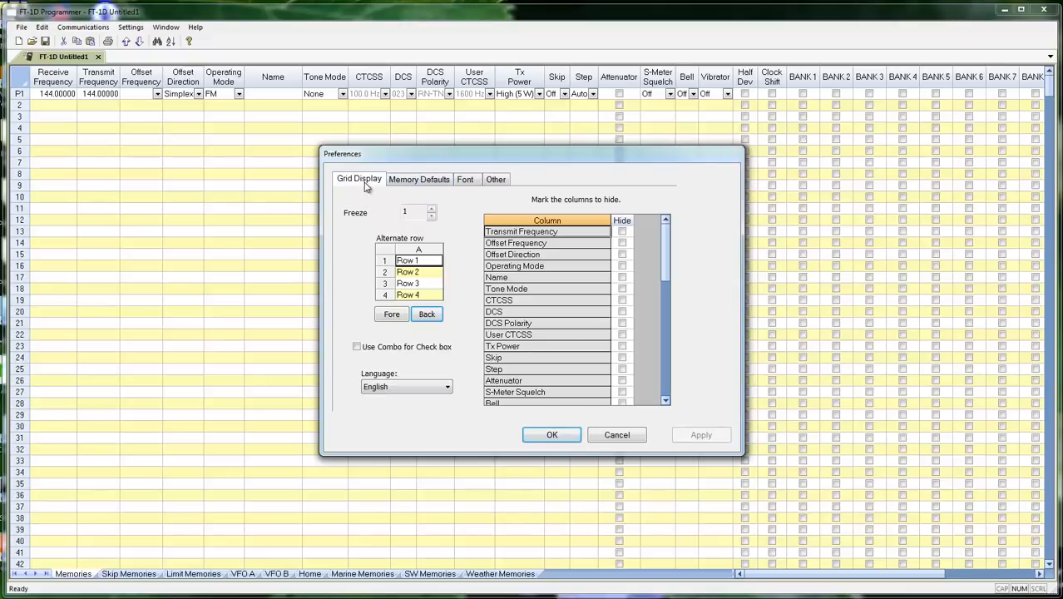
mouse_move(464, 256)
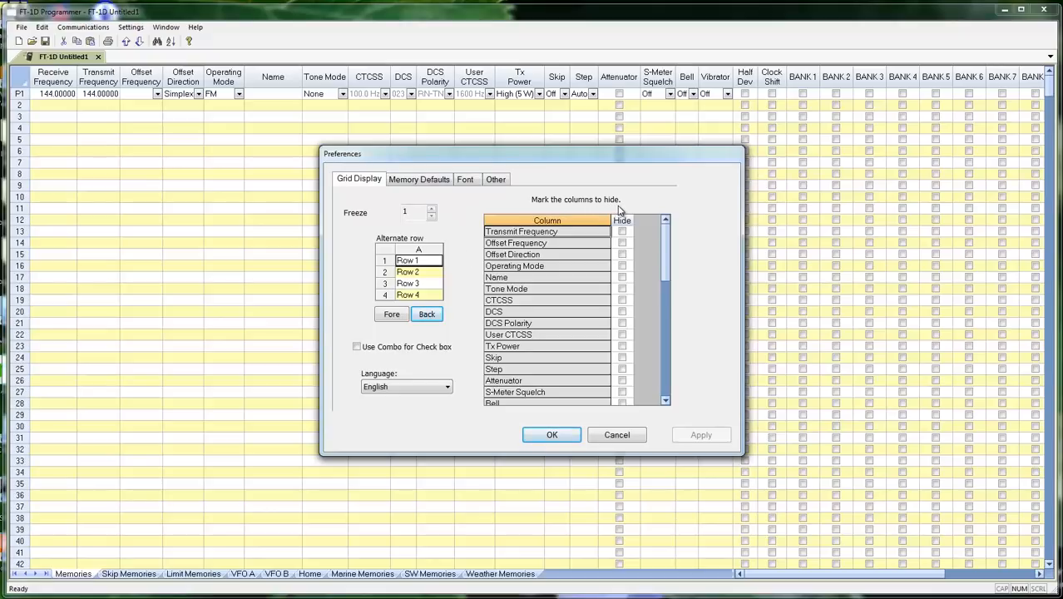
mouse_move(541, 253)
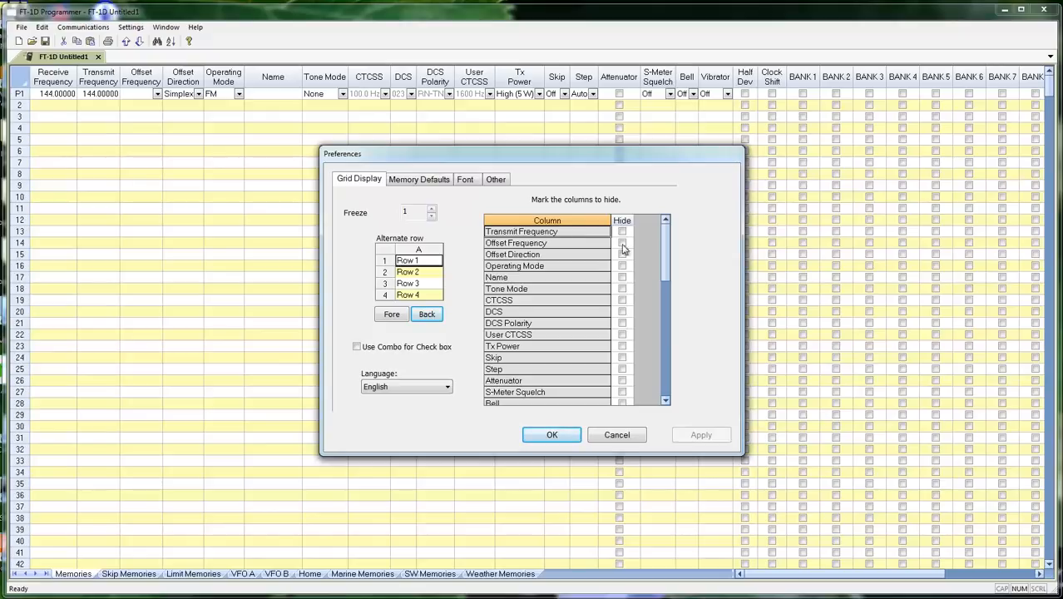
Step: Hide the Transmit Frequency, DCS and S-Meter Squelch columns and apply the change
left_click(622, 232)
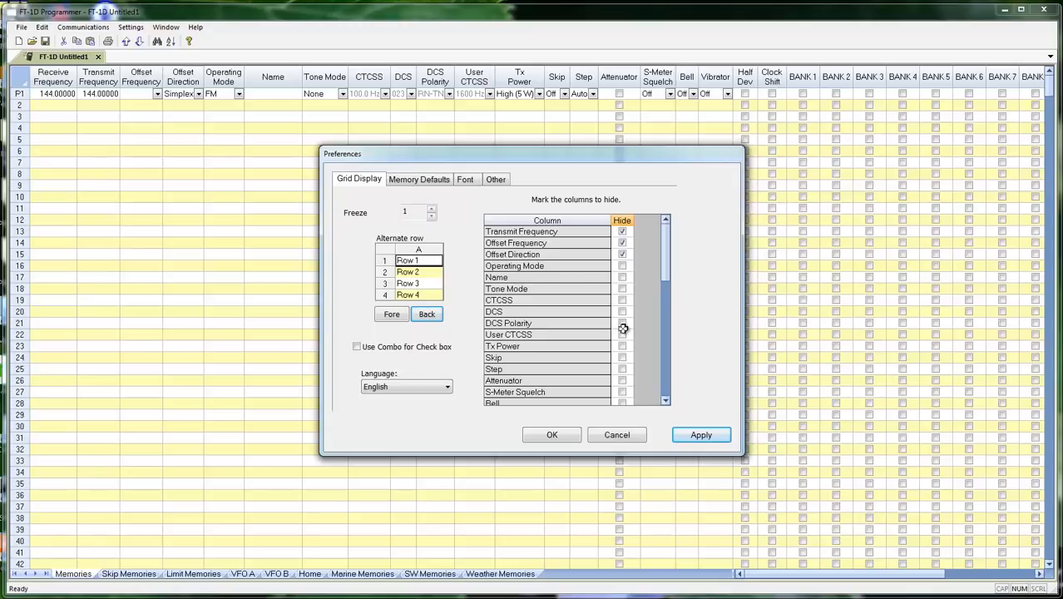
left_click(622, 311)
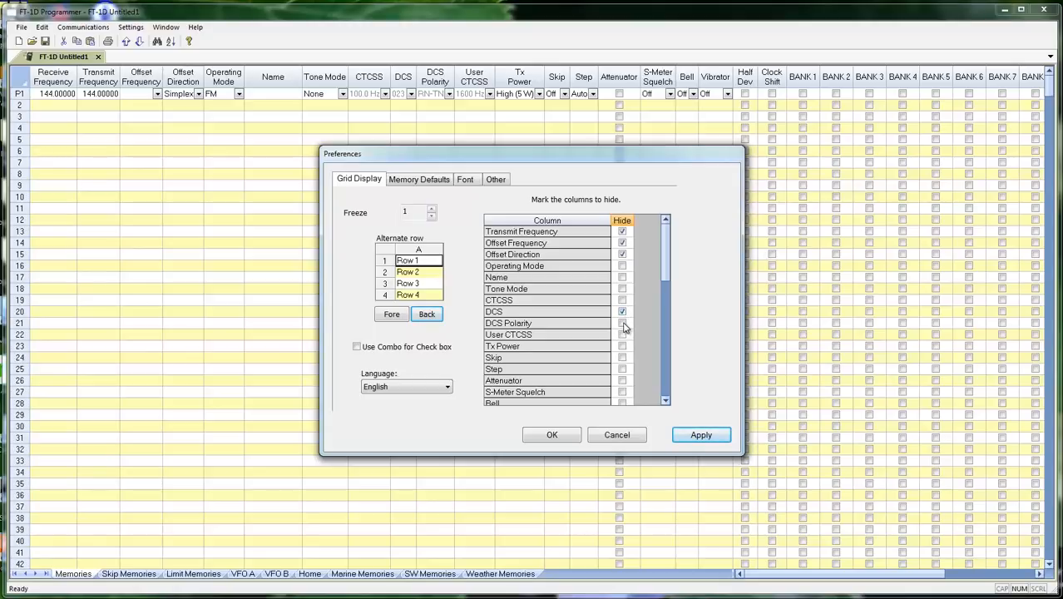
left_click(623, 323)
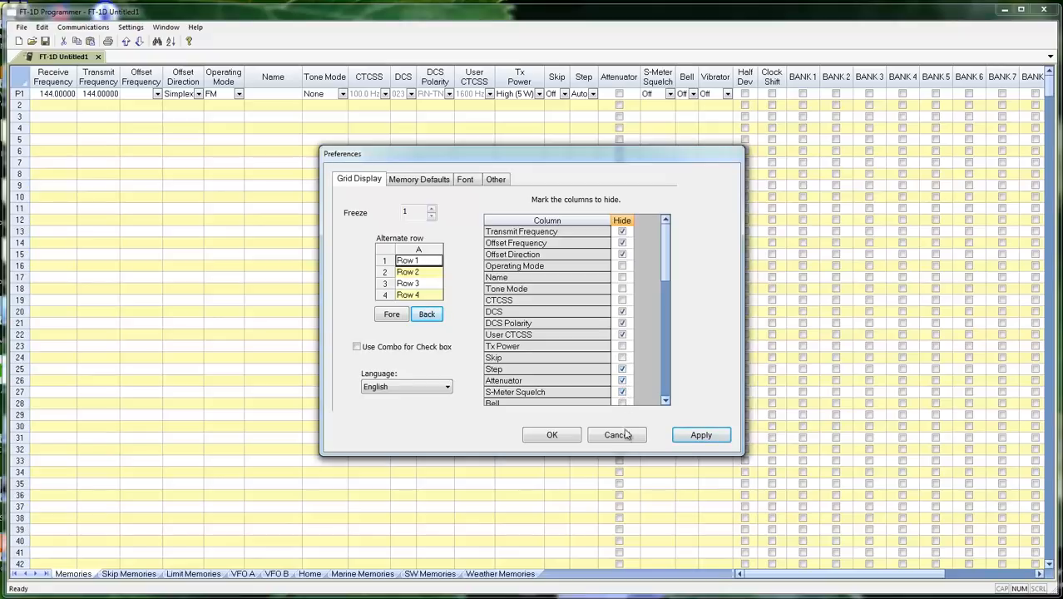
left_click(701, 434)
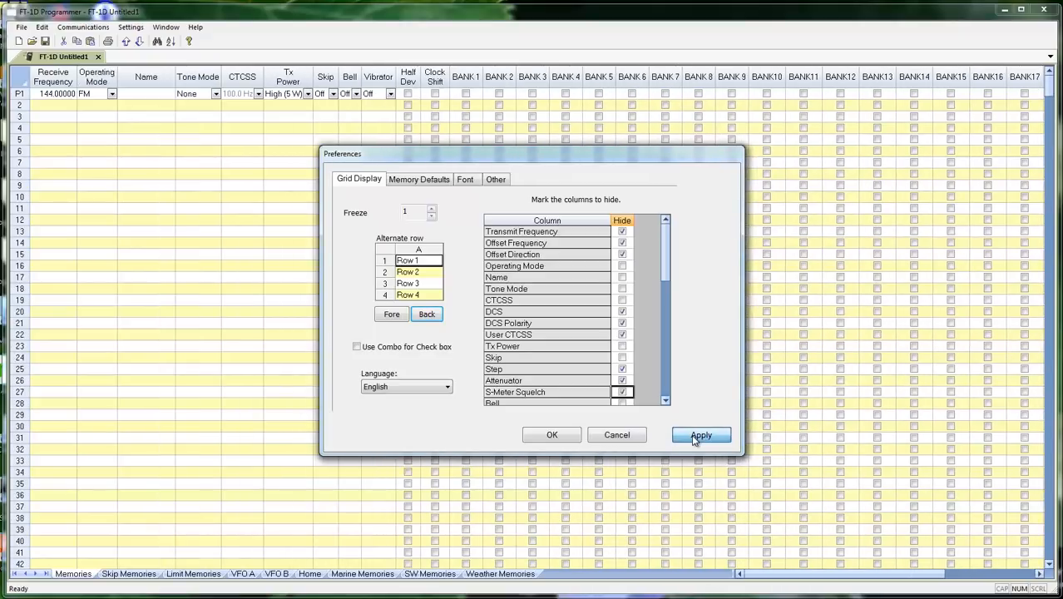
left_click(701, 436)
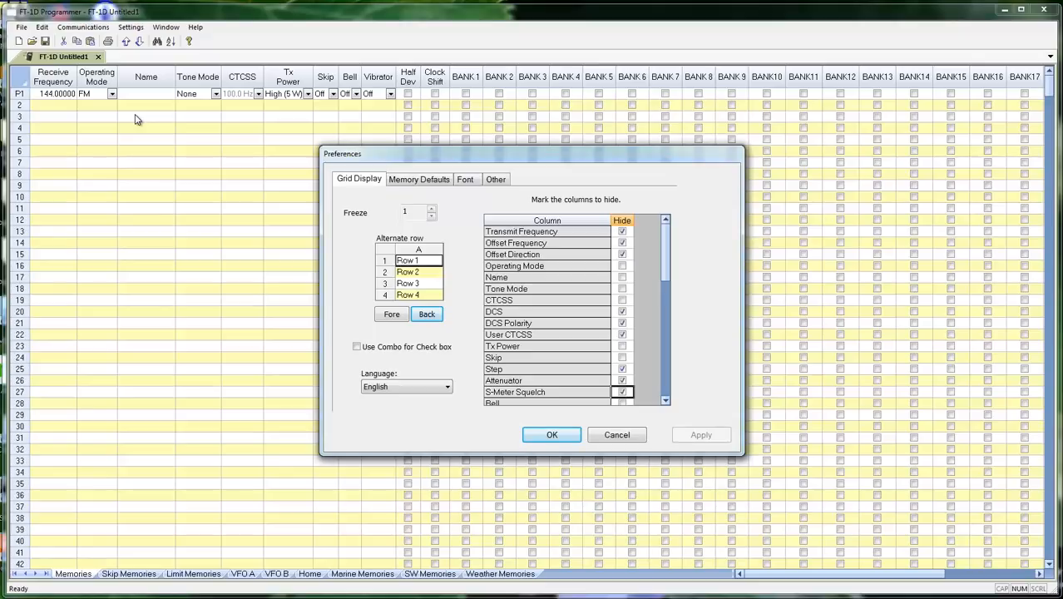
mouse_move(278, 120)
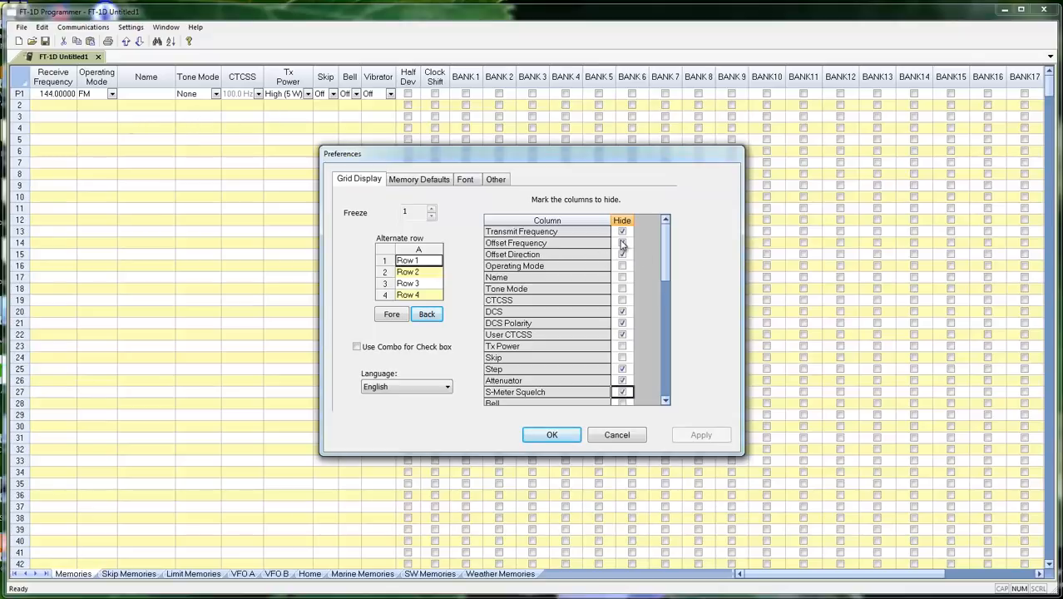
Step: Unhide all previously hidden columns, apply, and move to Memory Defaults
left_click(623, 253)
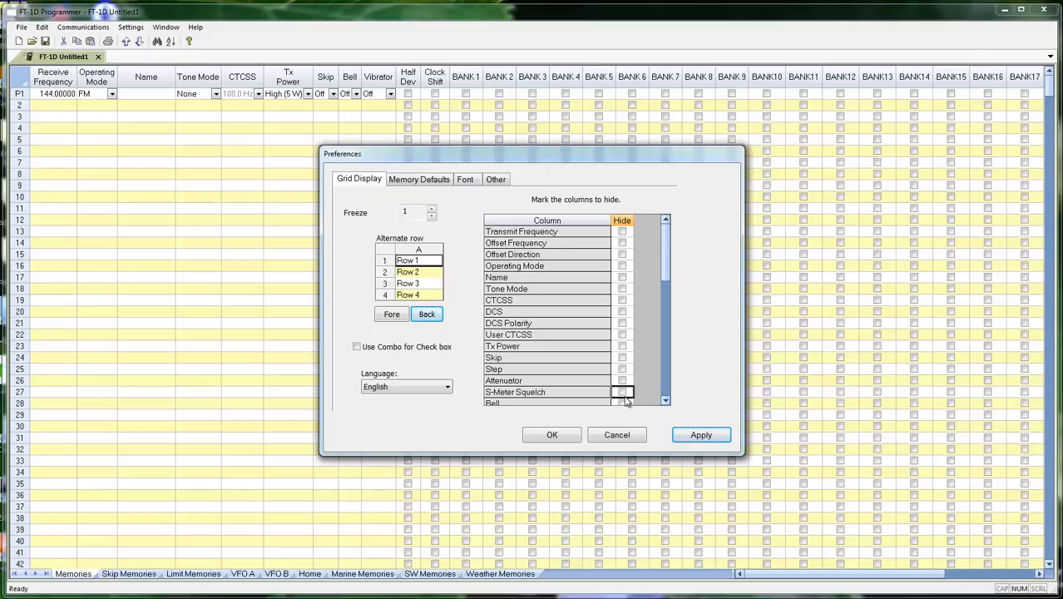
left_click(701, 435)
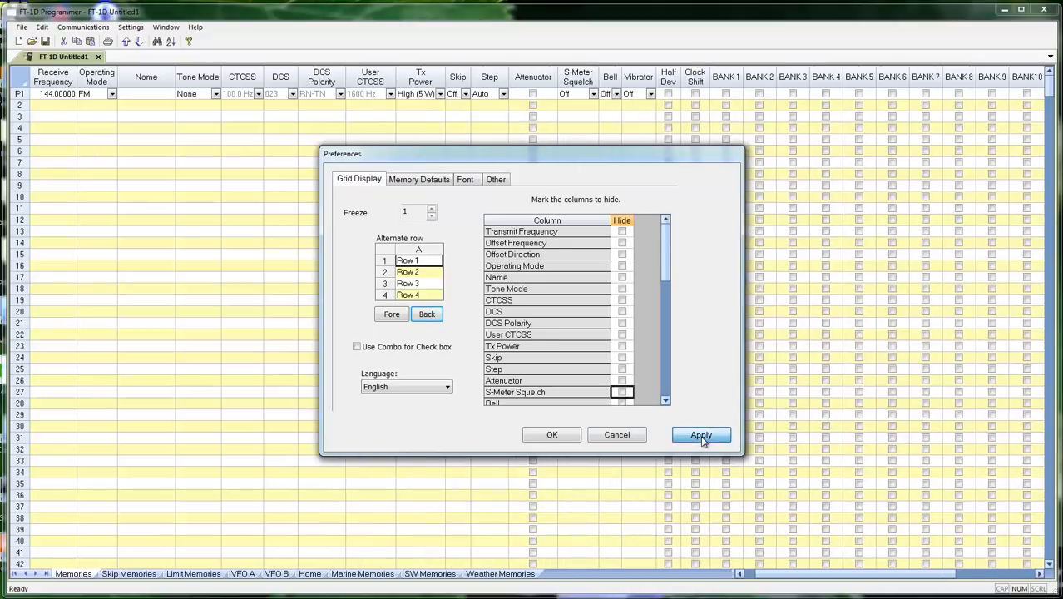
left_click(700, 434)
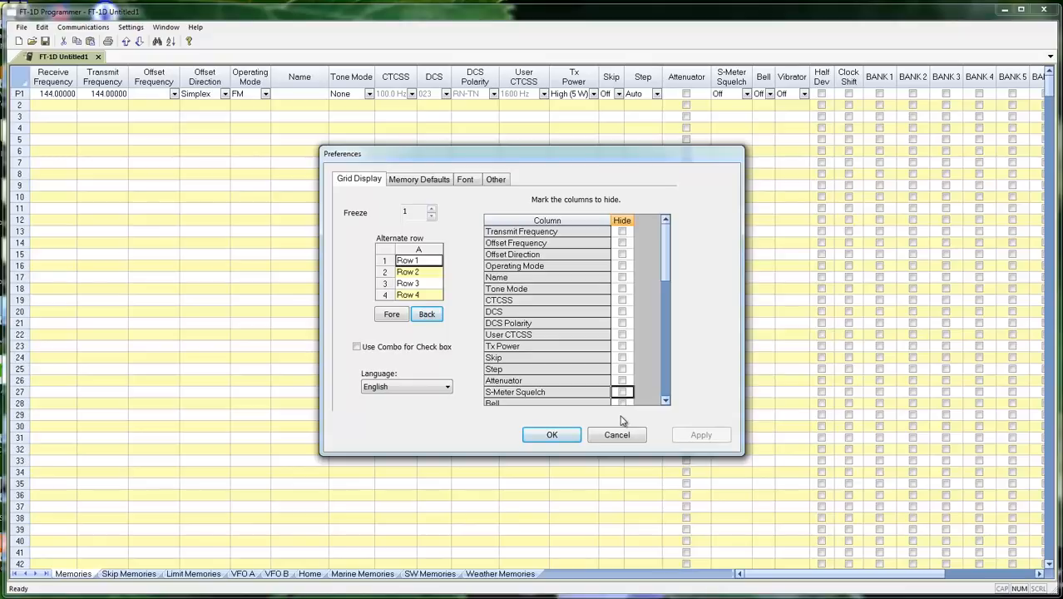
left_click(420, 179)
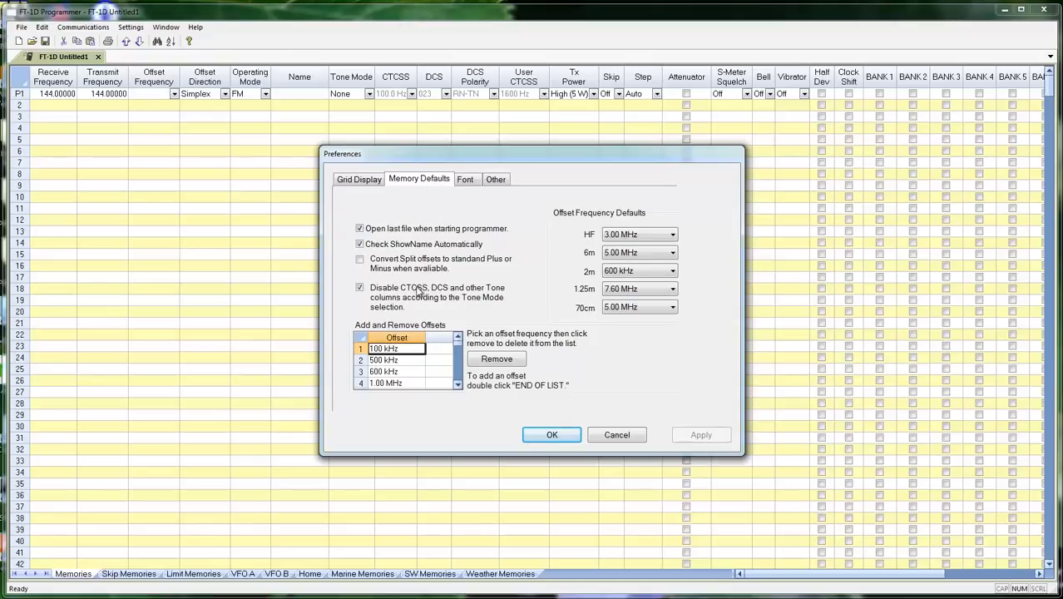
mouse_move(377, 240)
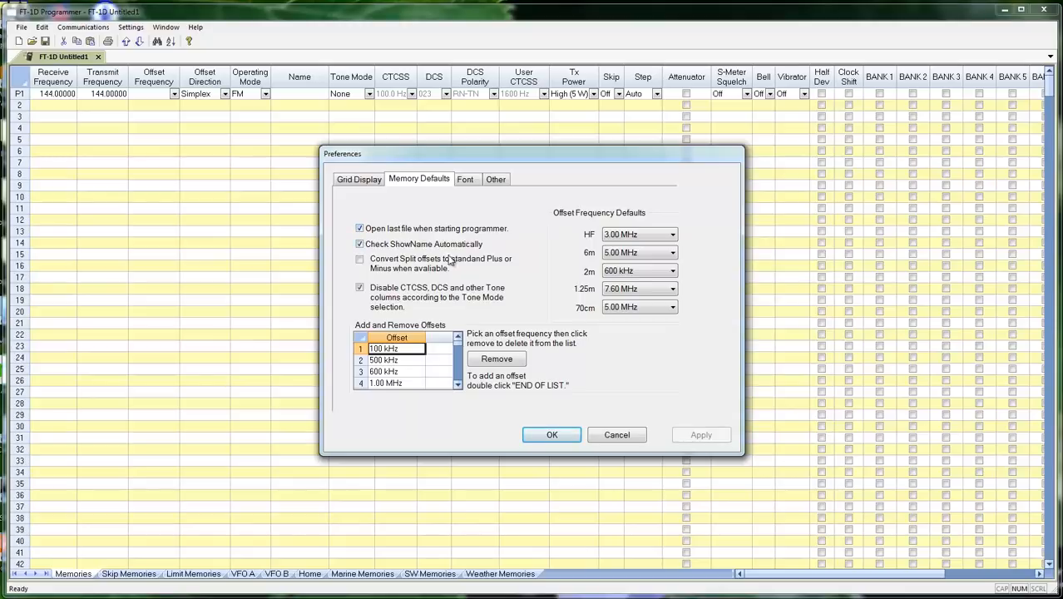
mouse_move(458, 258)
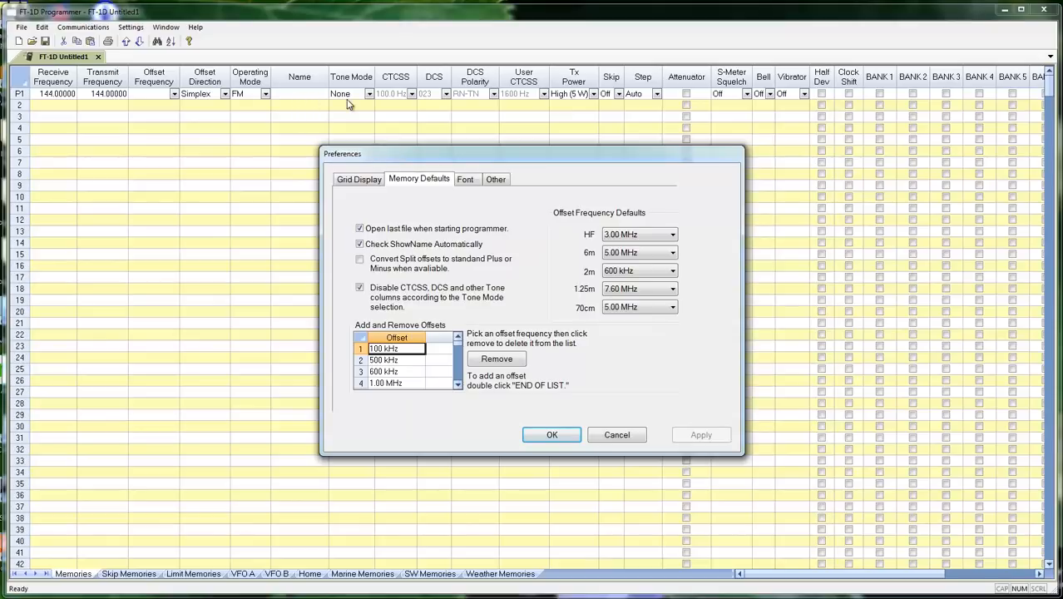
mouse_move(306, 103)
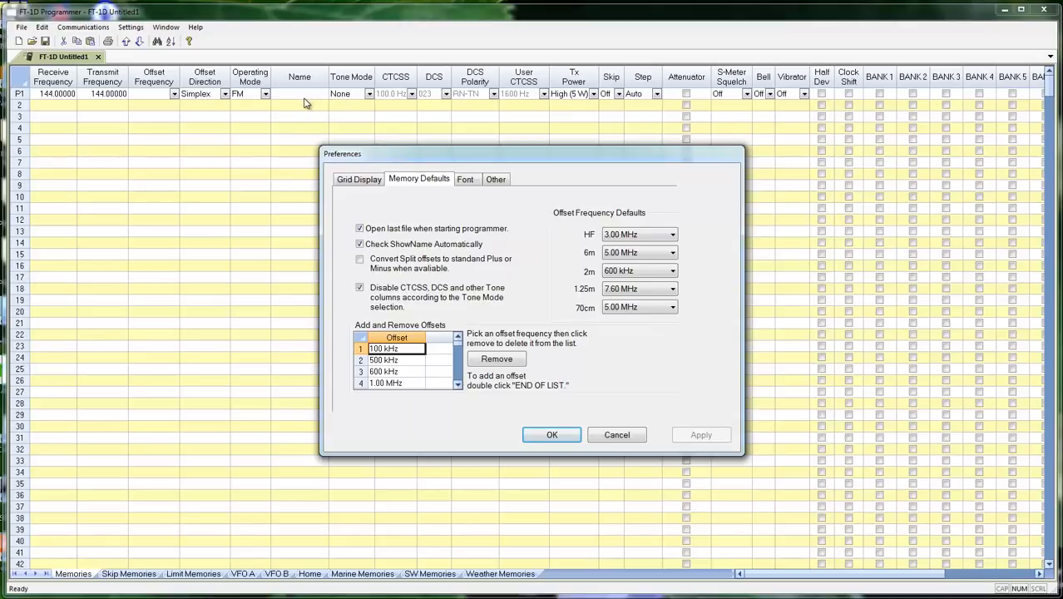
mouse_move(300, 100)
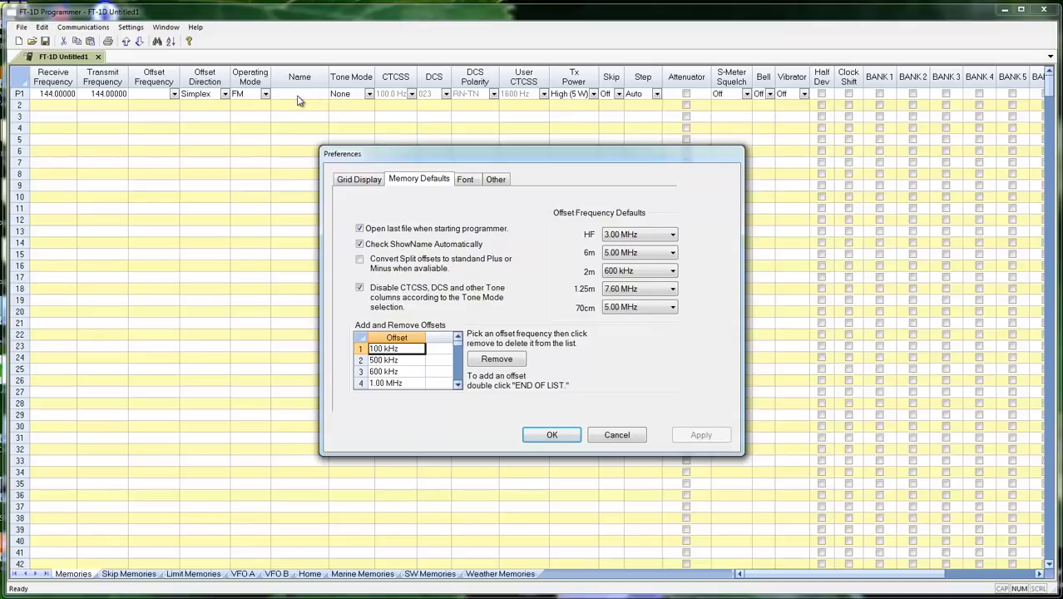
mouse_move(346, 106)
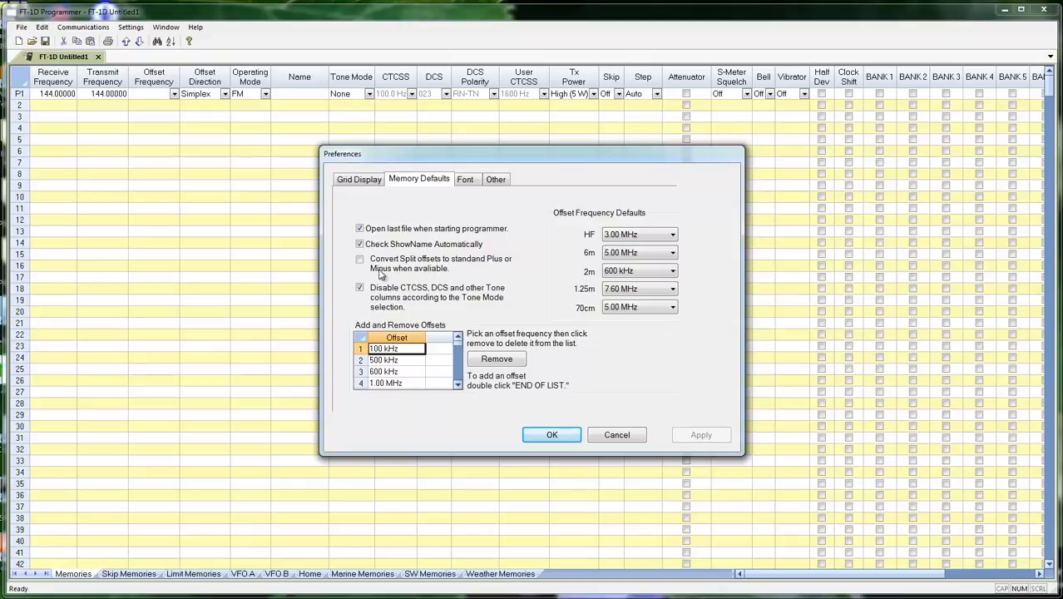
mouse_move(460, 278)
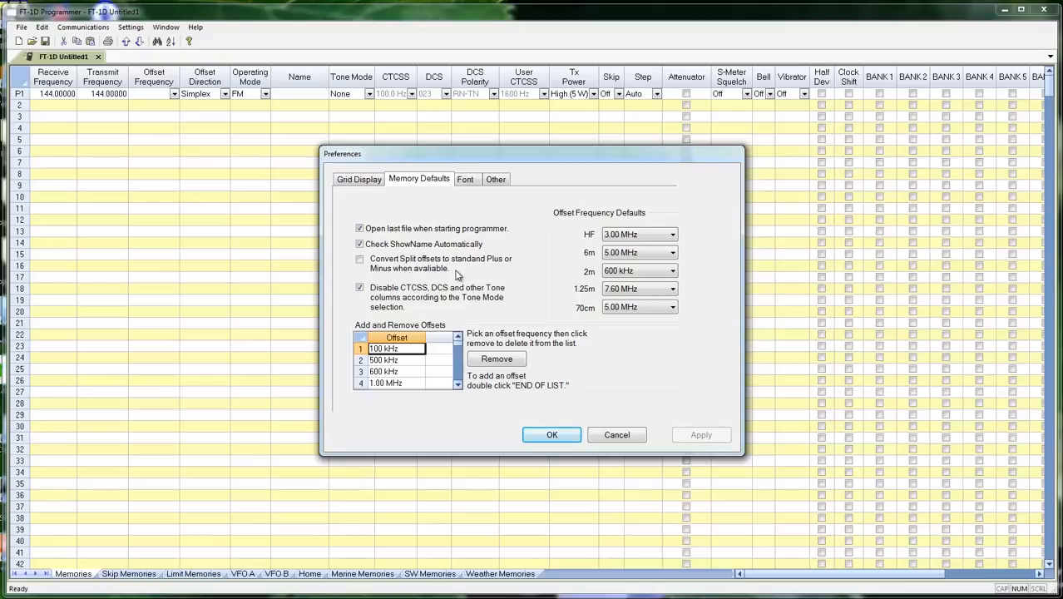
mouse_move(414, 271)
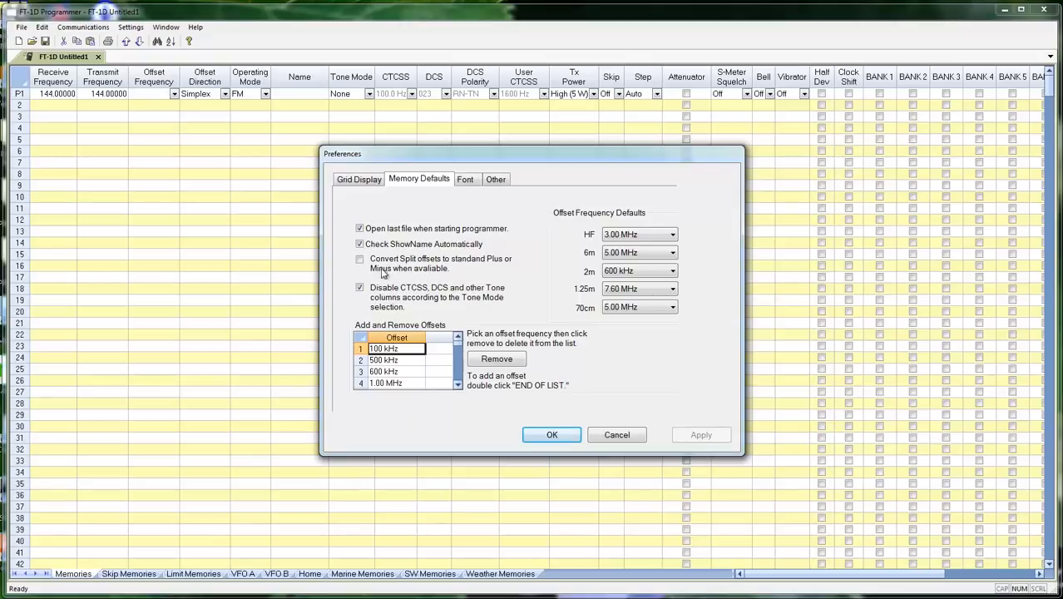
mouse_move(469, 282)
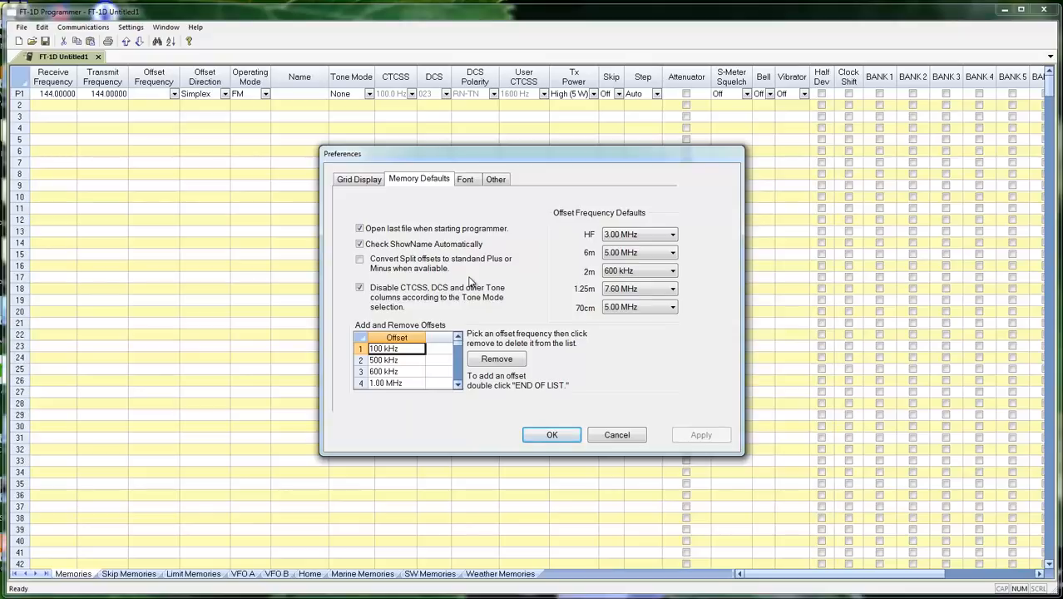
mouse_move(396, 302)
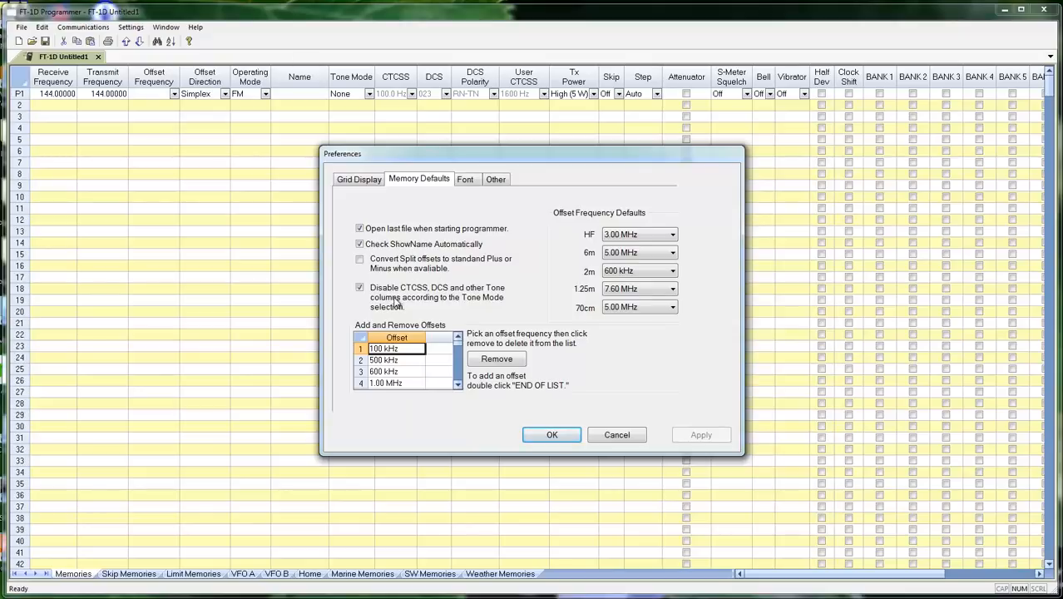
mouse_move(486, 303)
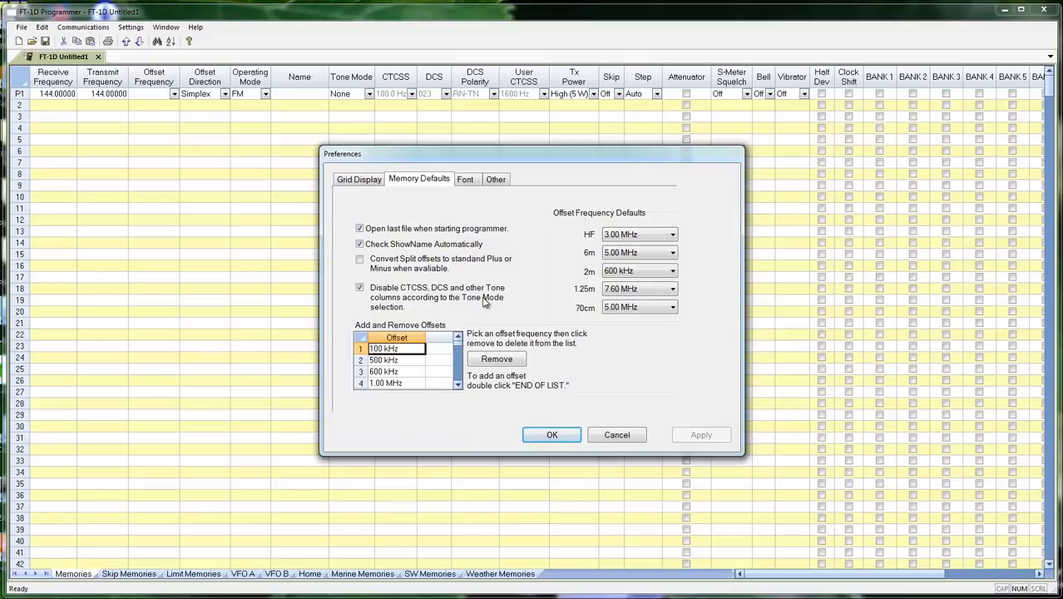
mouse_move(473, 313)
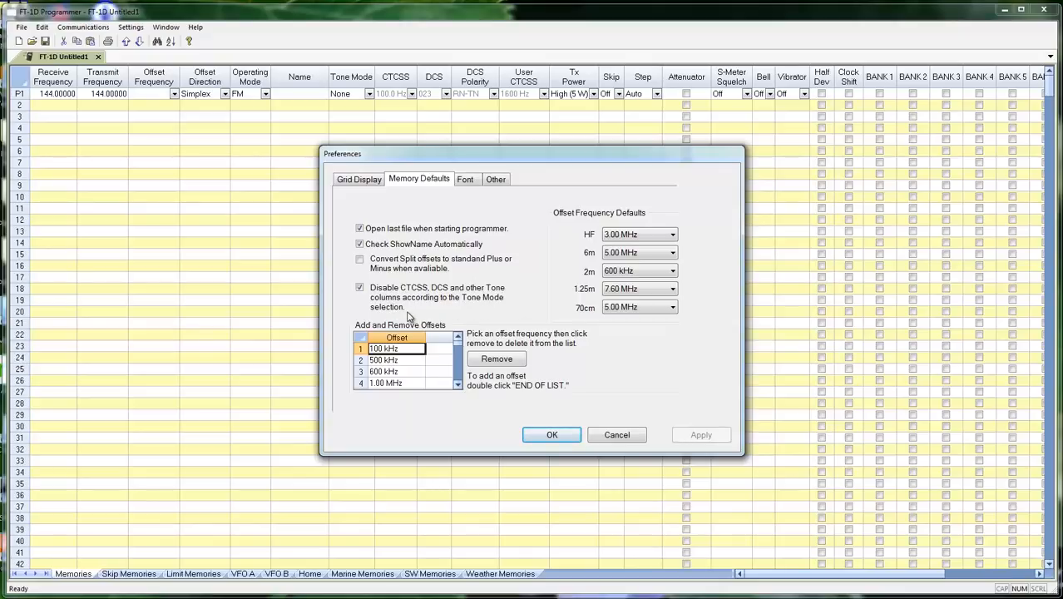
mouse_move(370, 102)
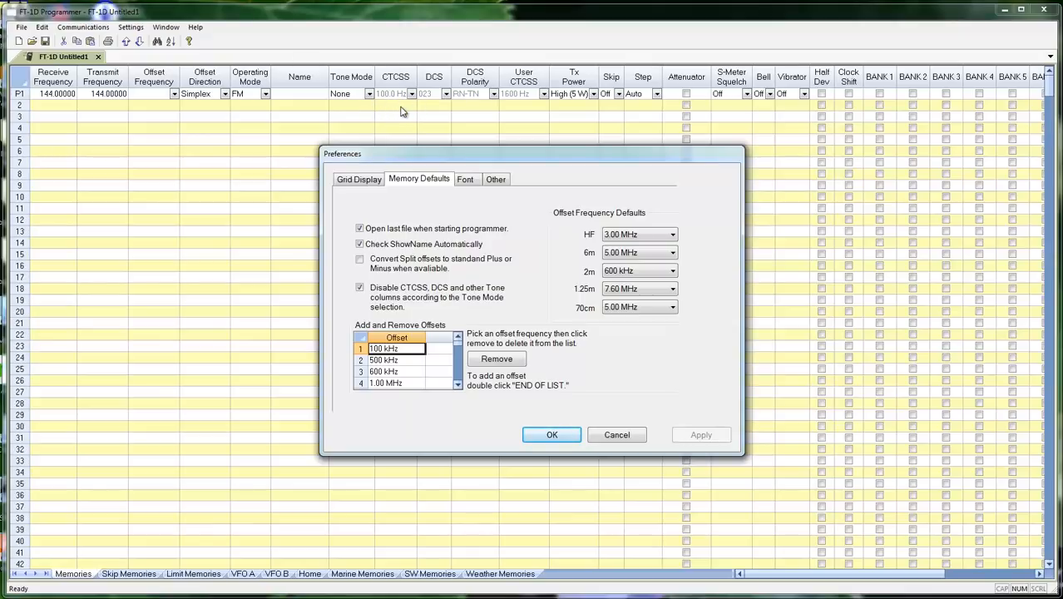
mouse_move(432, 108)
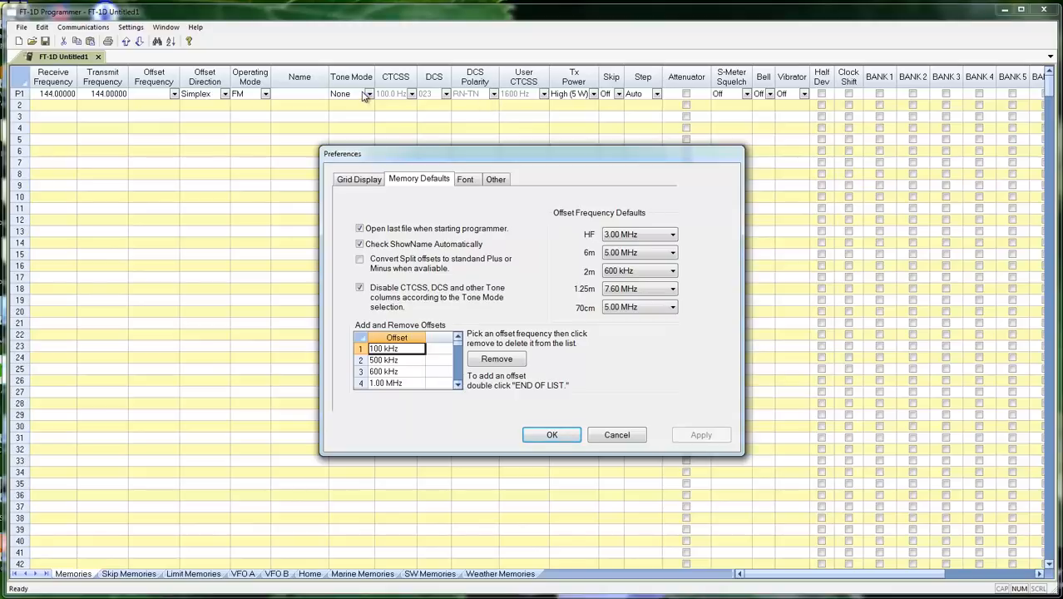
mouse_move(429, 110)
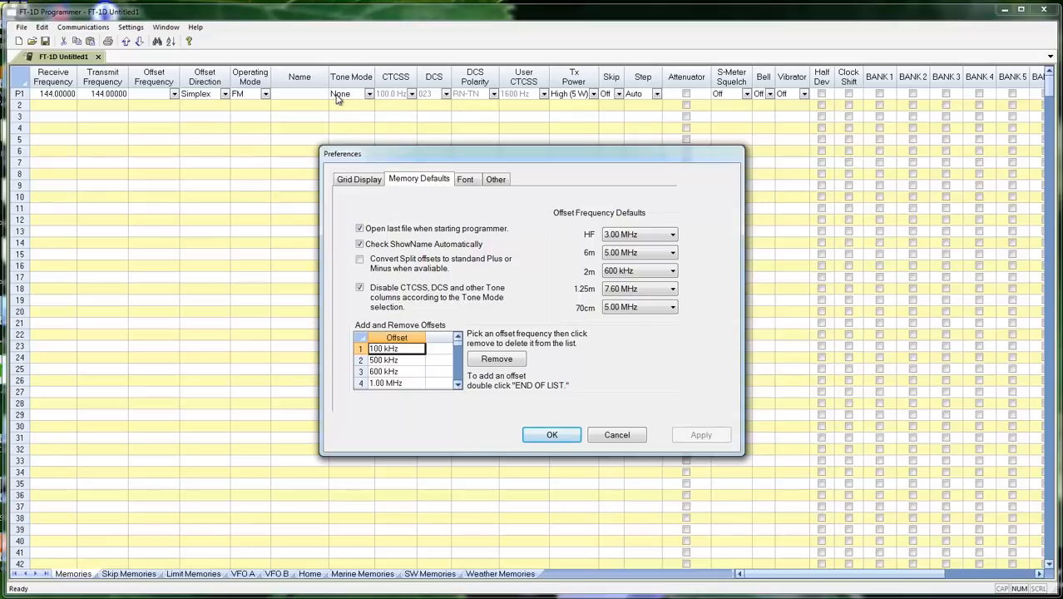
mouse_move(334, 103)
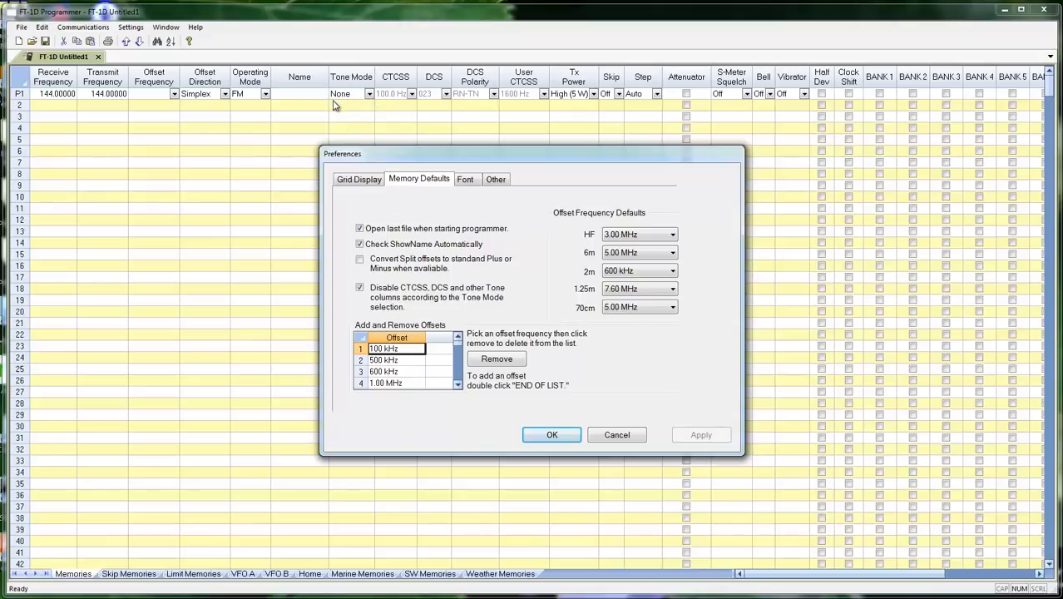
mouse_move(396, 110)
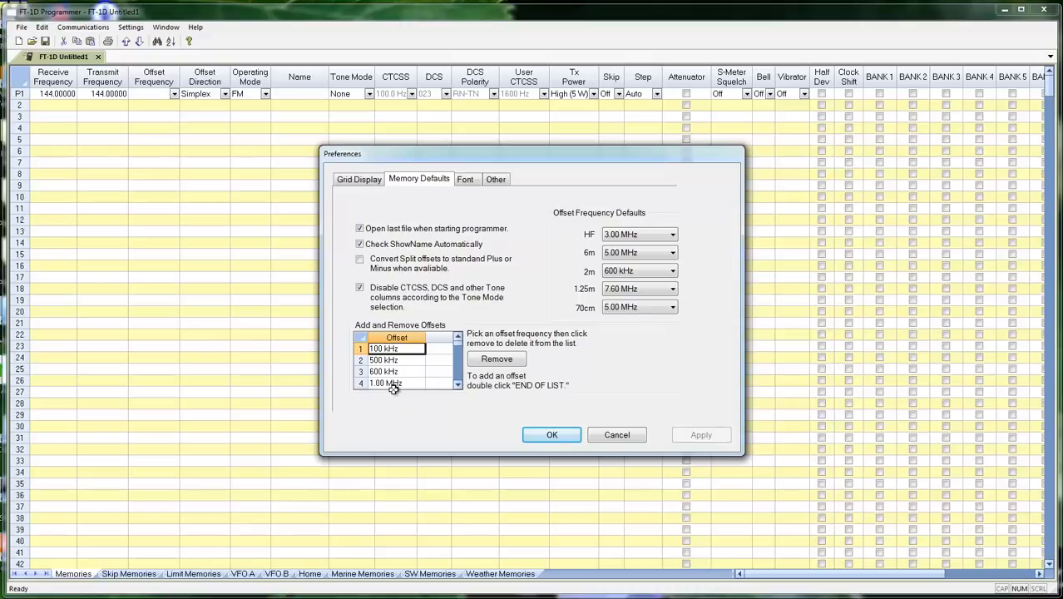
mouse_move(420, 376)
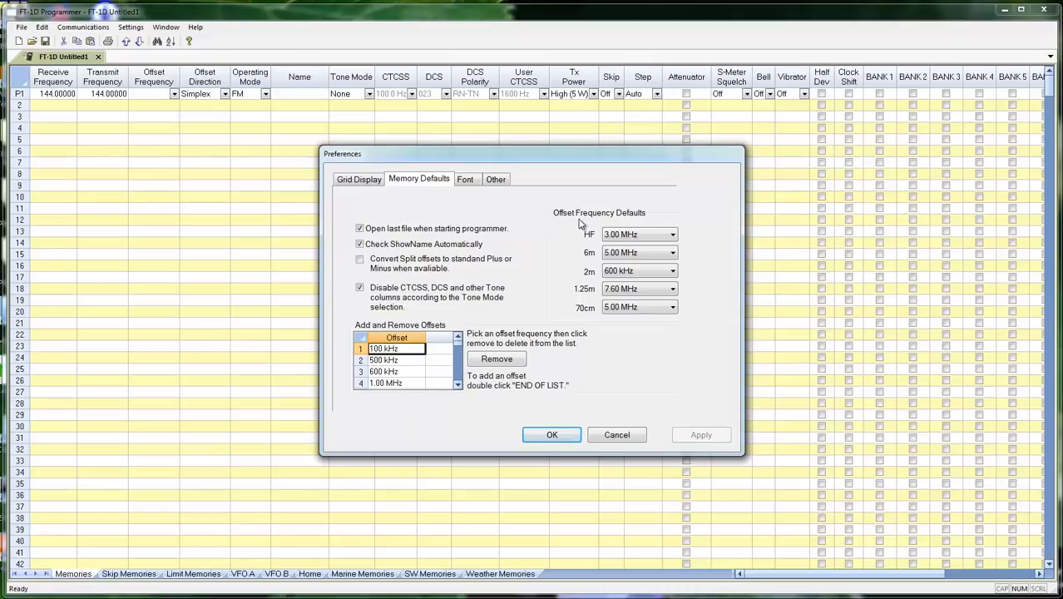
mouse_move(584, 323)
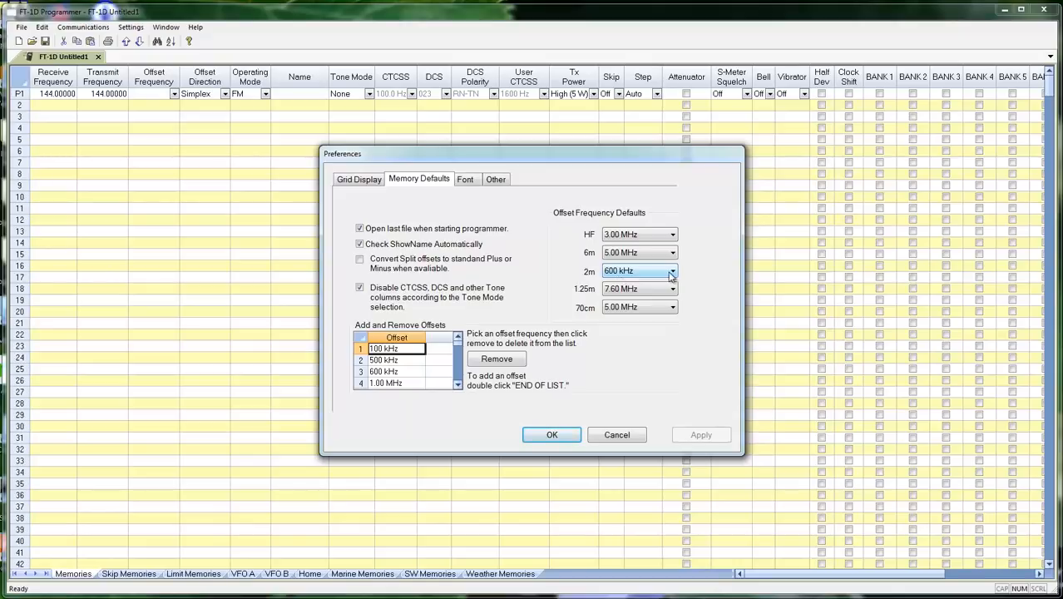
Step: Review the 2m offset choices and move on to the Font settings page
left_click(672, 270)
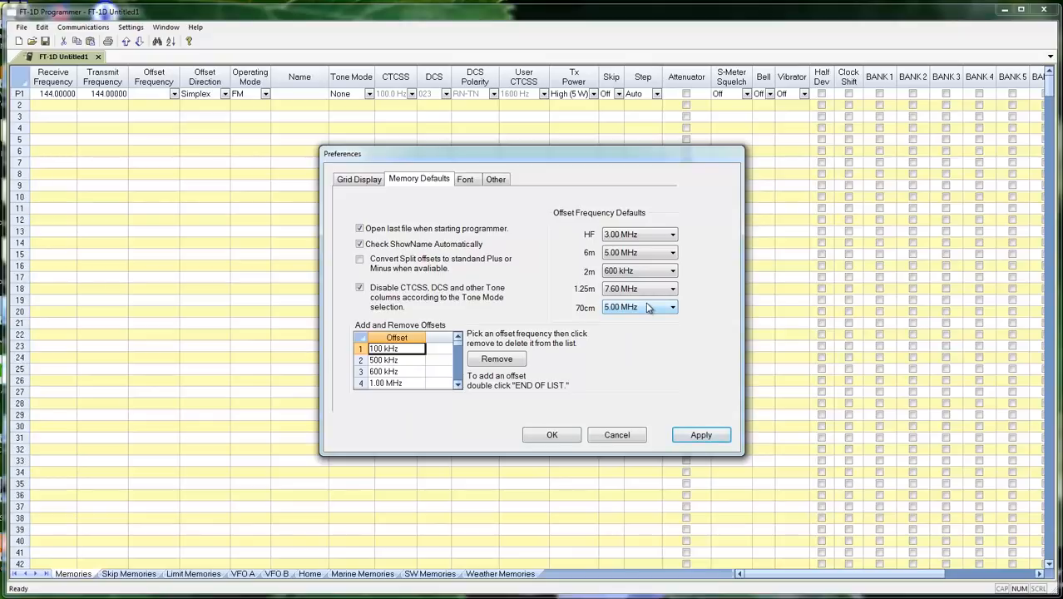
mouse_move(645, 328)
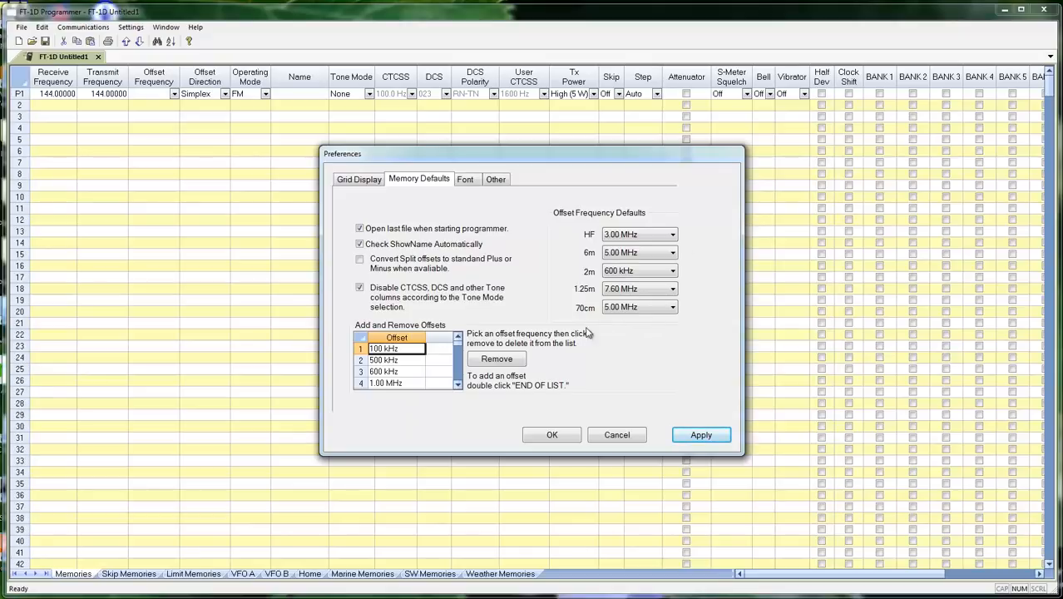
left_click(466, 180)
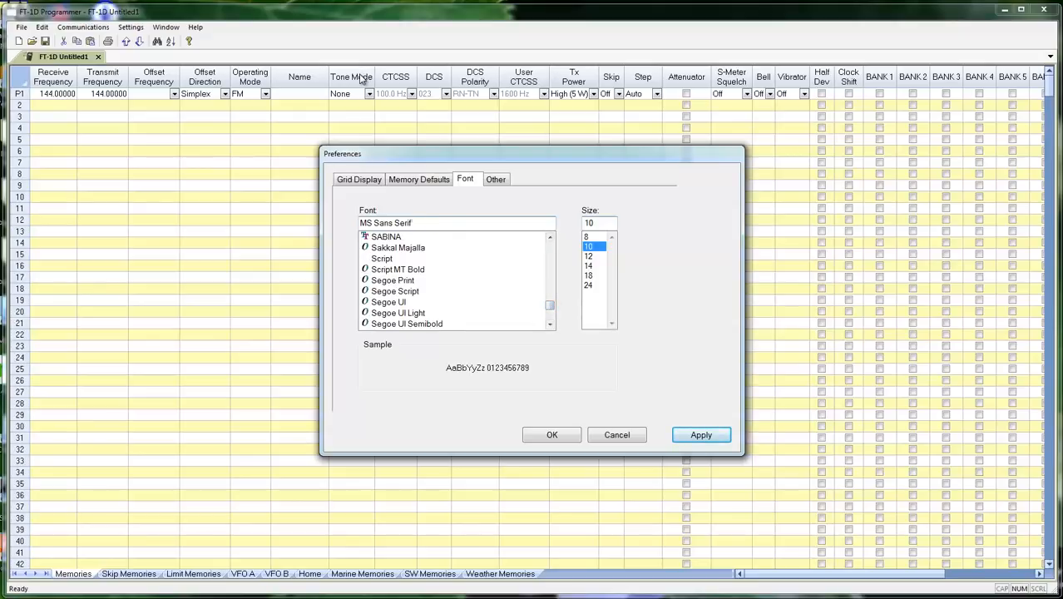
Step: Set the memory grid font size to 14 and apply it
left_click(549, 315)
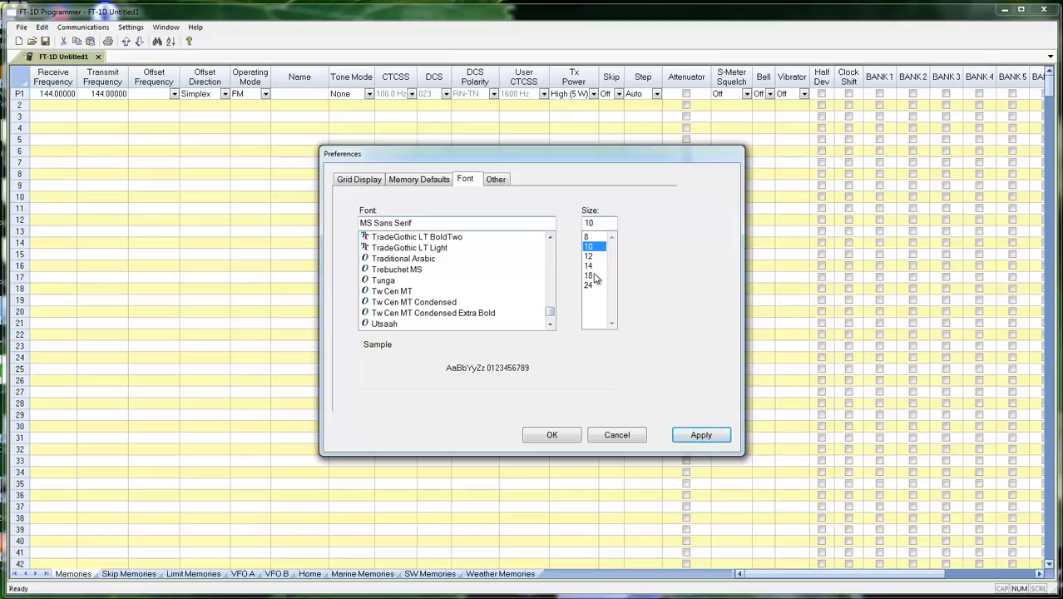
left_click(589, 266)
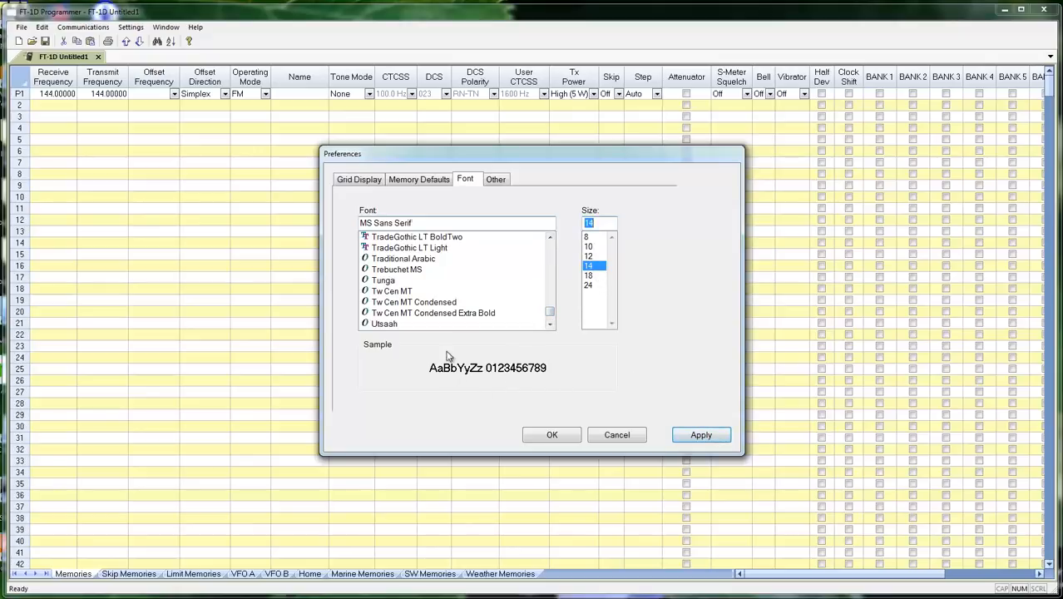
left_click(702, 434)
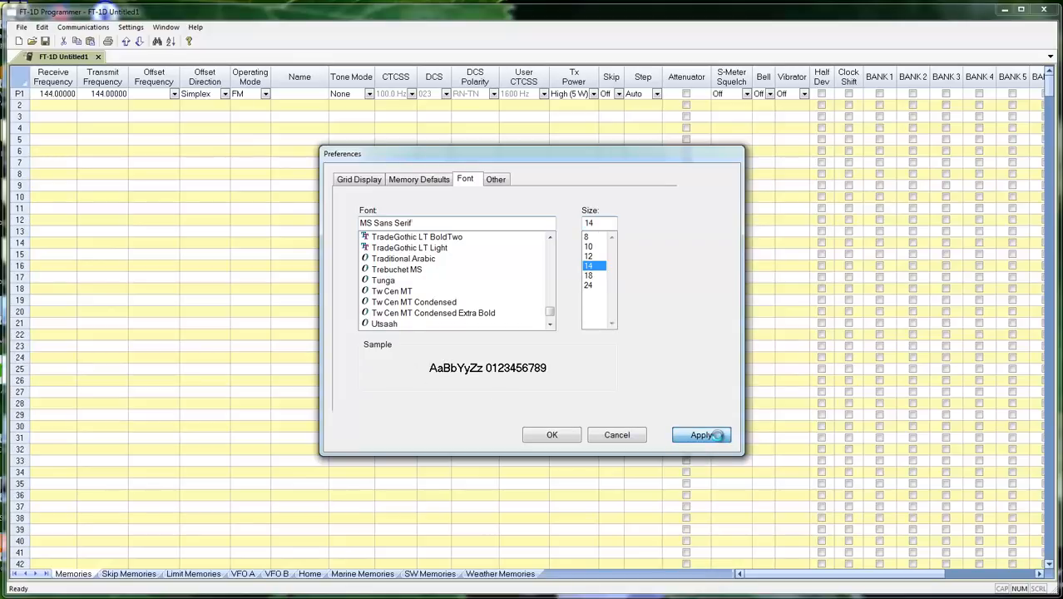
left_click(702, 434)
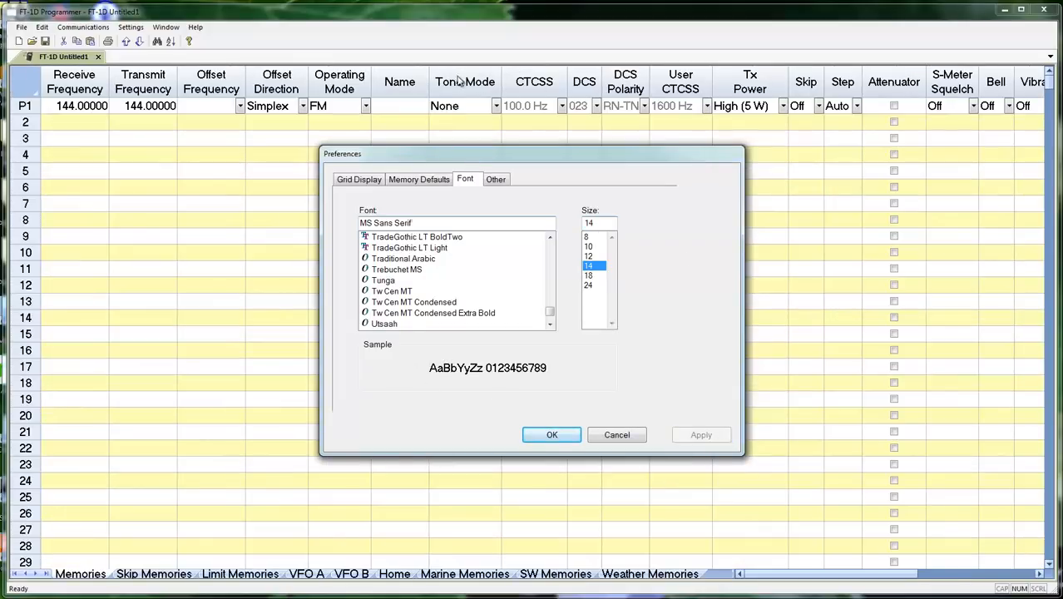
mouse_move(612, 110)
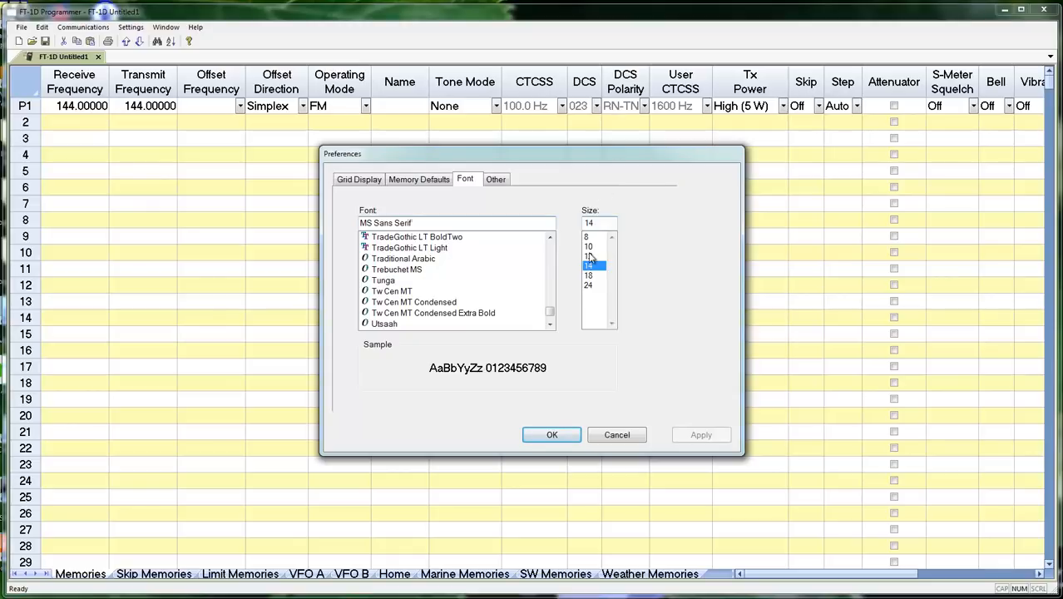
Step: Review the Other preferences page and cancel out of Preferences
left_click(496, 180)
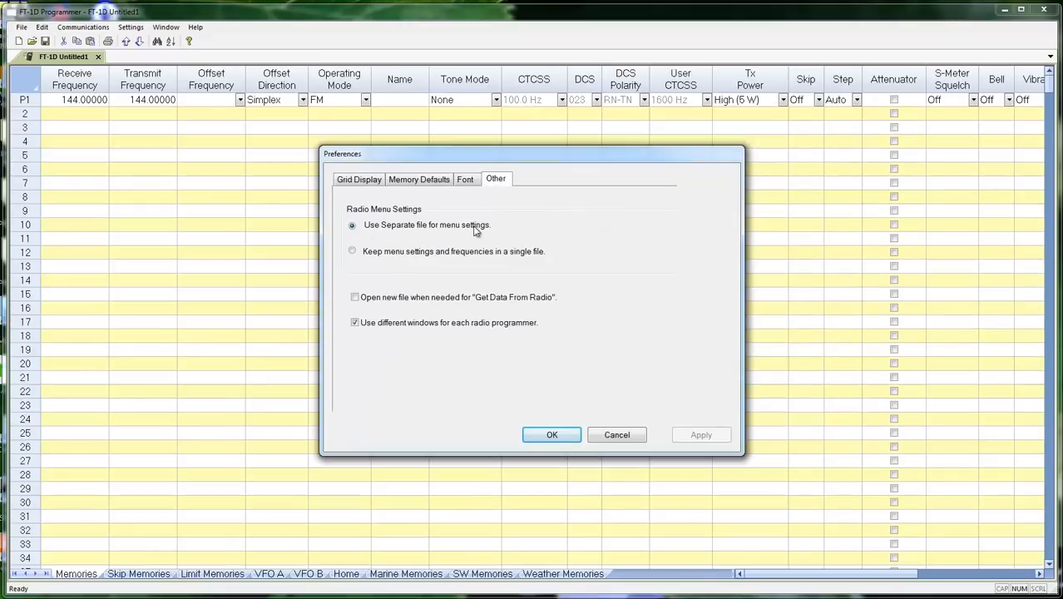
mouse_move(480, 239)
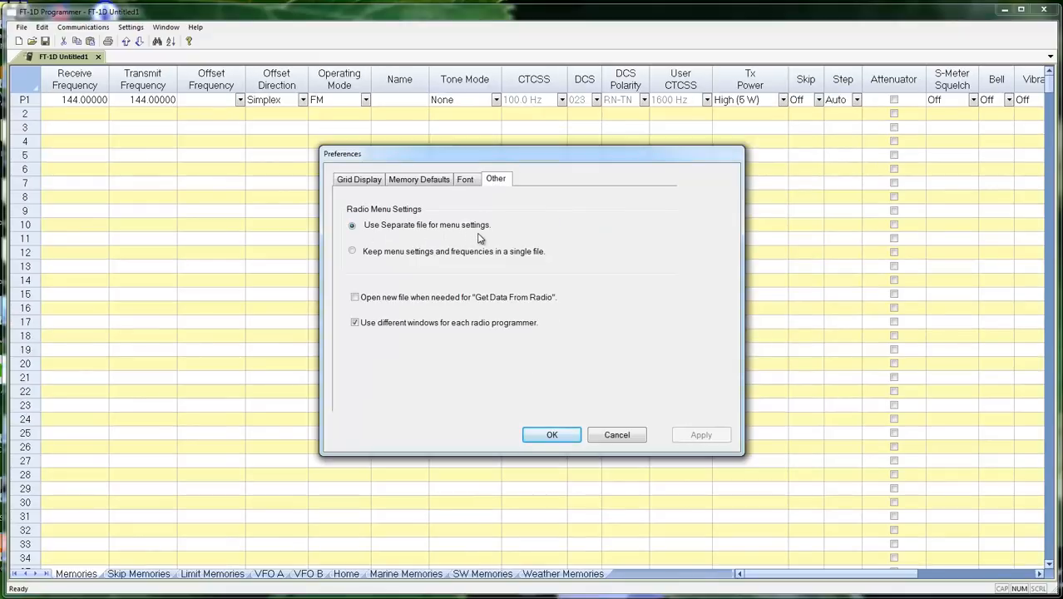
mouse_move(617, 436)
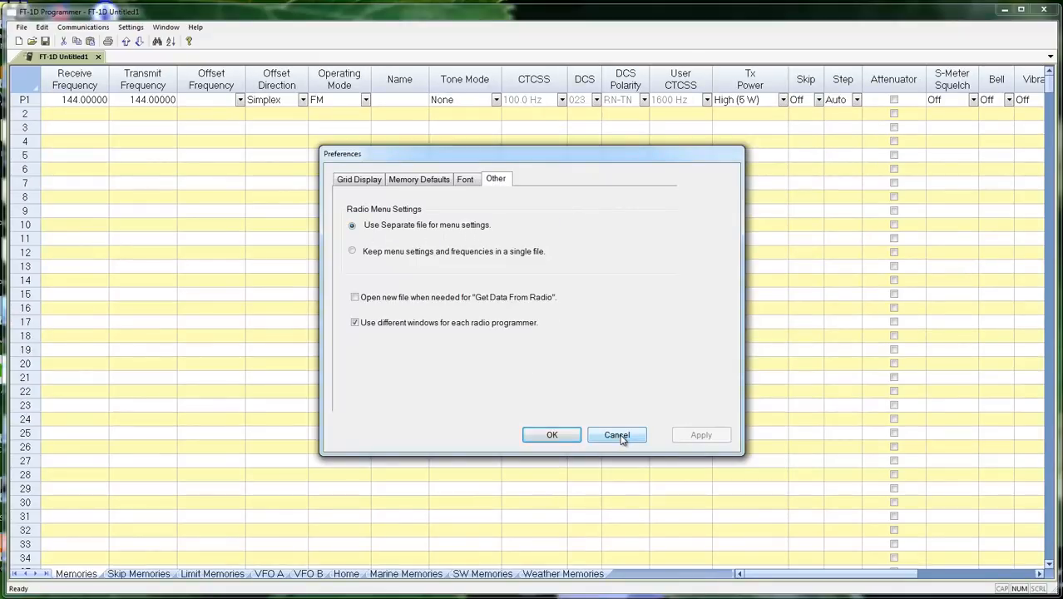
left_click(617, 434)
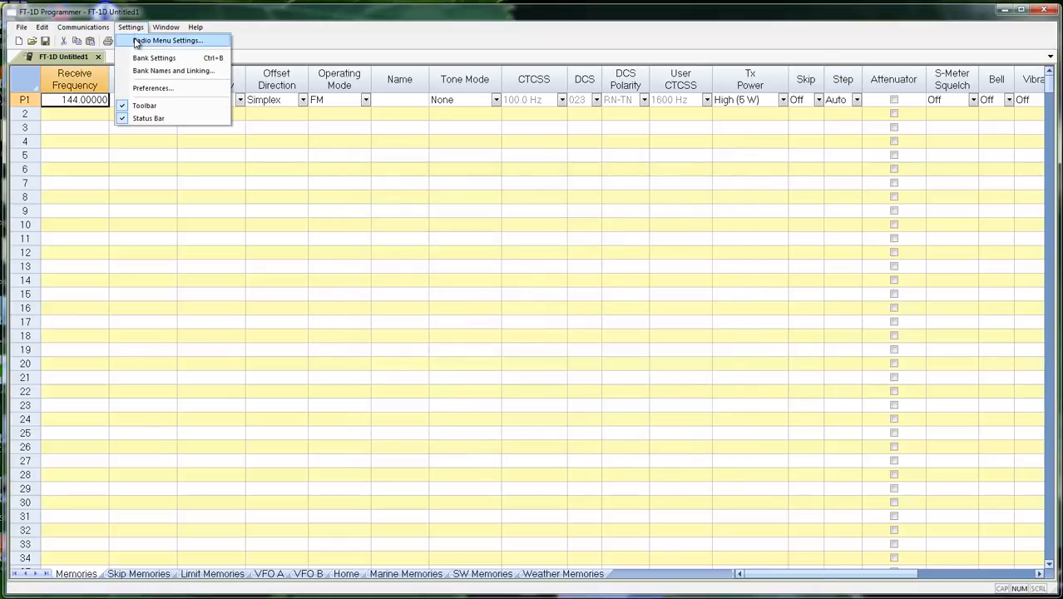
Step: Browse Radio Menu Settings pages: Messages, DTMF/Internet, GPS, Group Messaging, back to Common 1
left_click(166, 40)
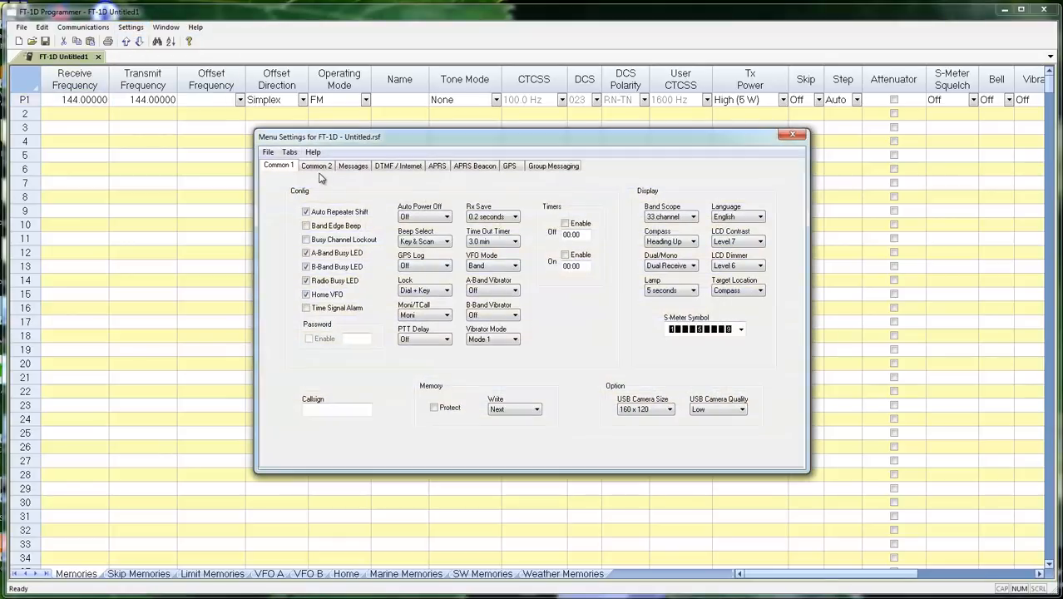
left_click(352, 166)
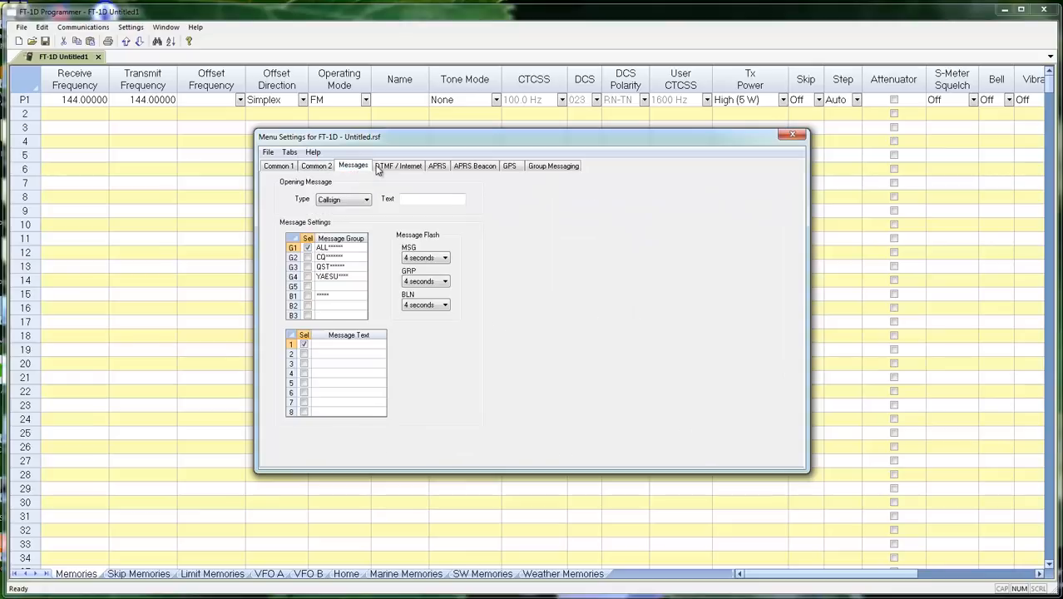
left_click(398, 166)
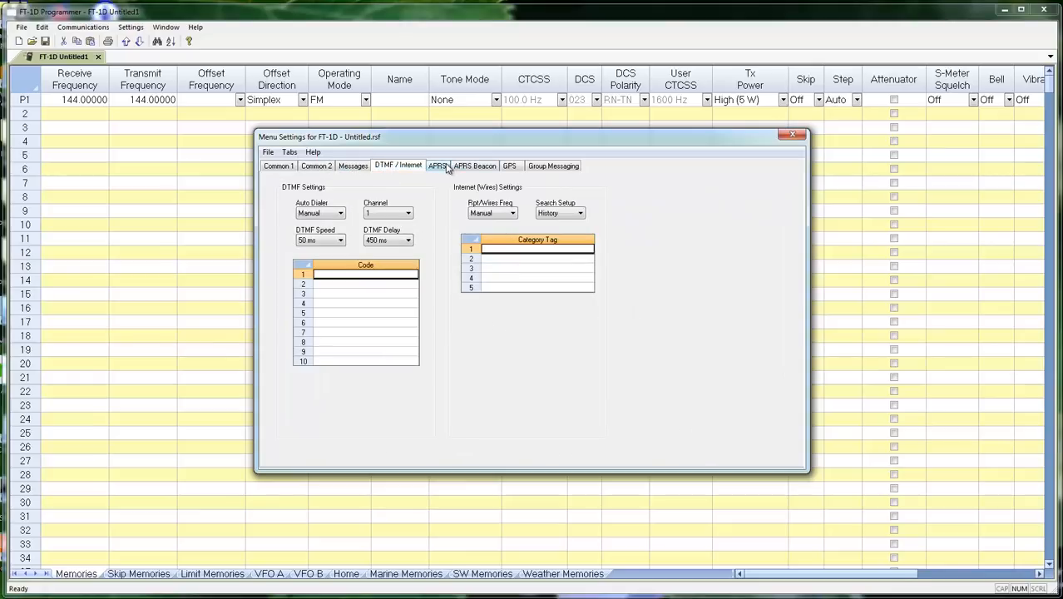
left_click(509, 167)
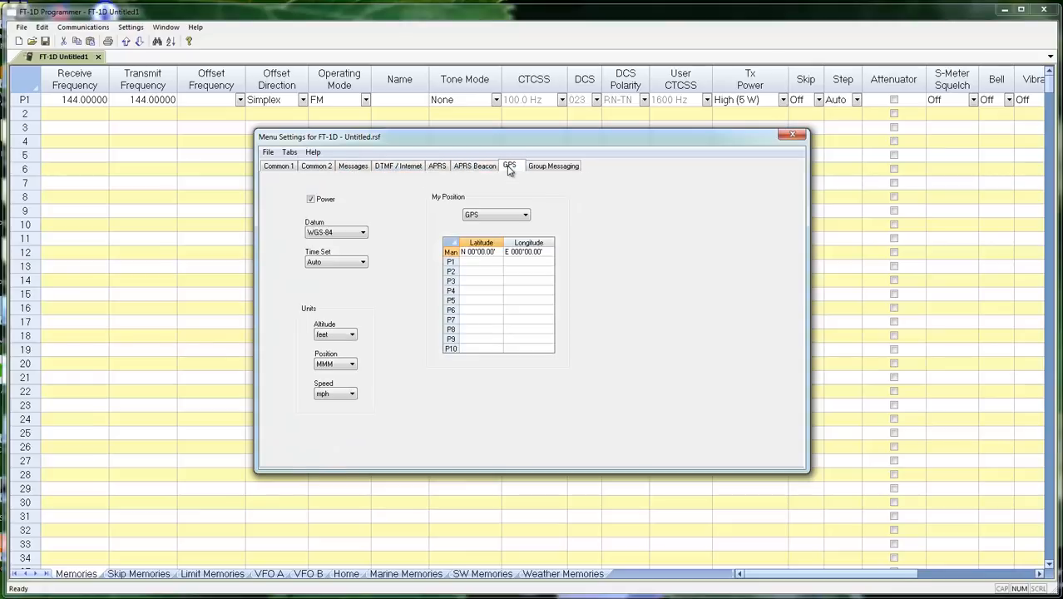
left_click(552, 166)
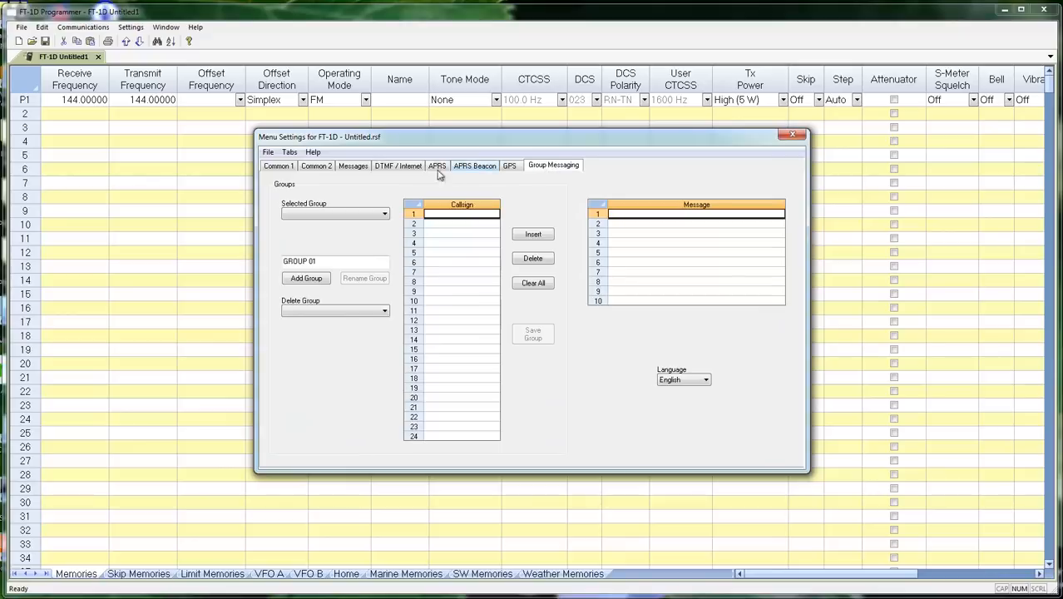
mouse_move(339, 143)
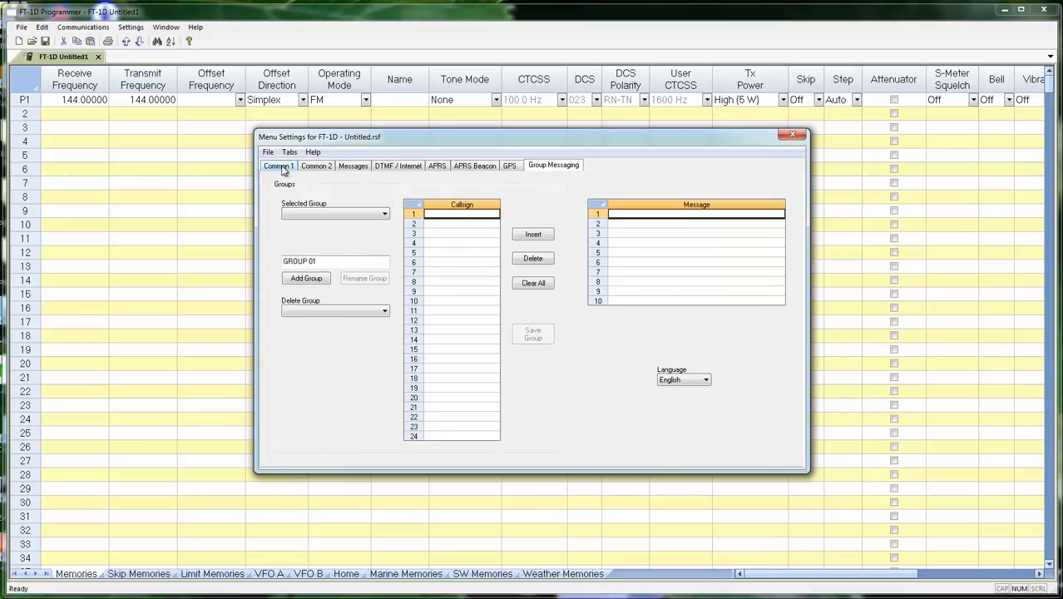
left_click(279, 166)
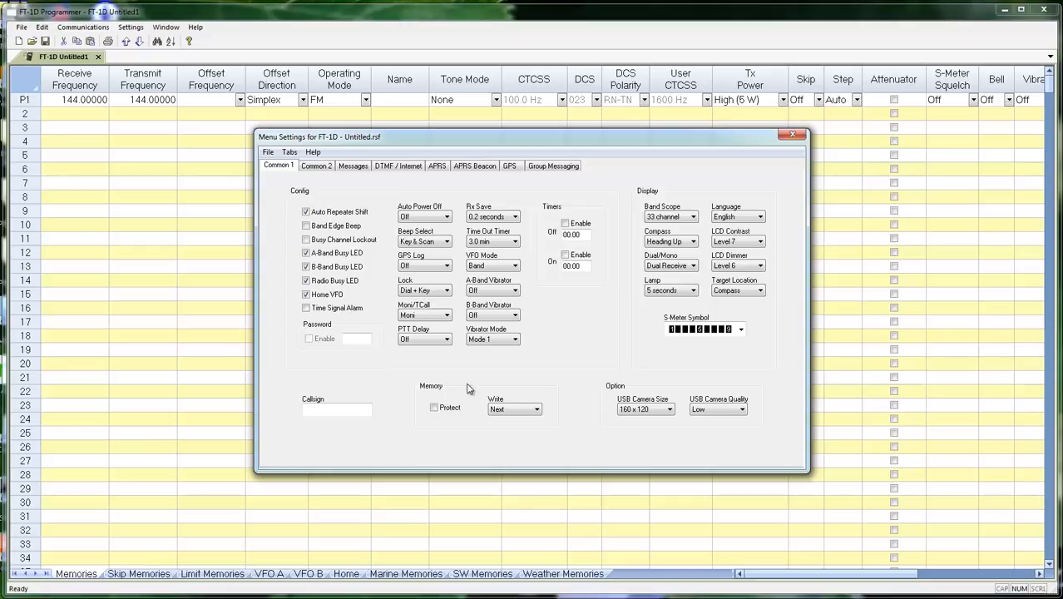
mouse_move(634, 360)
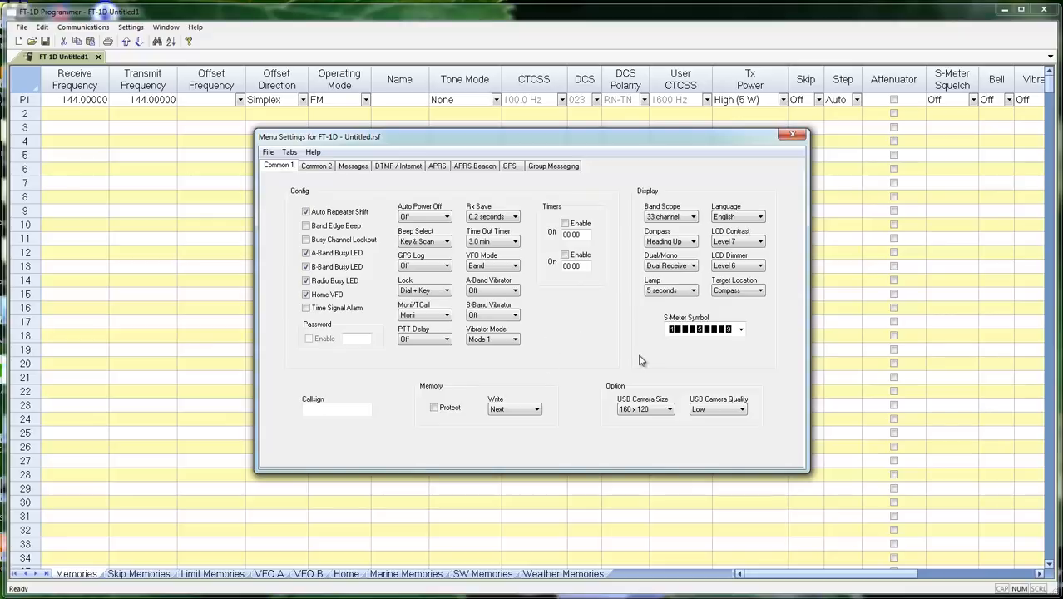
Step: Review Common 2, Messages, APRS and APRS Beacon pages, then close Radio Menu Settings
left_click(316, 167)
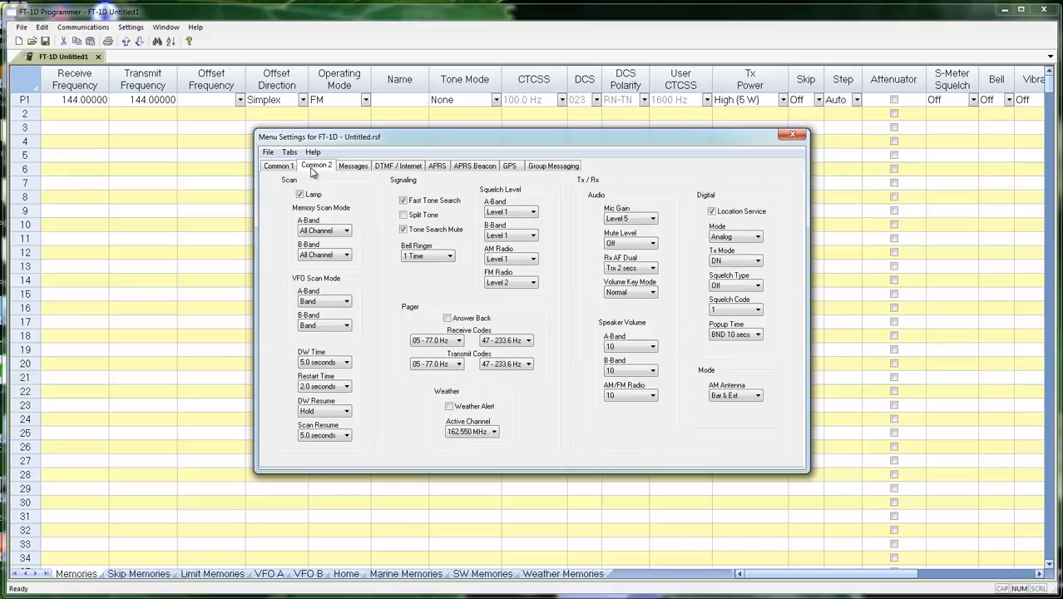
left_click(352, 166)
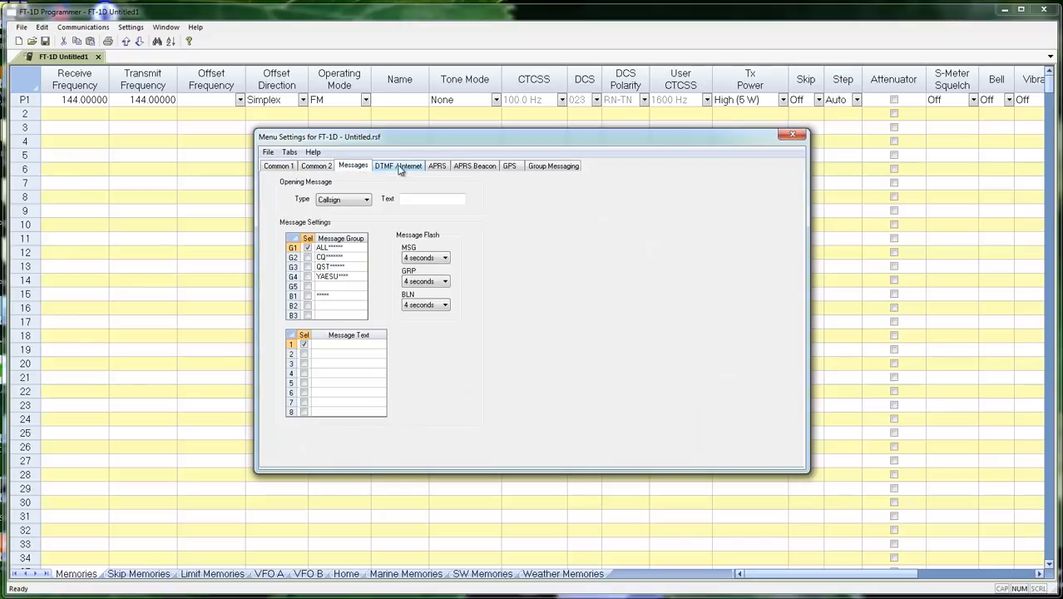
left_click(279, 166)
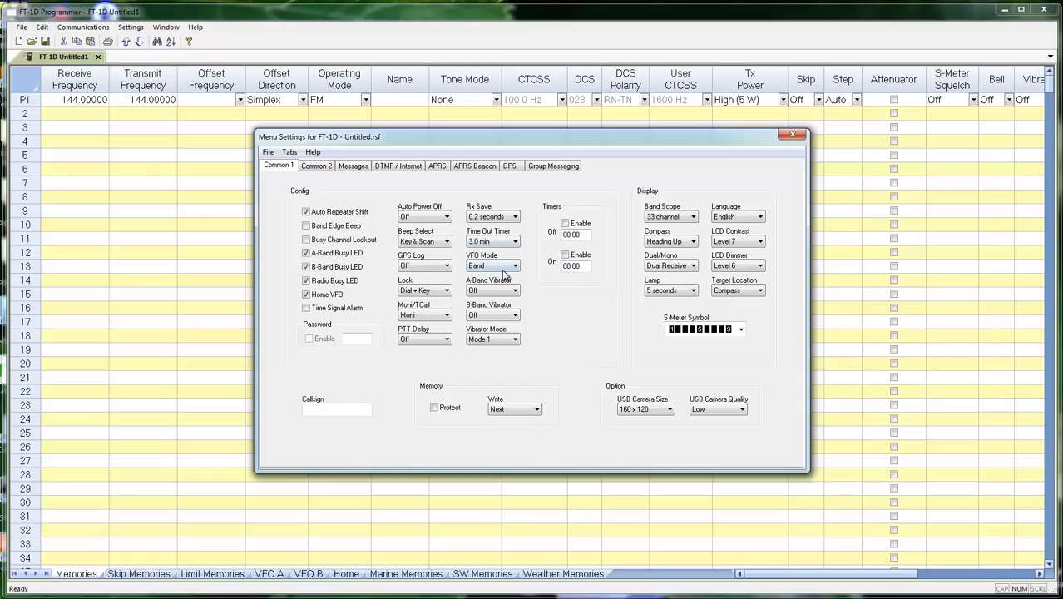
left_click(436, 166)
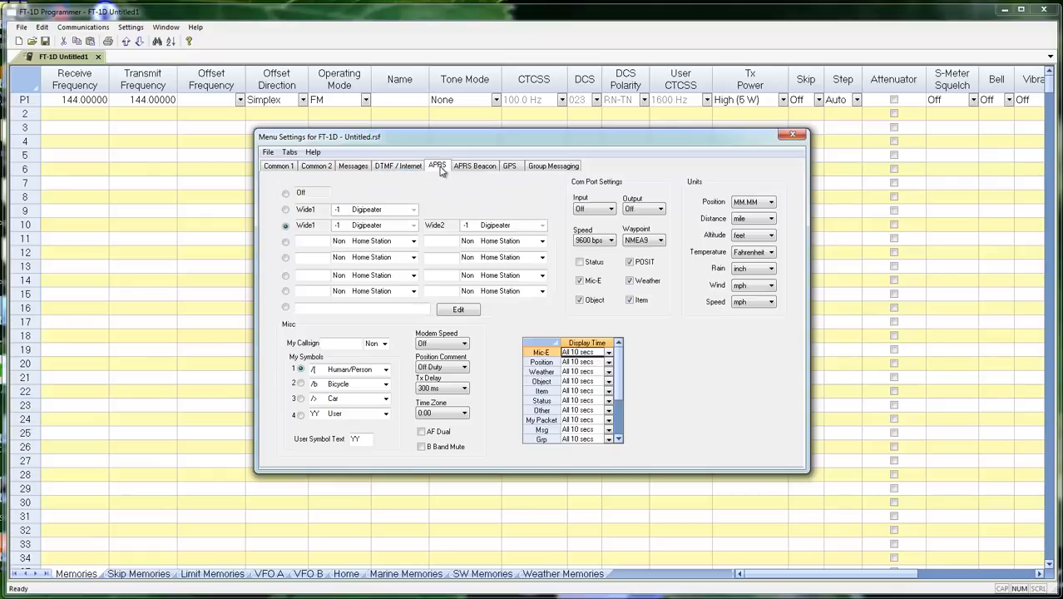
left_click(475, 166)
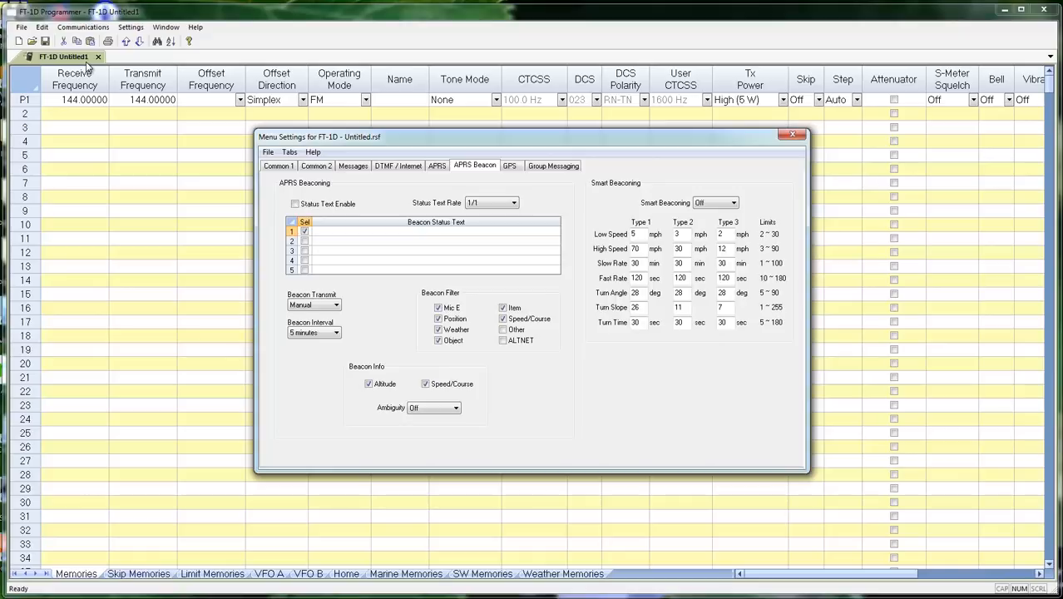
mouse_move(350, 147)
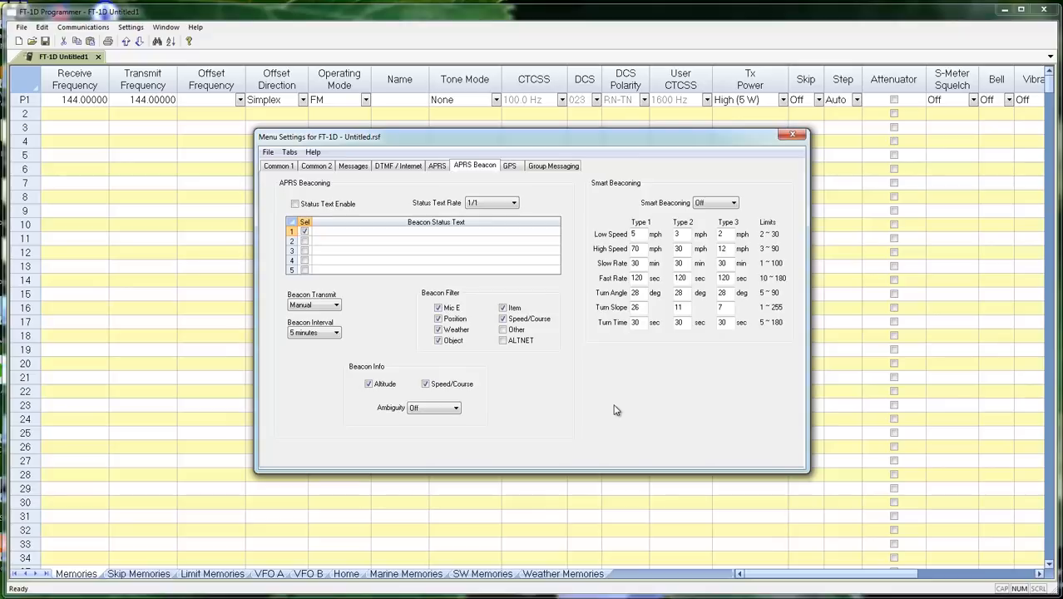
left_click(792, 133)
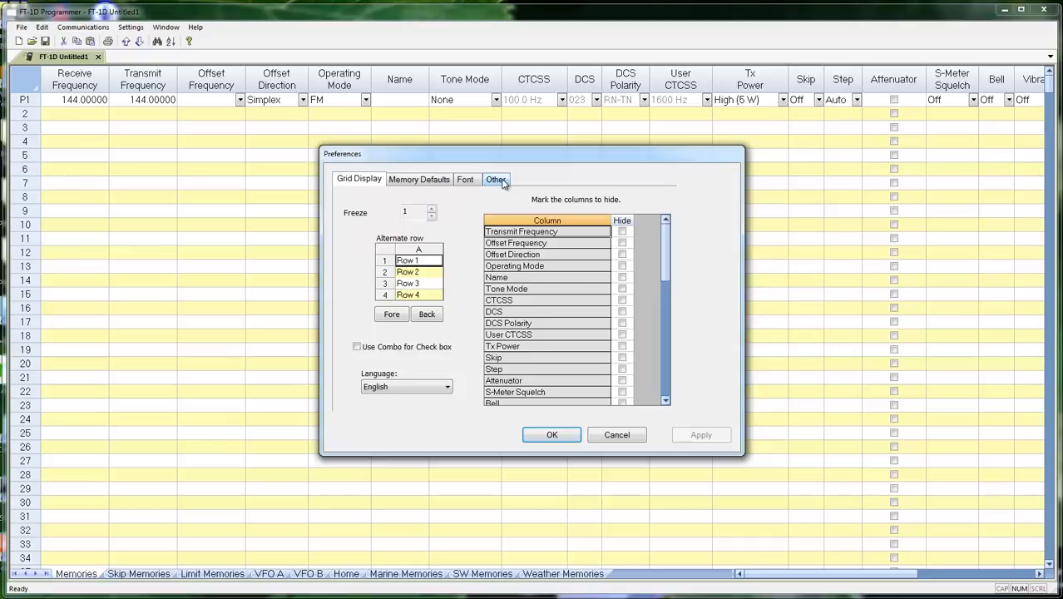
Step: Enable 'Open new file when needed for Get Data From Radio' on the Other page
left_click(496, 180)
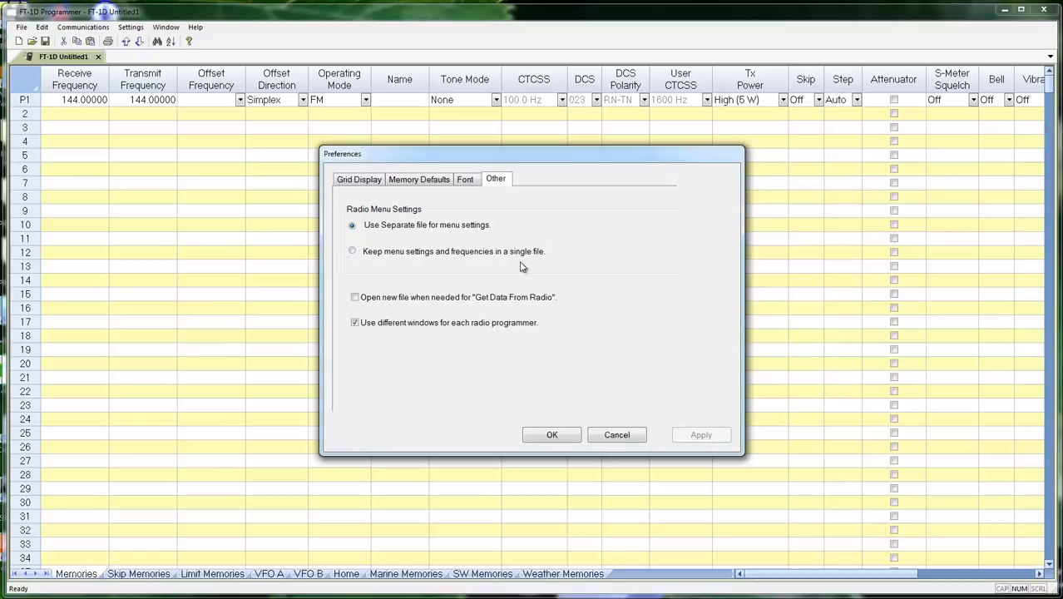
mouse_move(549, 265)
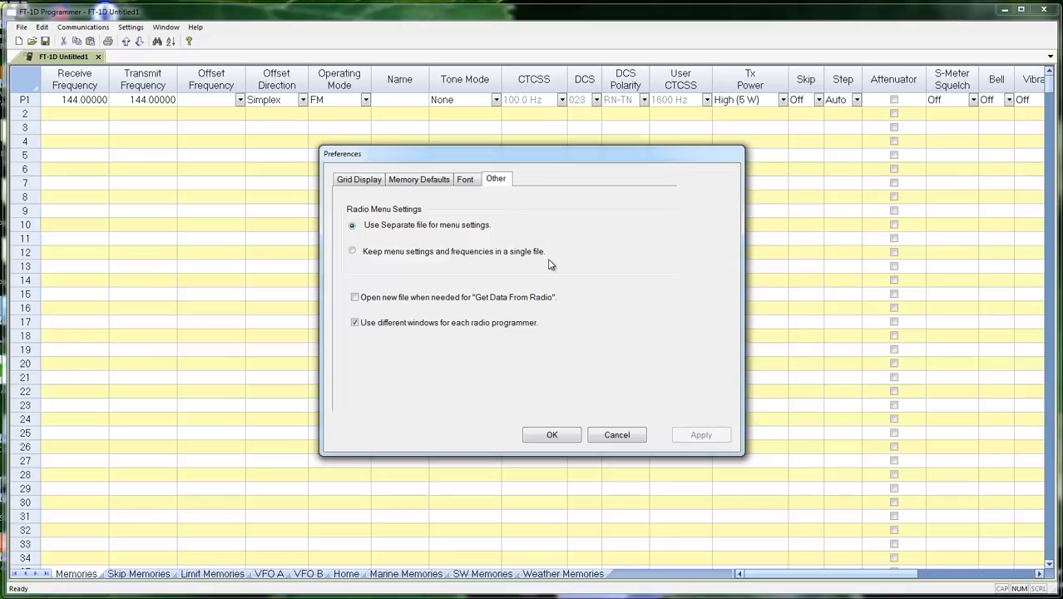
mouse_move(489, 283)
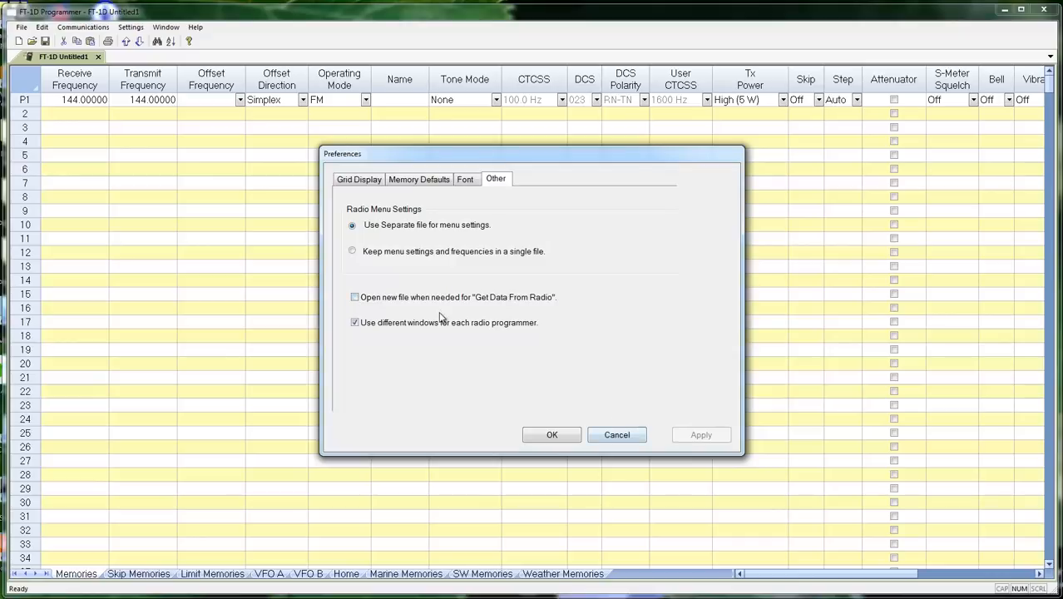
left_click(552, 434)
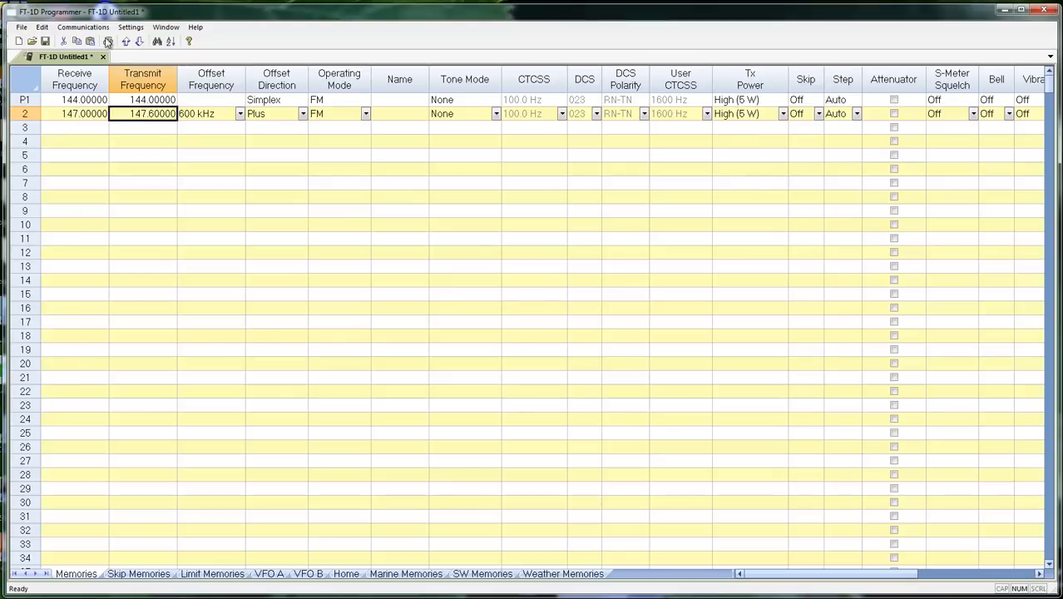
Step: Start Get Data From Radio, decline overwriting the file, and reopen Preferences
left_click(107, 41)
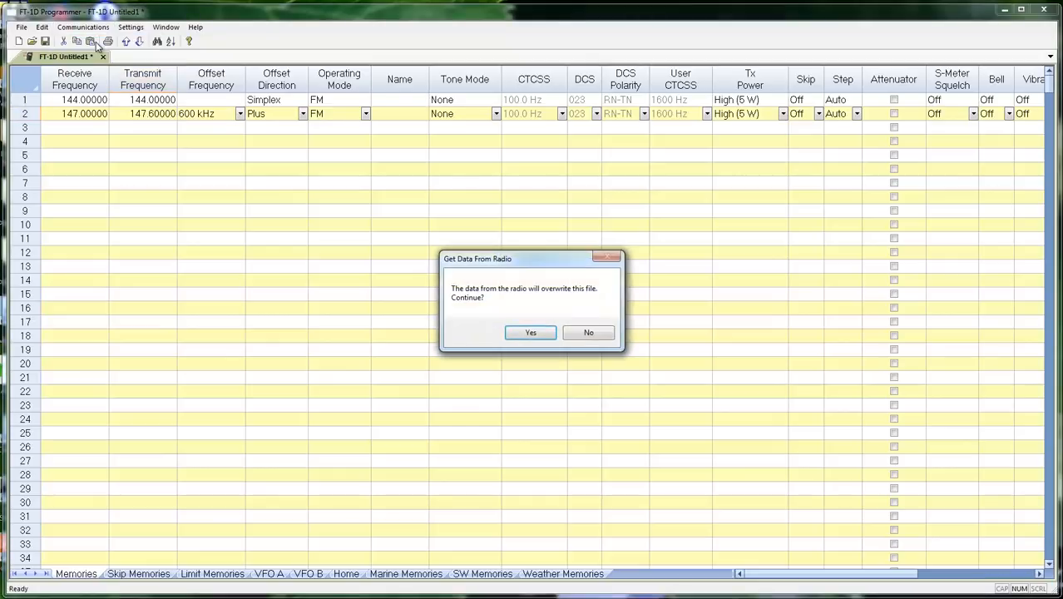
mouse_move(454, 272)
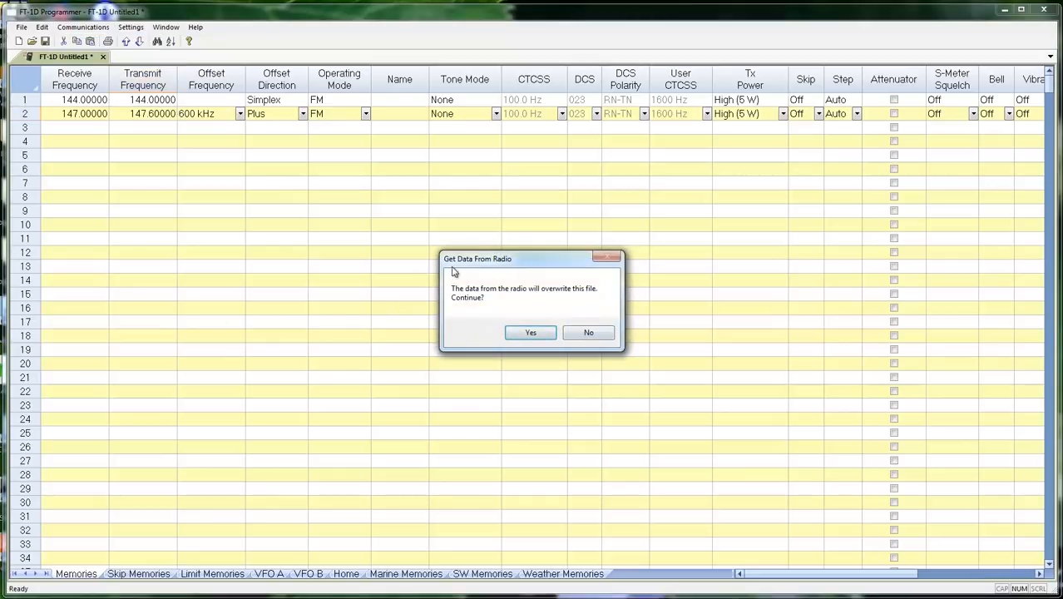
mouse_move(514, 303)
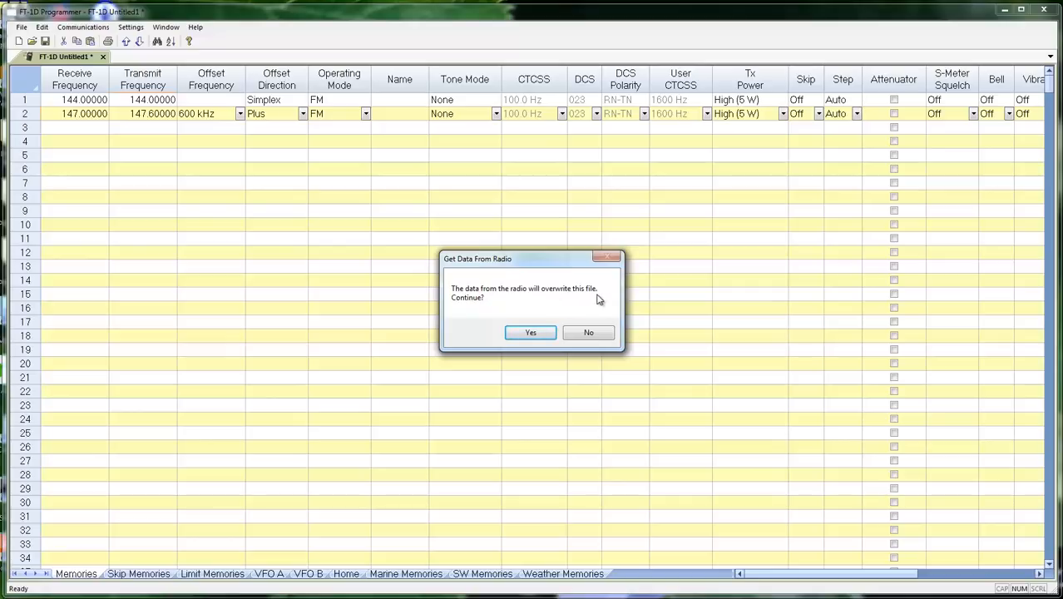
mouse_move(462, 309)
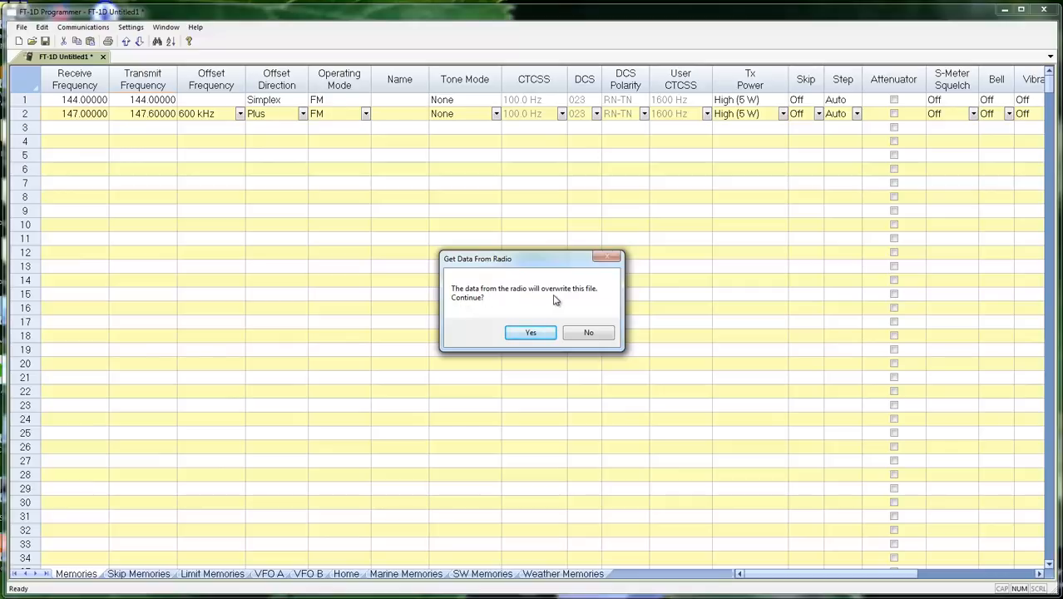
mouse_move(573, 300)
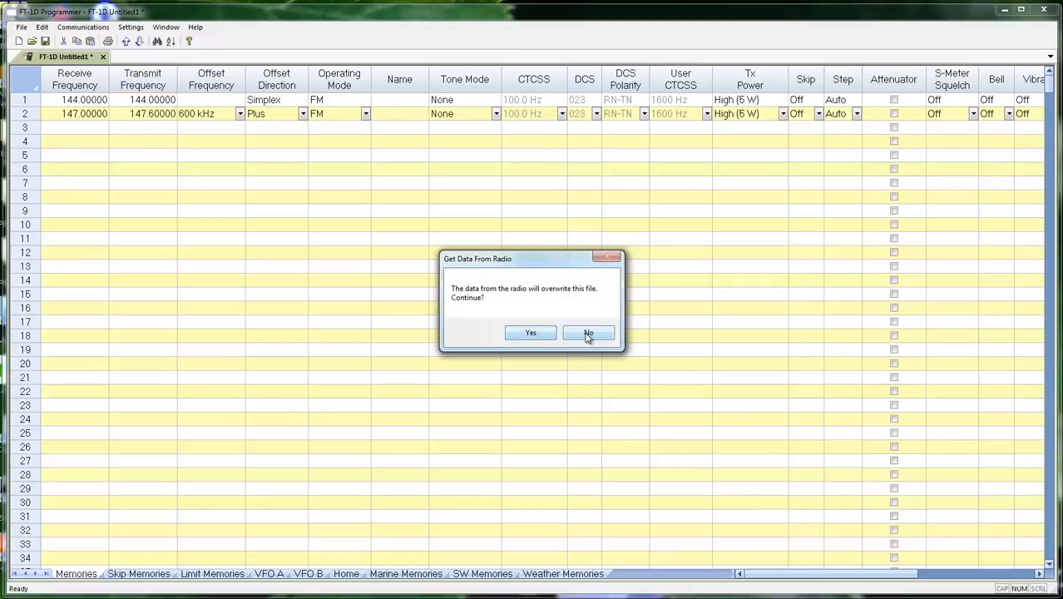
left_click(589, 333)
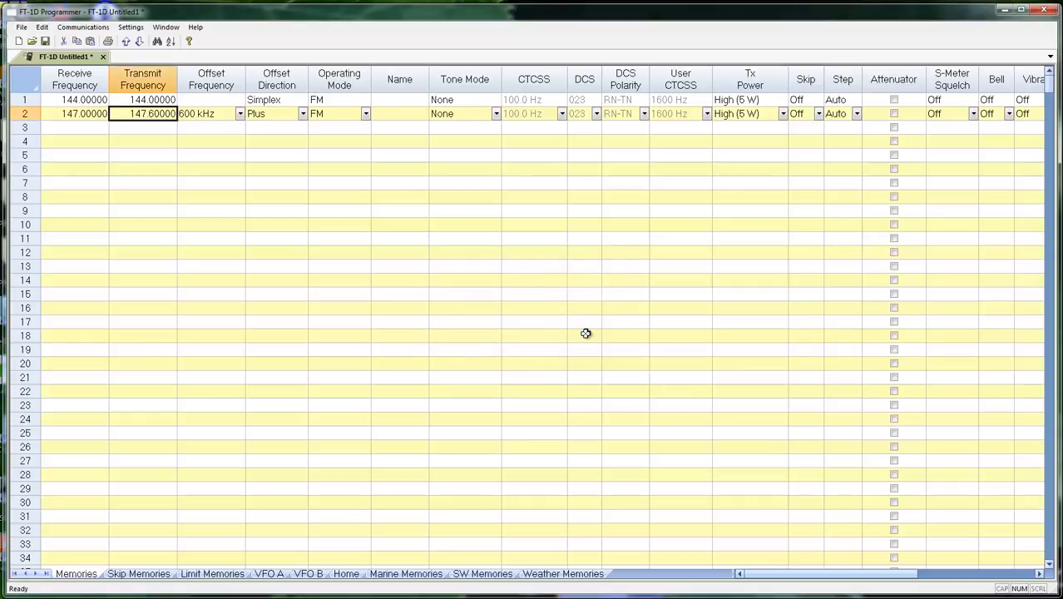
left_click(153, 100)
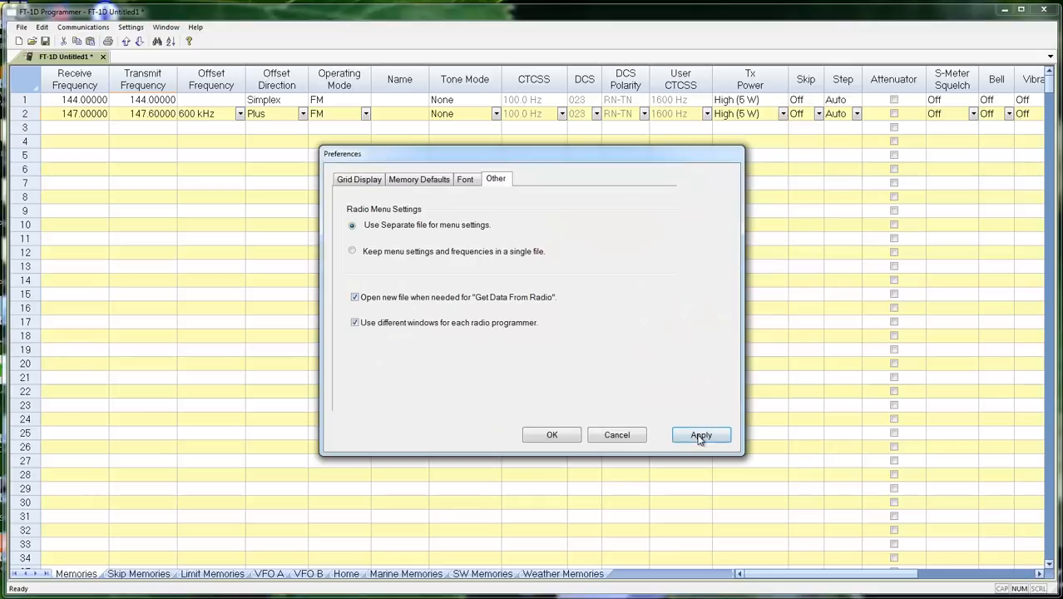
Step: Confirm the new-file preference, then use Get Data From Radio and view the new Untitled memory file
left_click(701, 435)
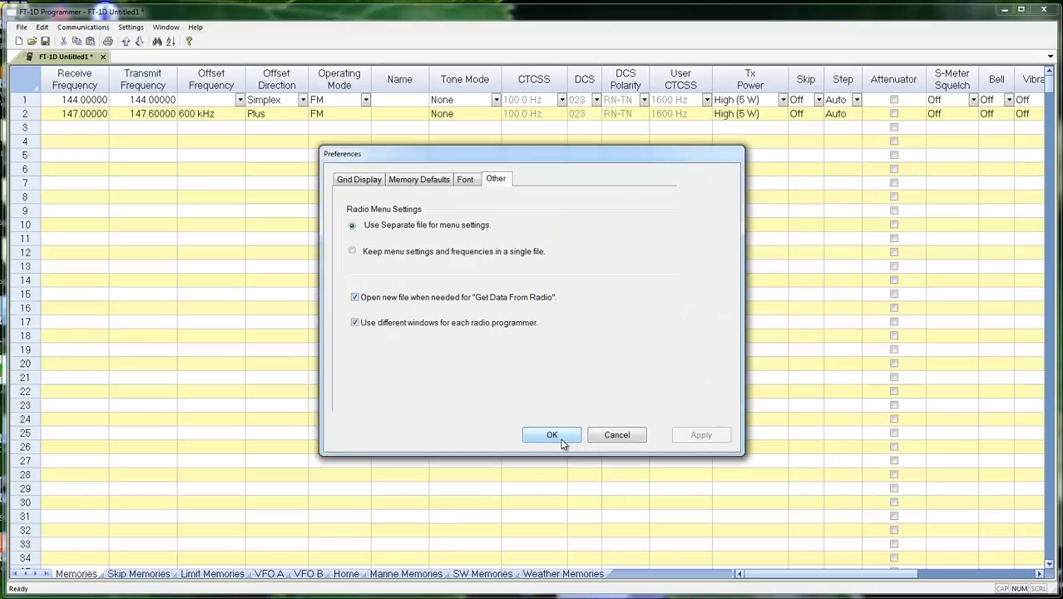
left_click(553, 434)
type("147.24000")
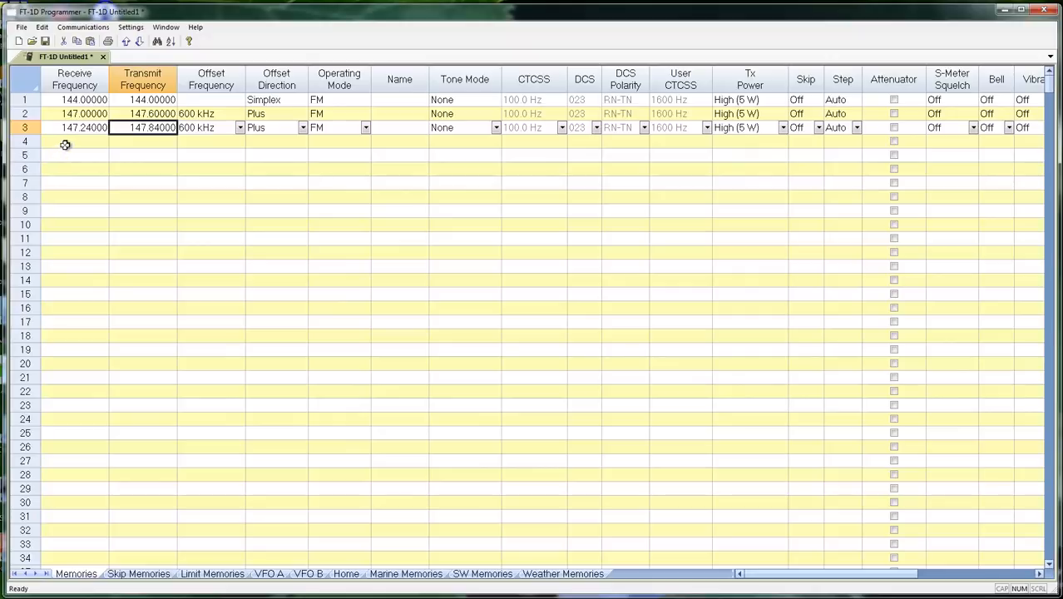
left_click(81, 26)
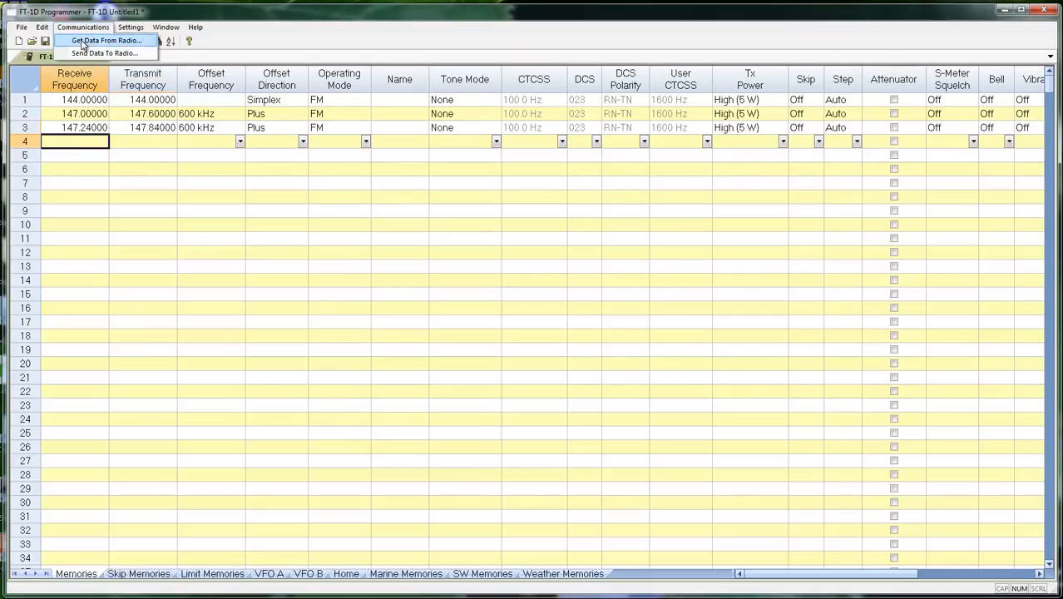
left_click(103, 39)
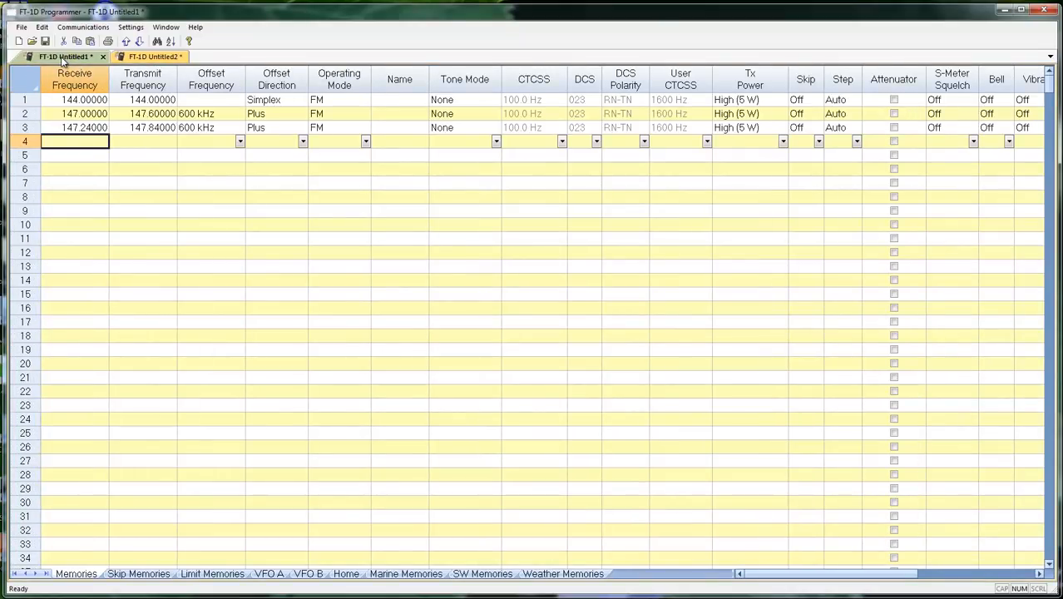
left_click(83, 27)
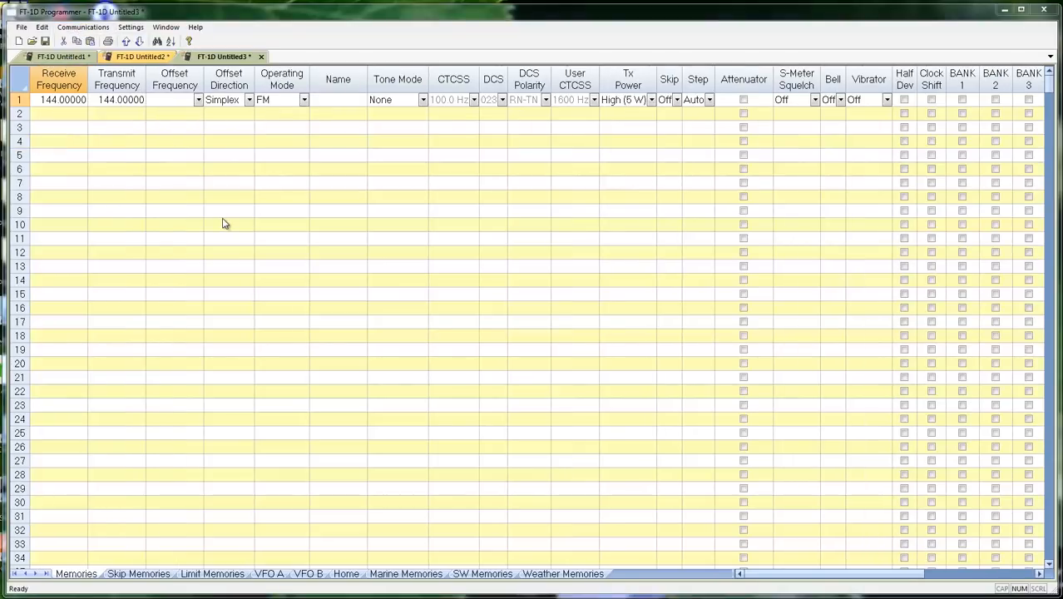
left_click(129, 27)
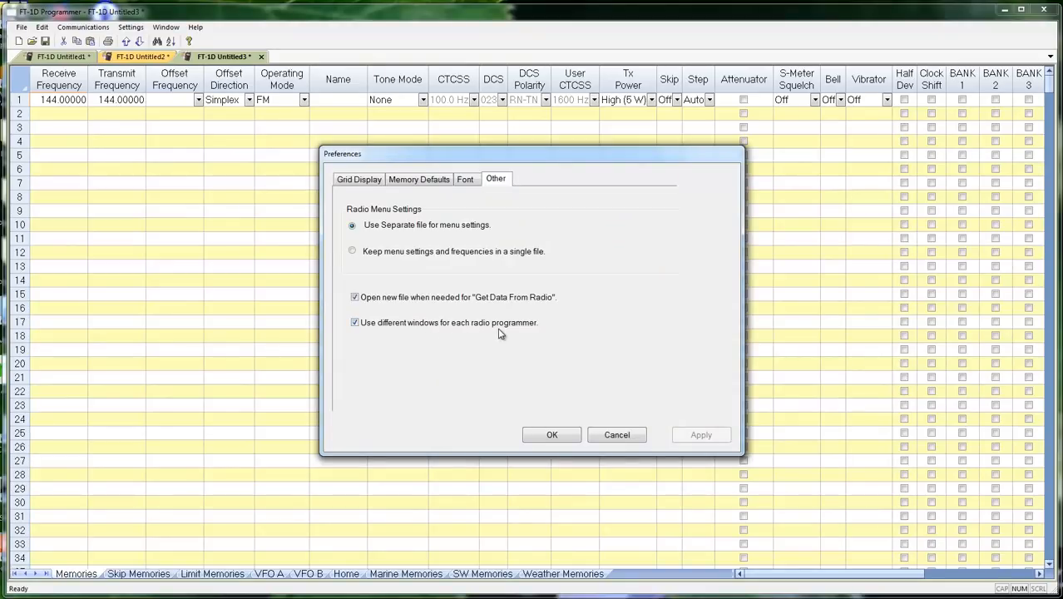
left_click(141, 56)
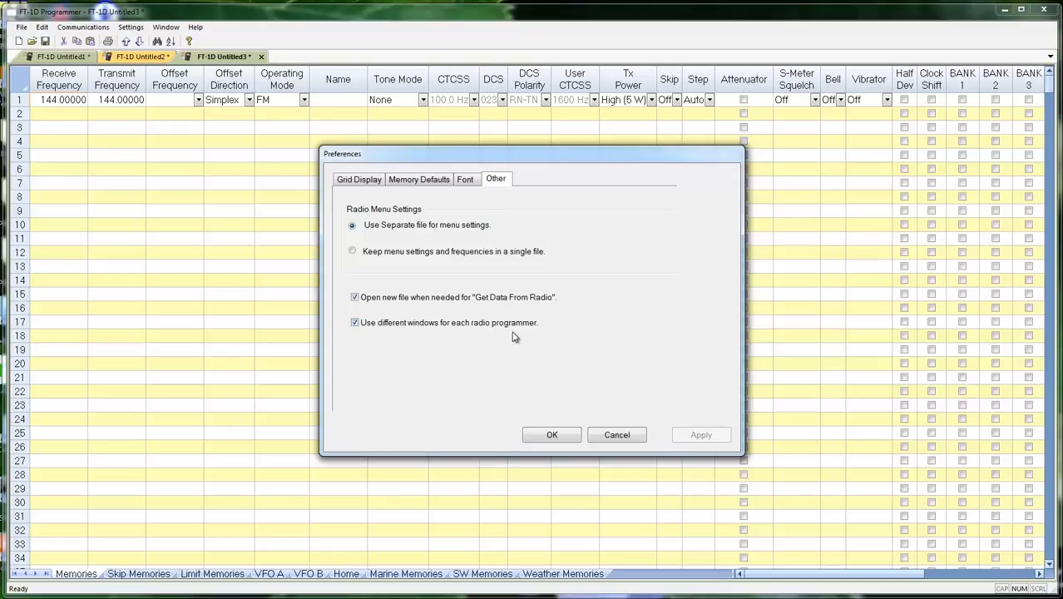
mouse_move(369, 162)
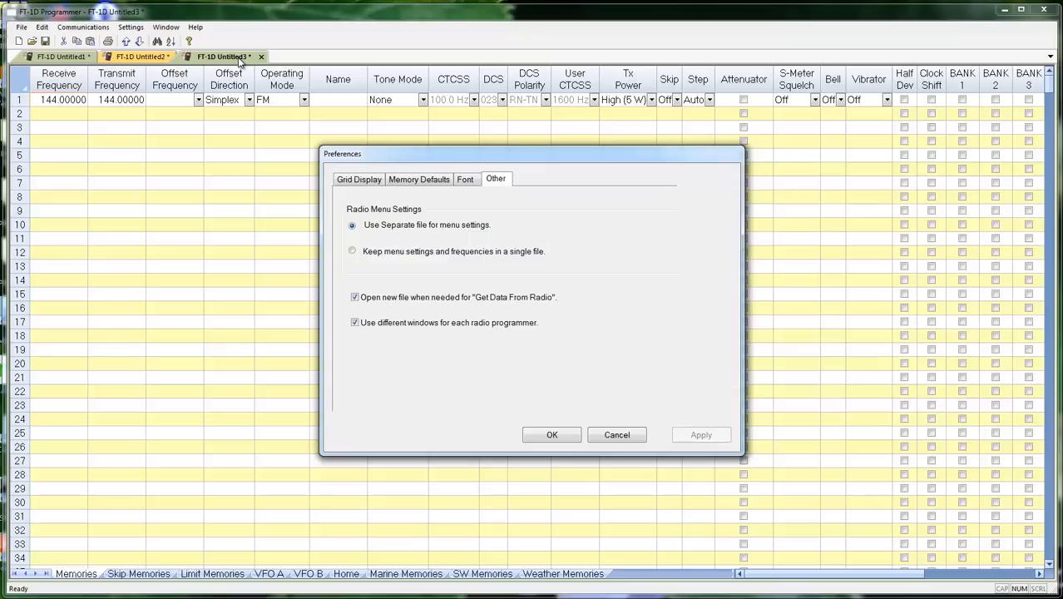
mouse_move(562, 420)
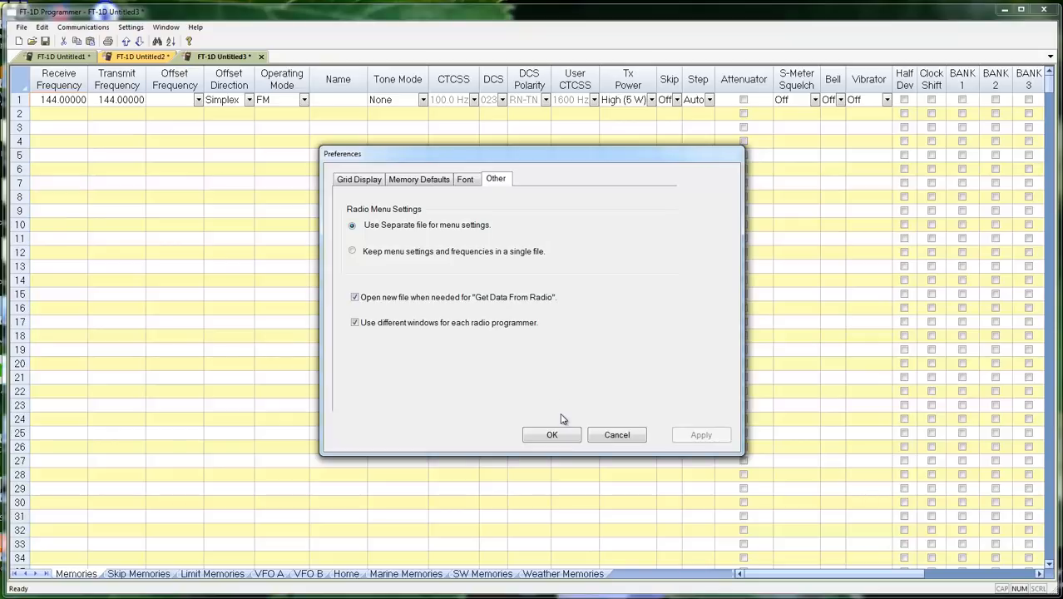
mouse_move(549, 391)
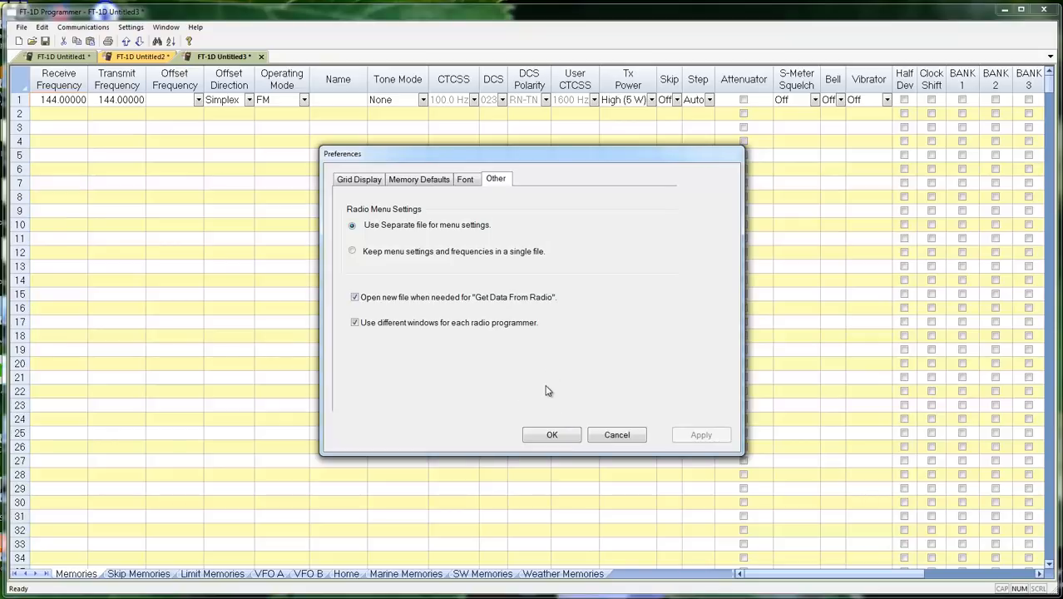
mouse_move(291, 246)
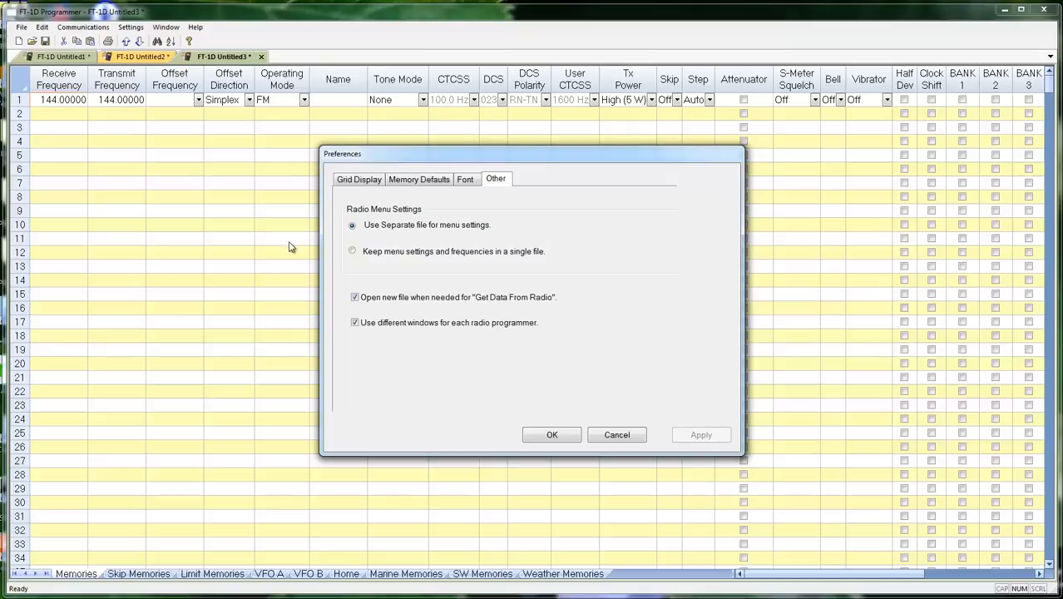
mouse_move(349, 396)
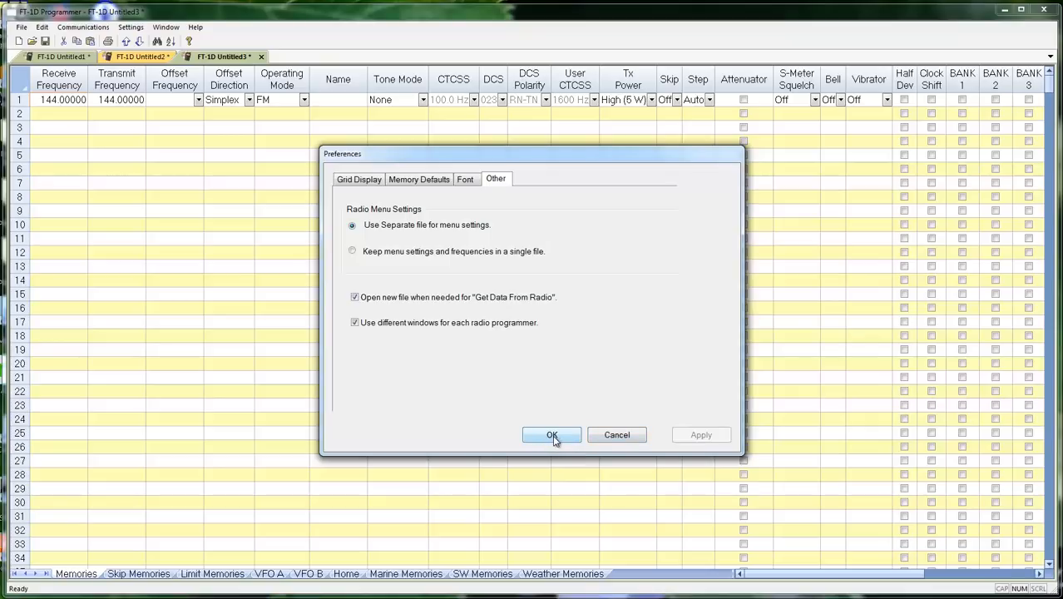
left_click(552, 434)
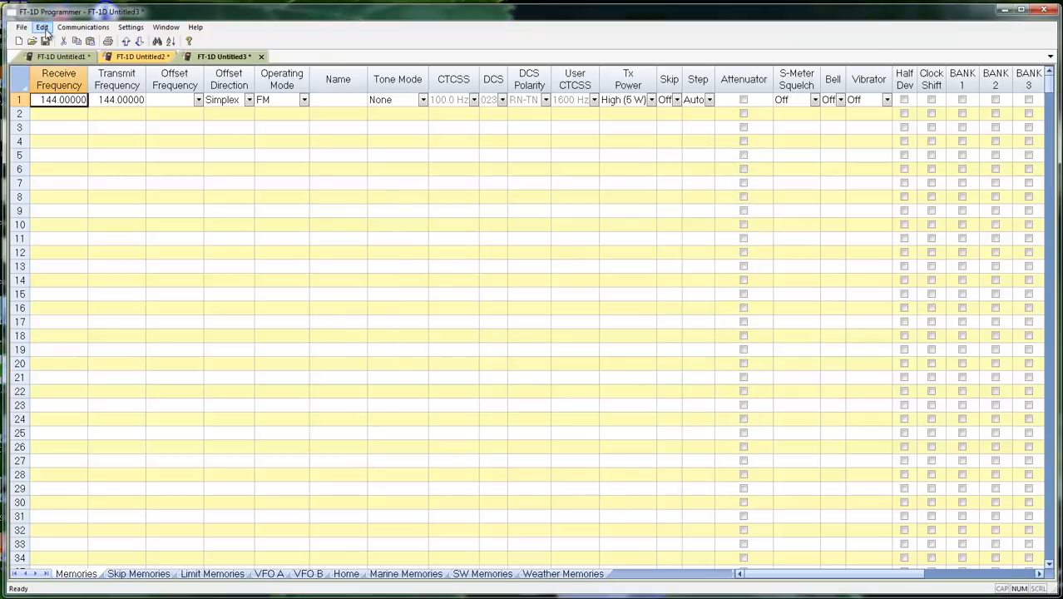
Step: Enable Simple Mode from the Edit menu so the grid keeps only basic columns
left_click(40, 26)
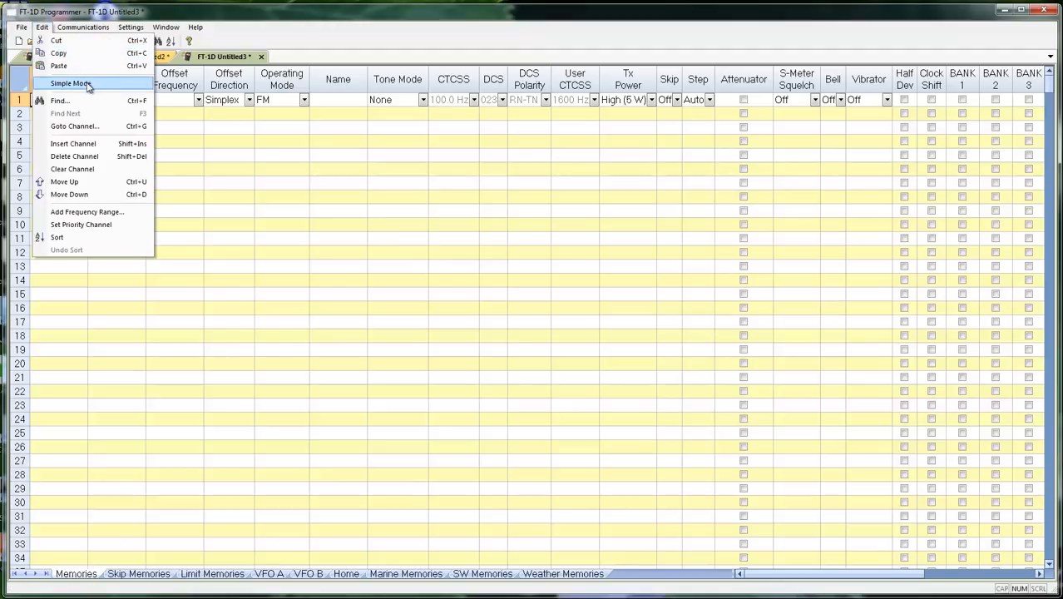
left_click(70, 84)
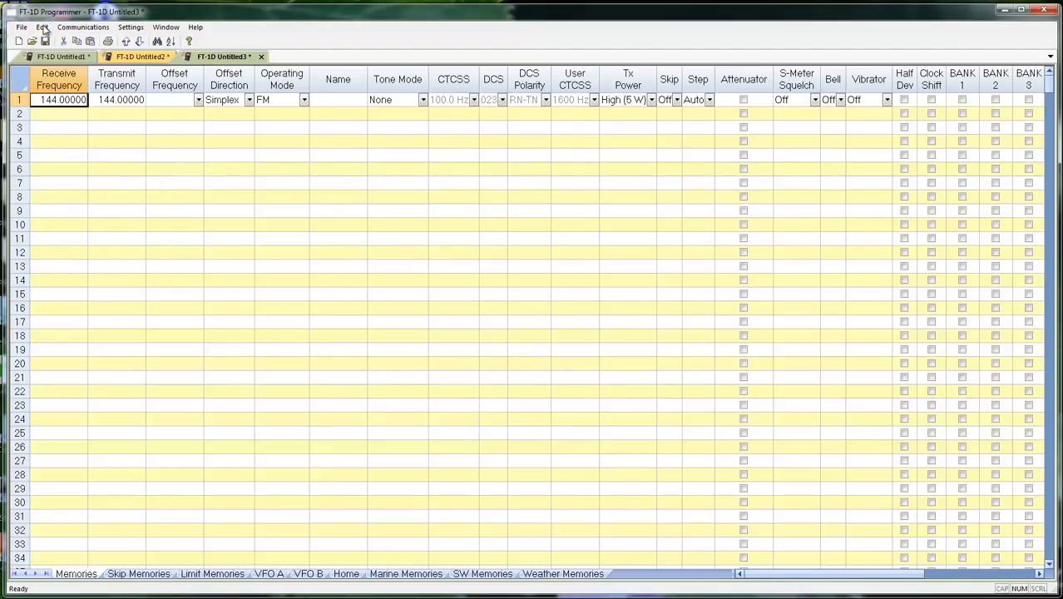
left_click(41, 26)
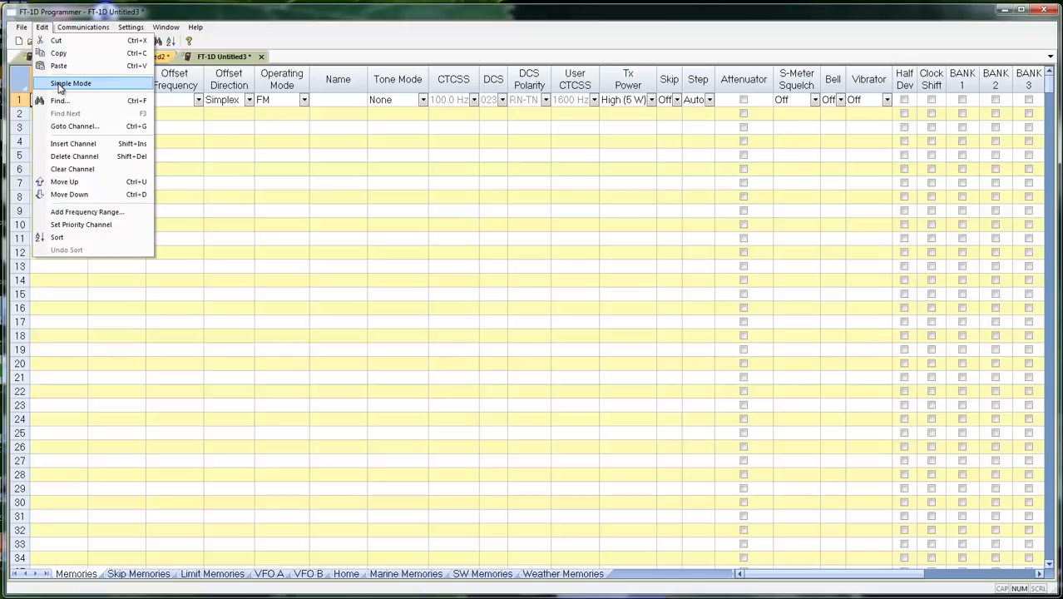
left_click(69, 83)
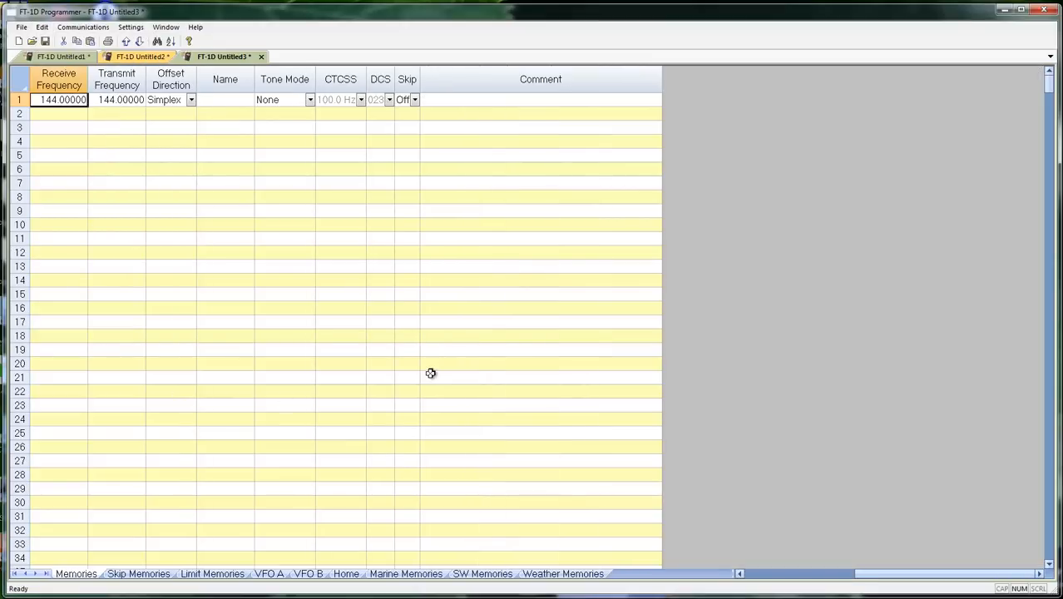
mouse_move(429, 370)
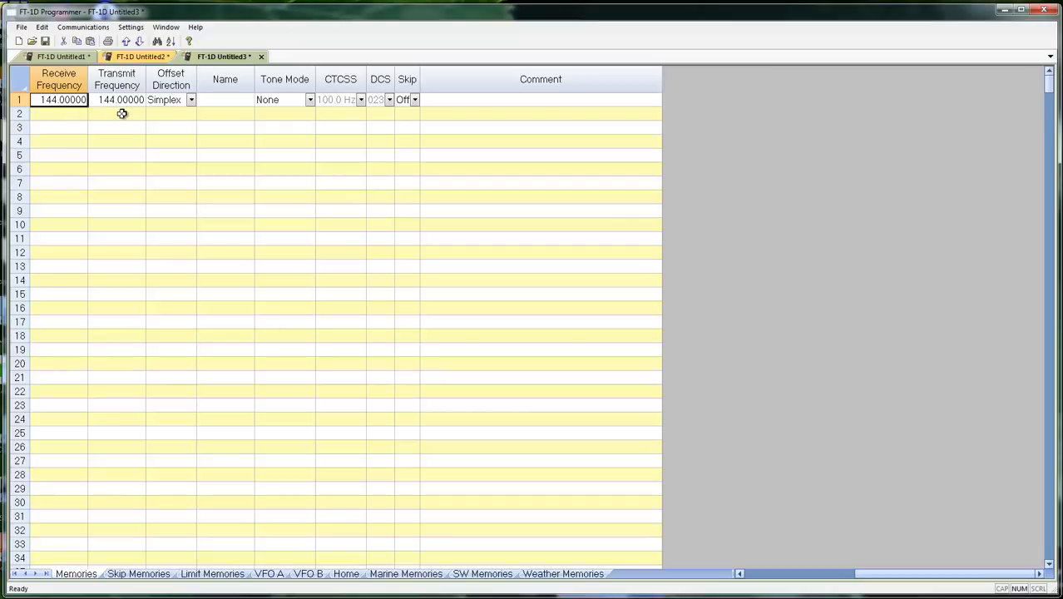
mouse_move(127, 117)
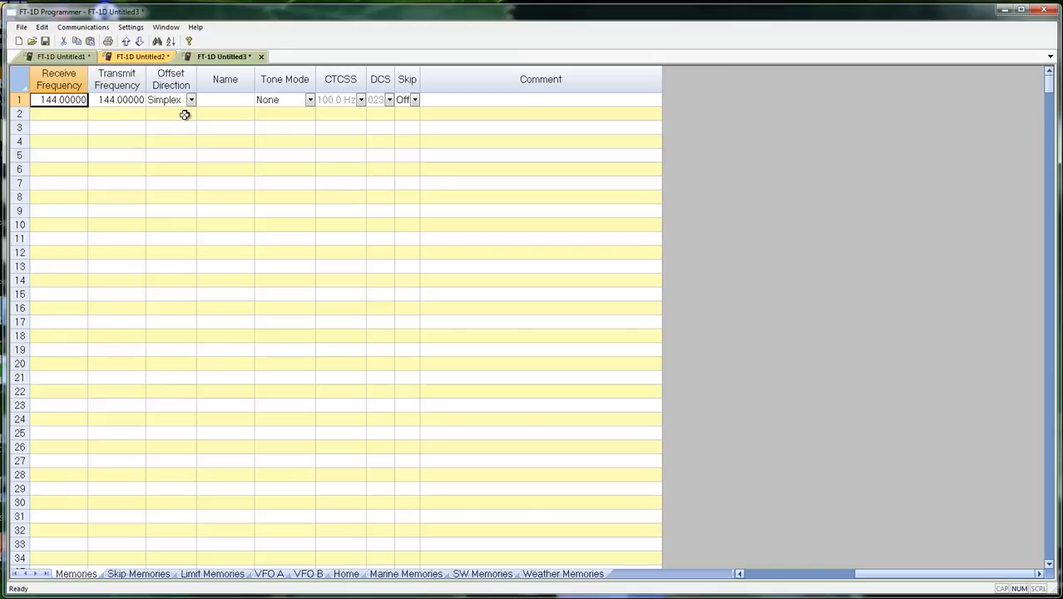
mouse_move(319, 113)
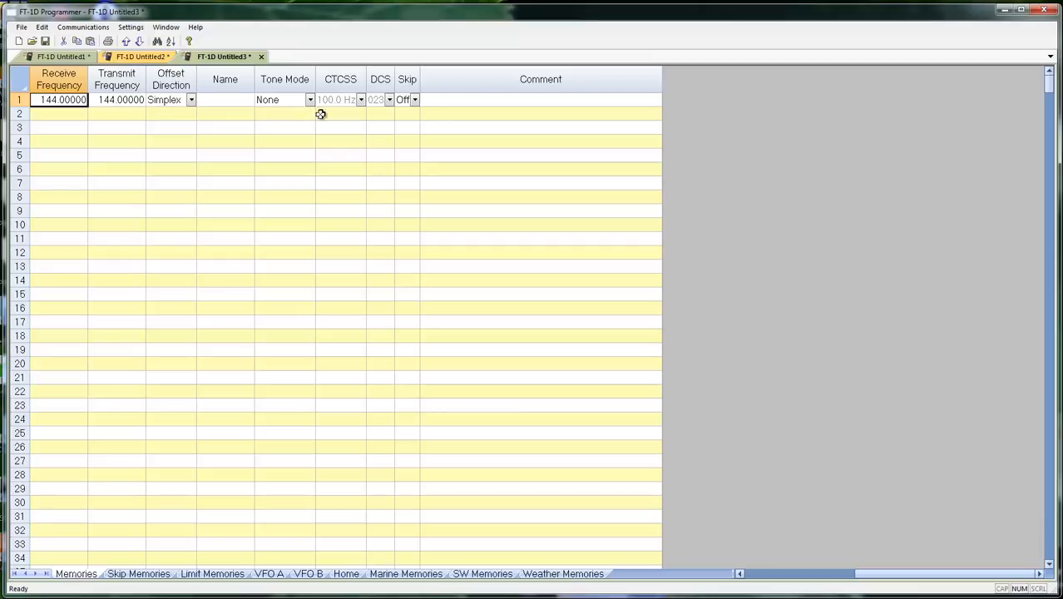
mouse_move(416, 123)
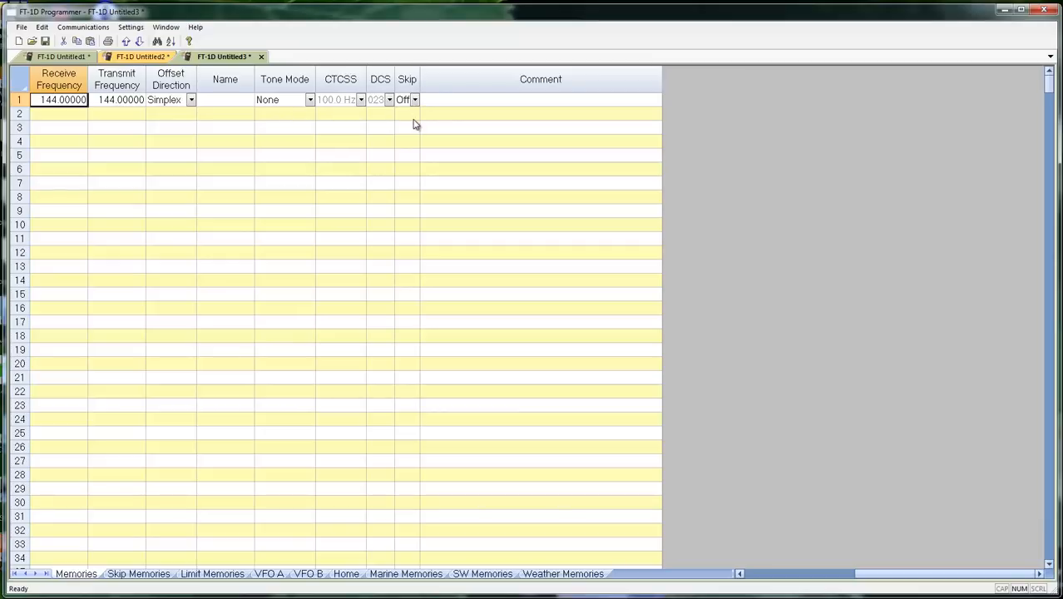